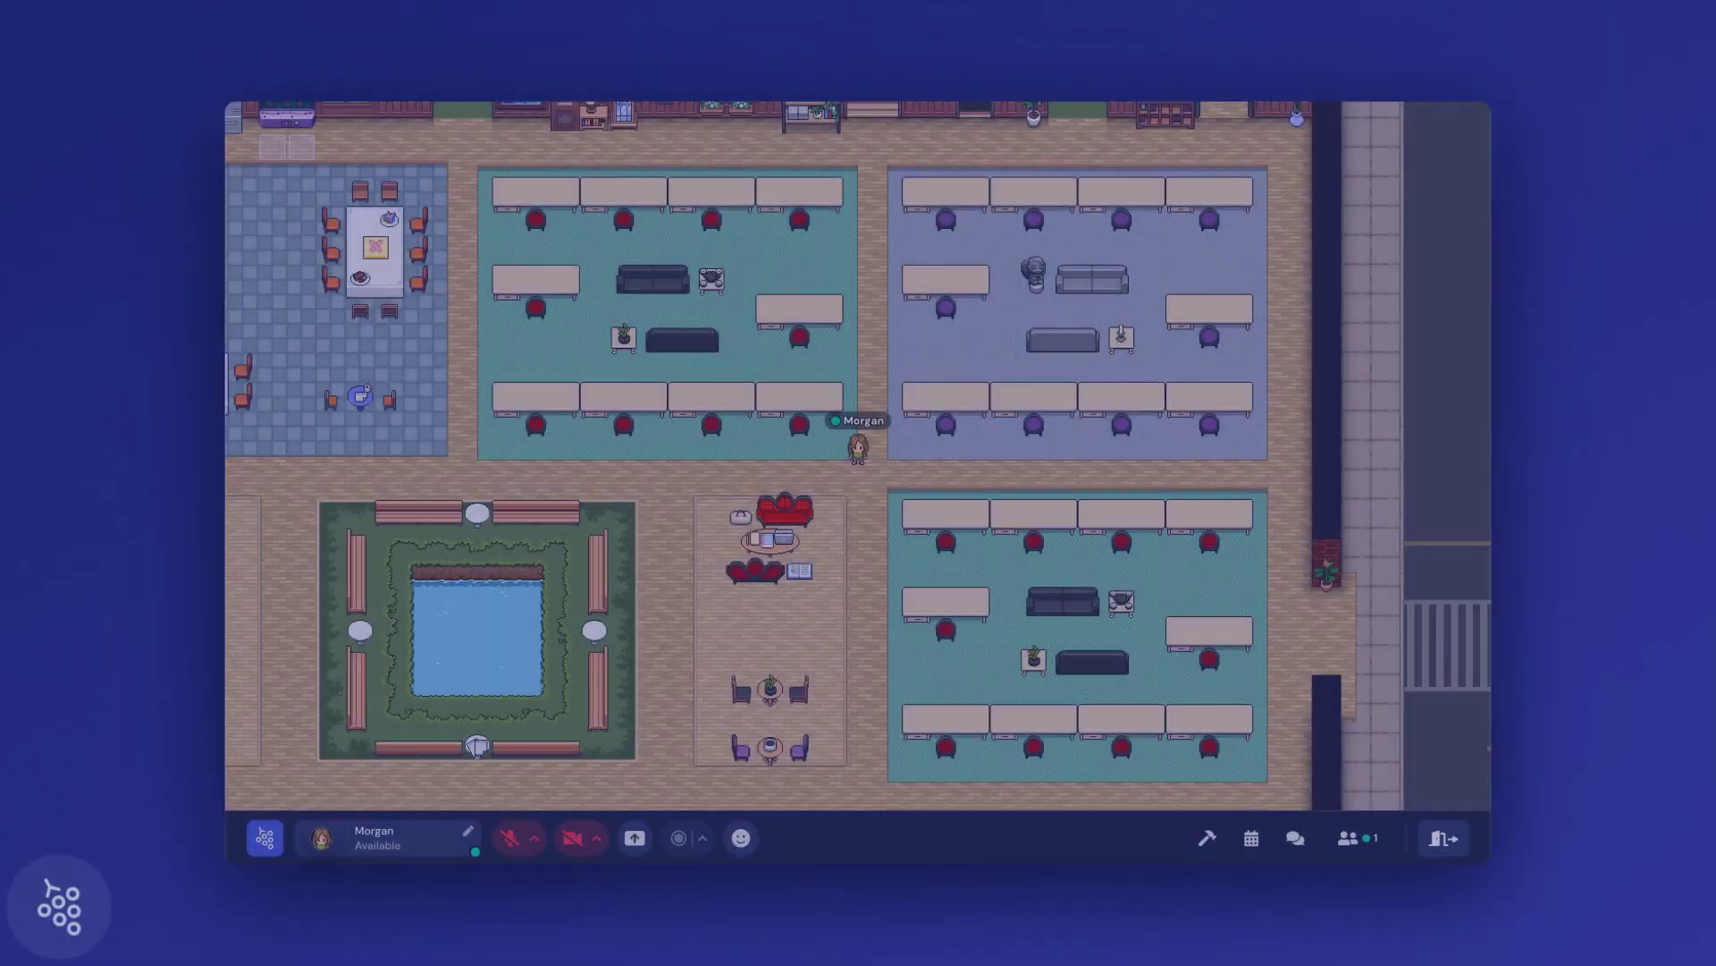
# - Launch Map Maker on the Main Office Floor from the space settings
pyautogui.click(1206, 836)
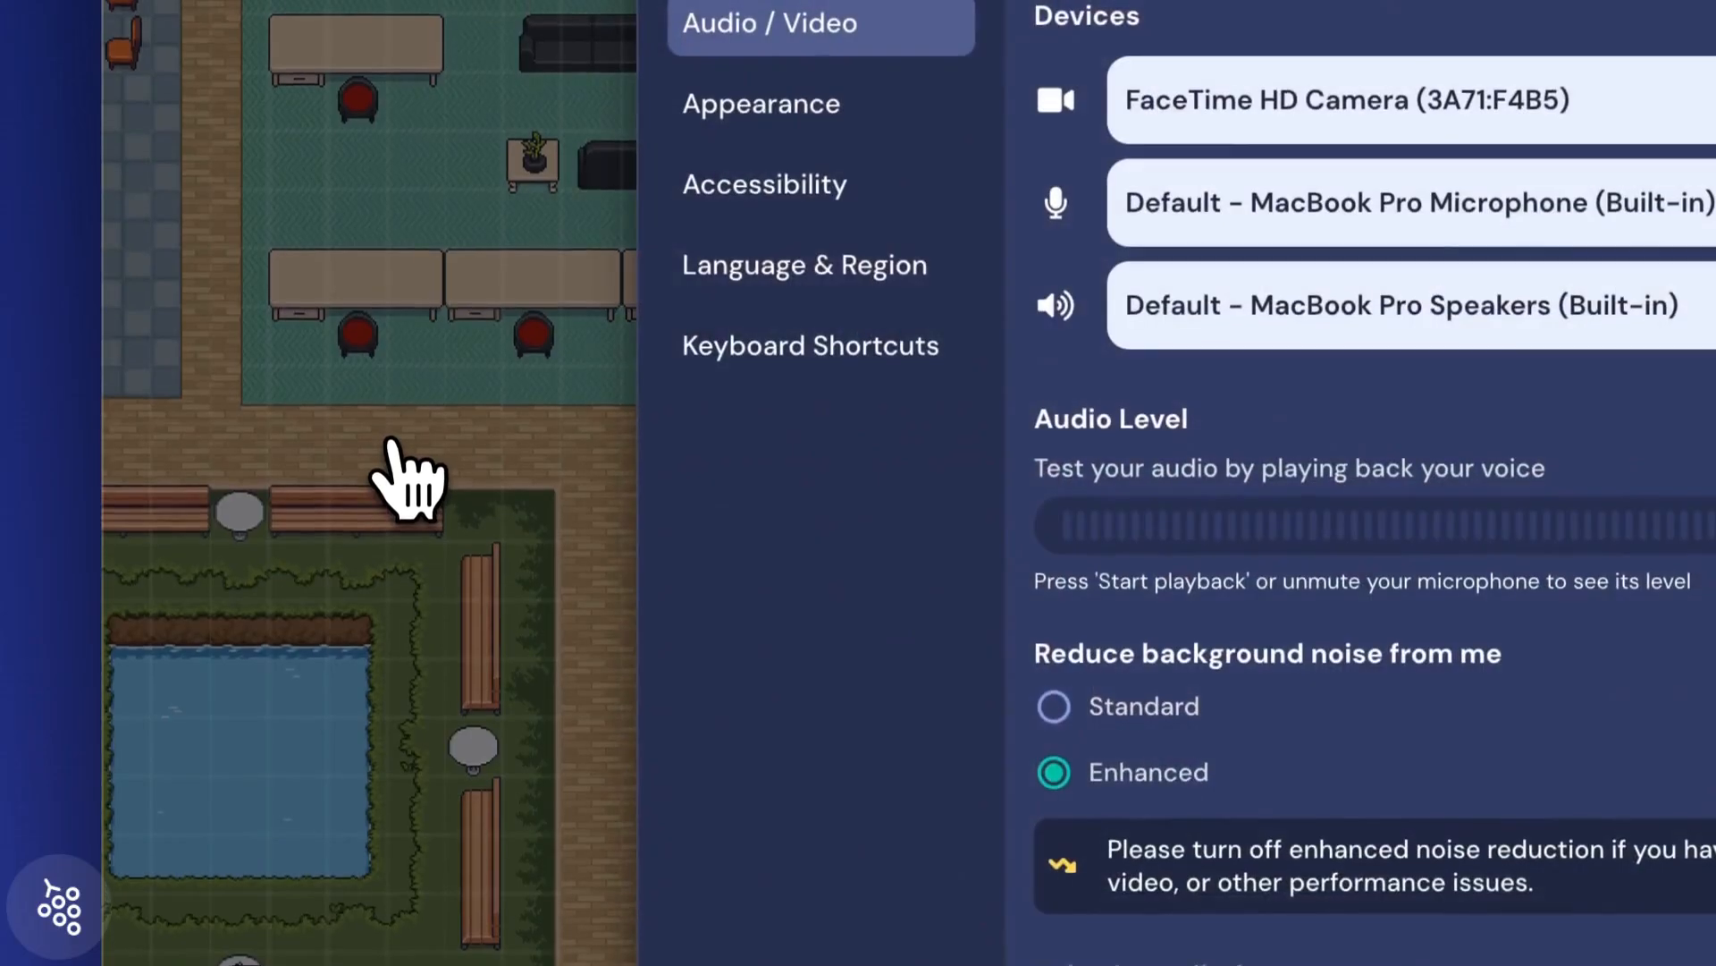
pyautogui.click(853, 281)
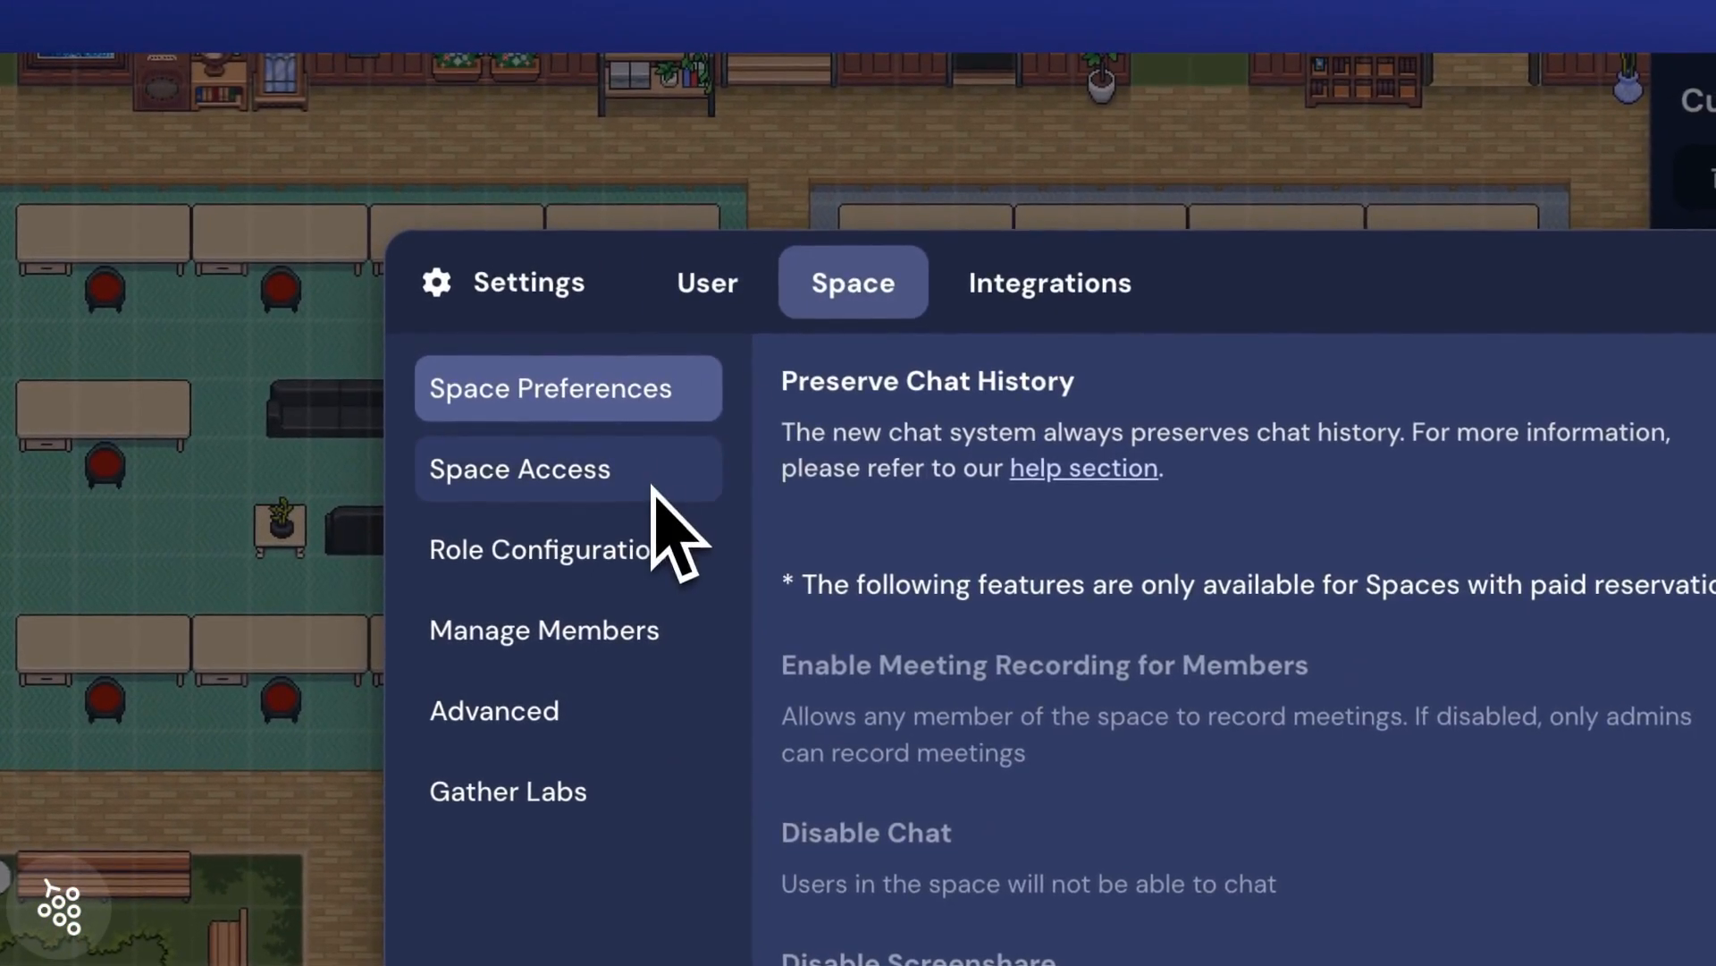
pyautogui.click(537, 549)
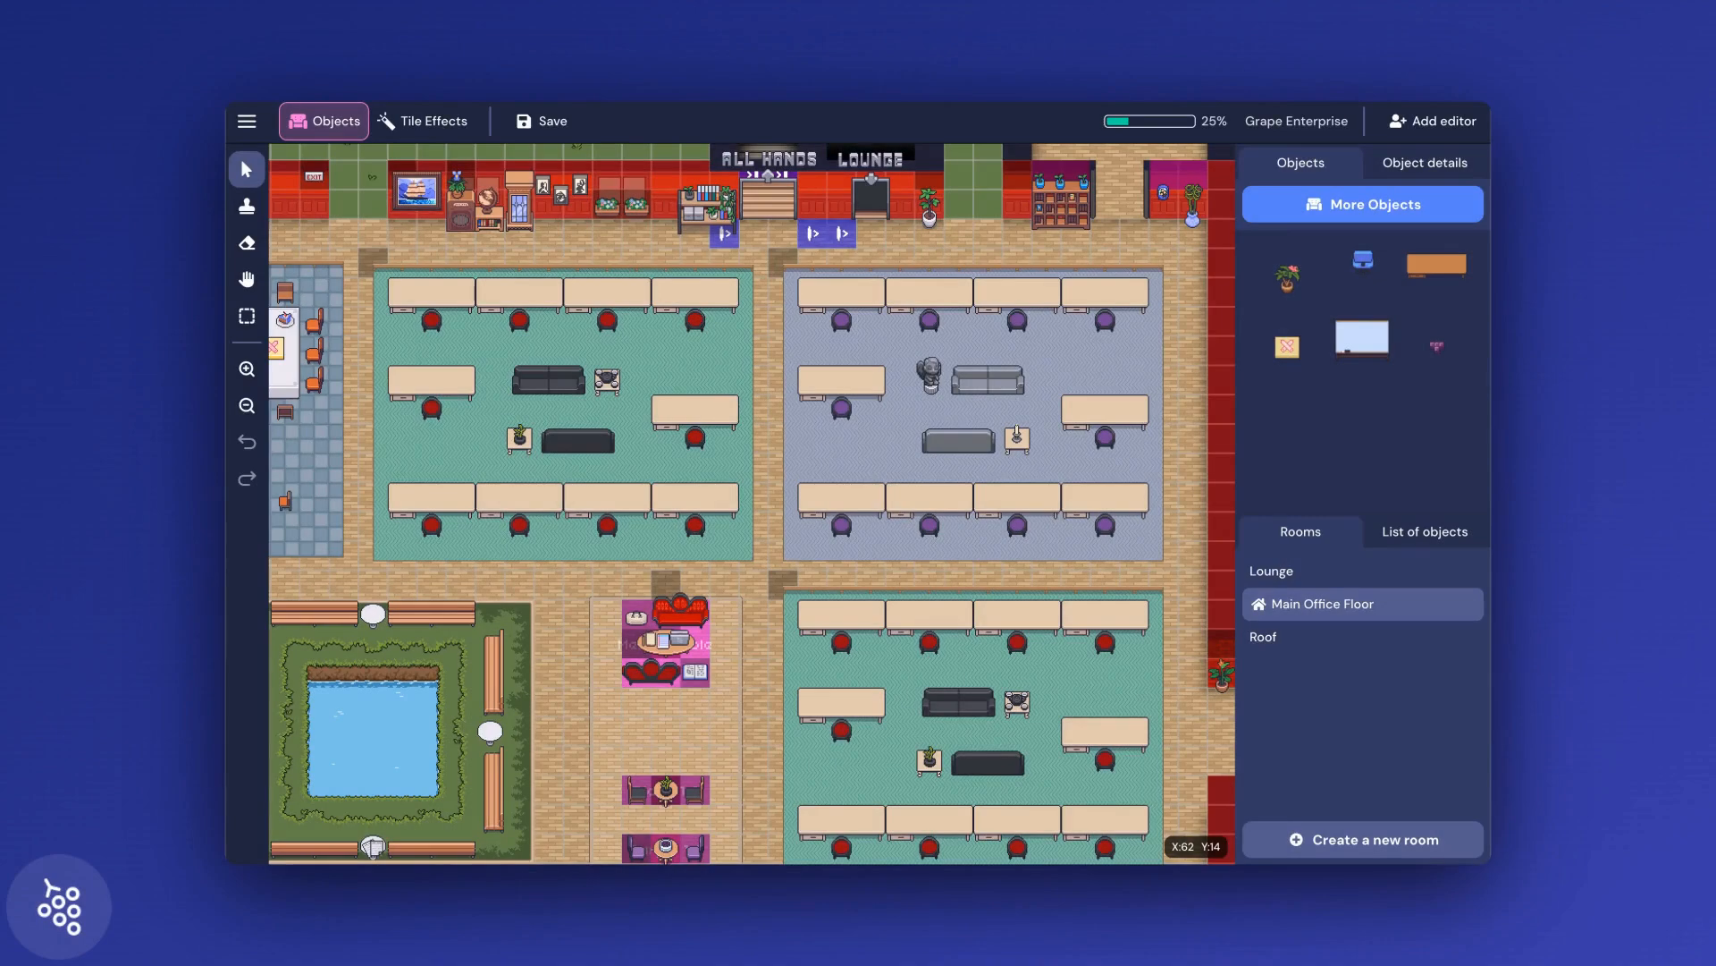
pyautogui.moveTo(691, 63)
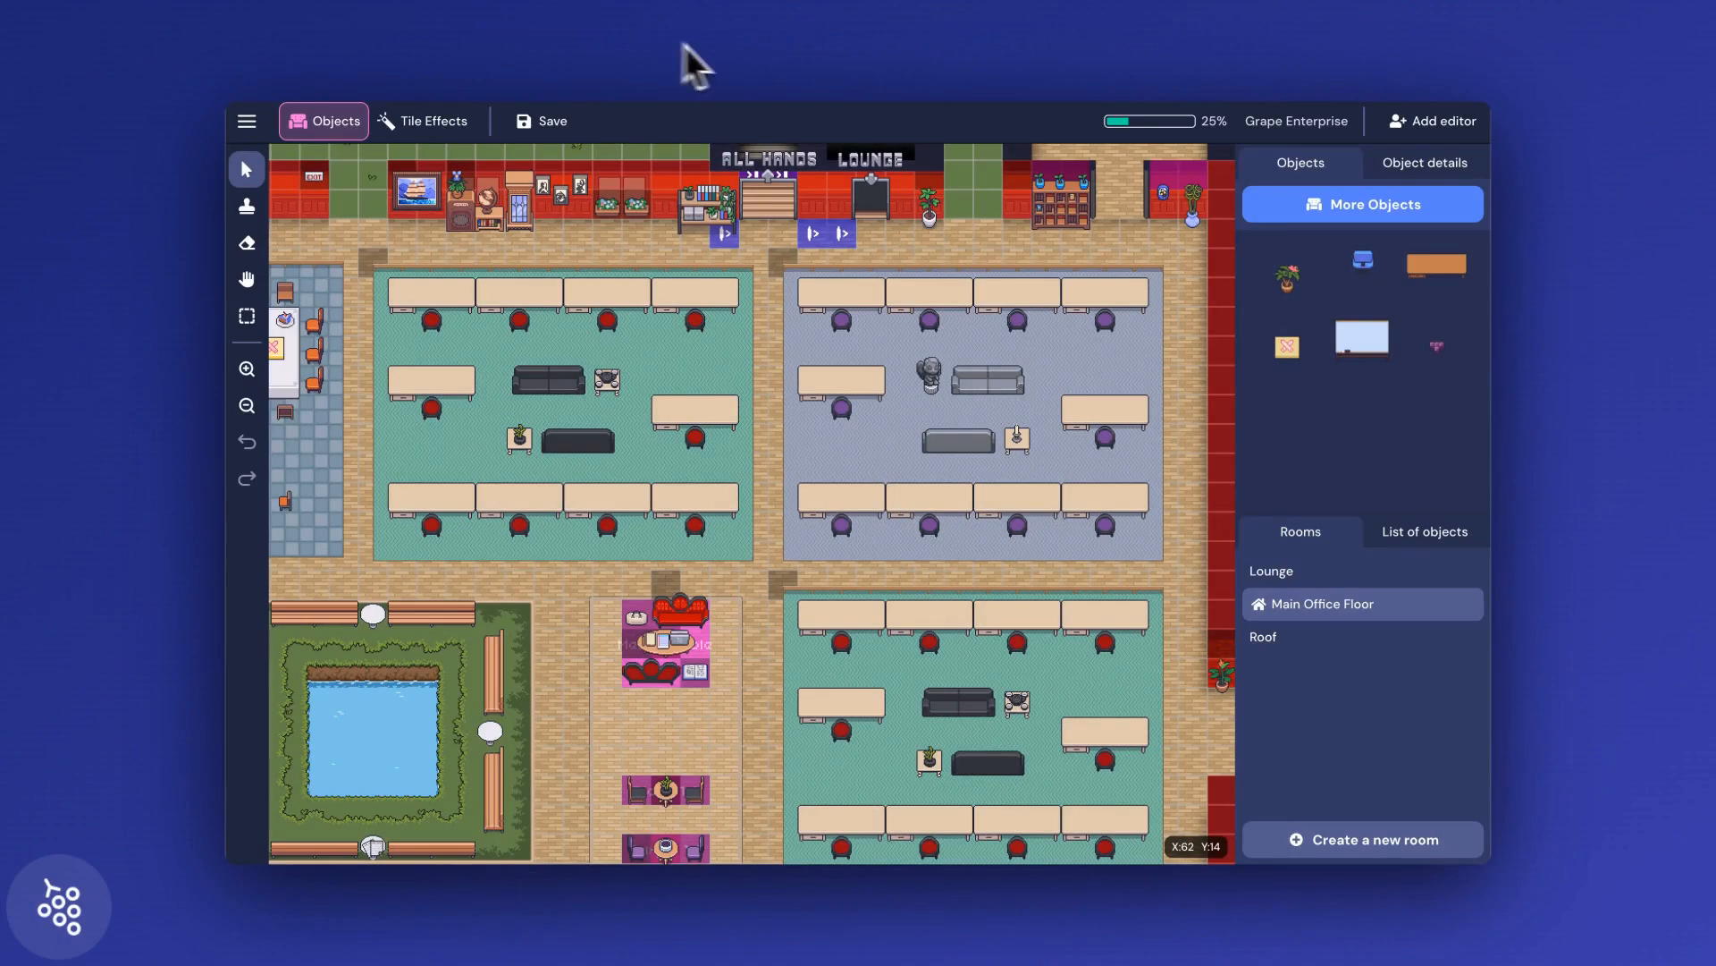
pyautogui.moveTo(1118, 457)
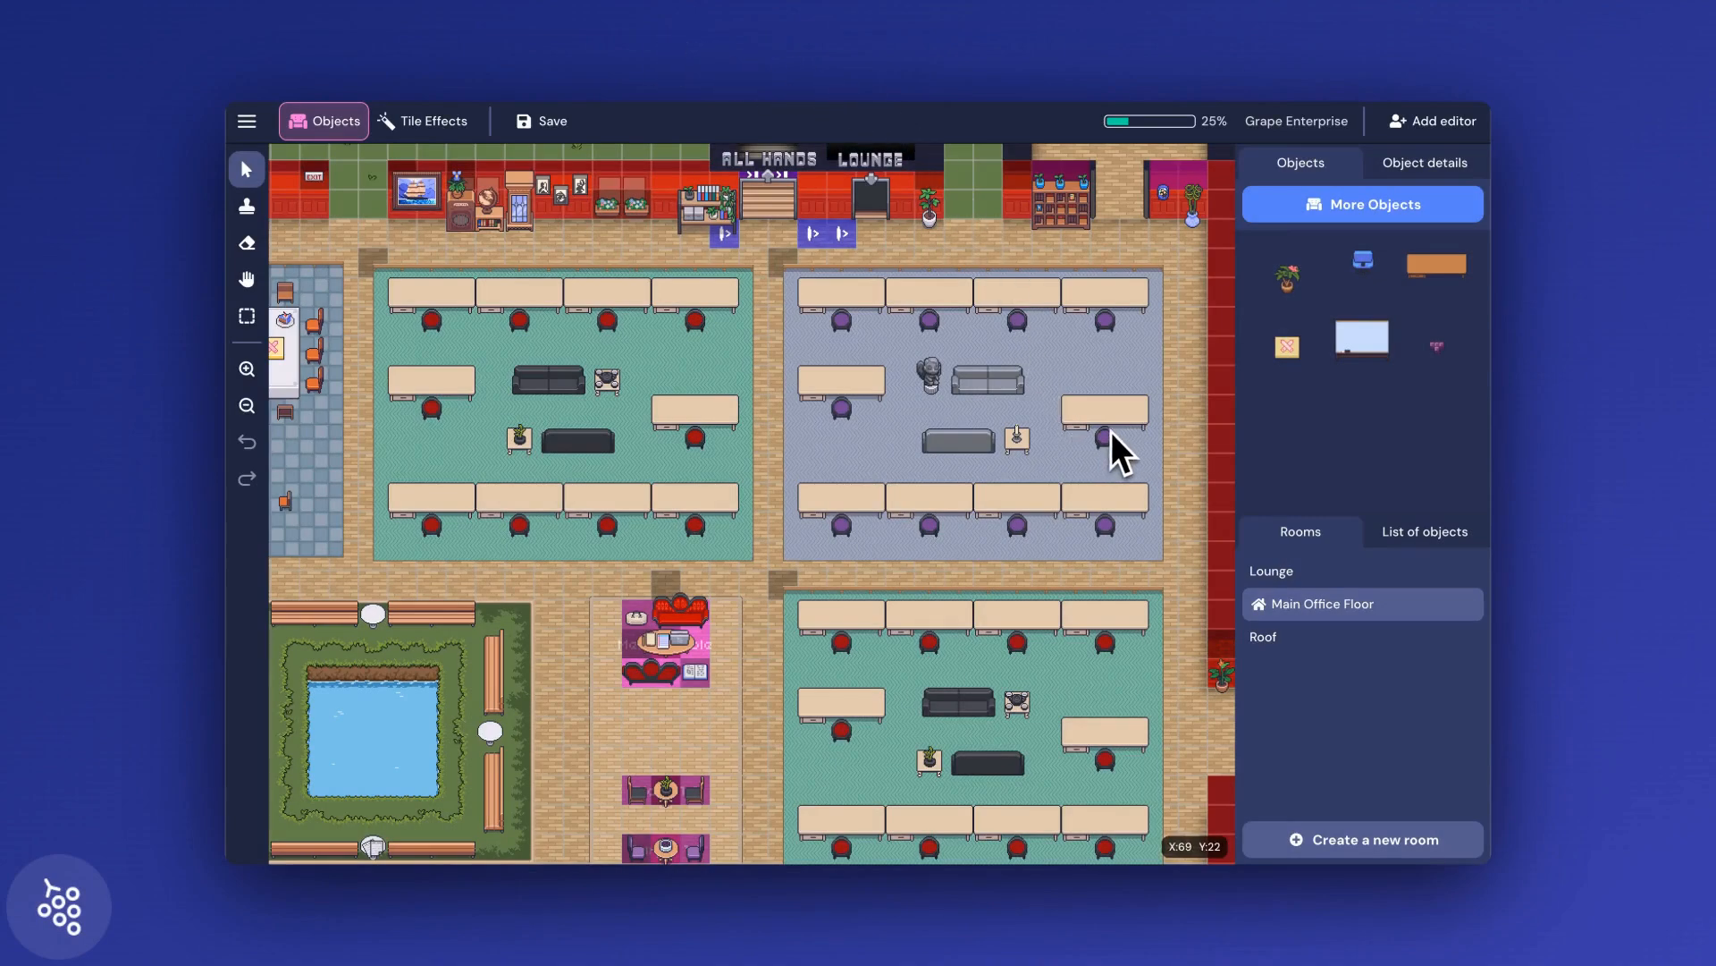
pyautogui.moveTo(996, 454)
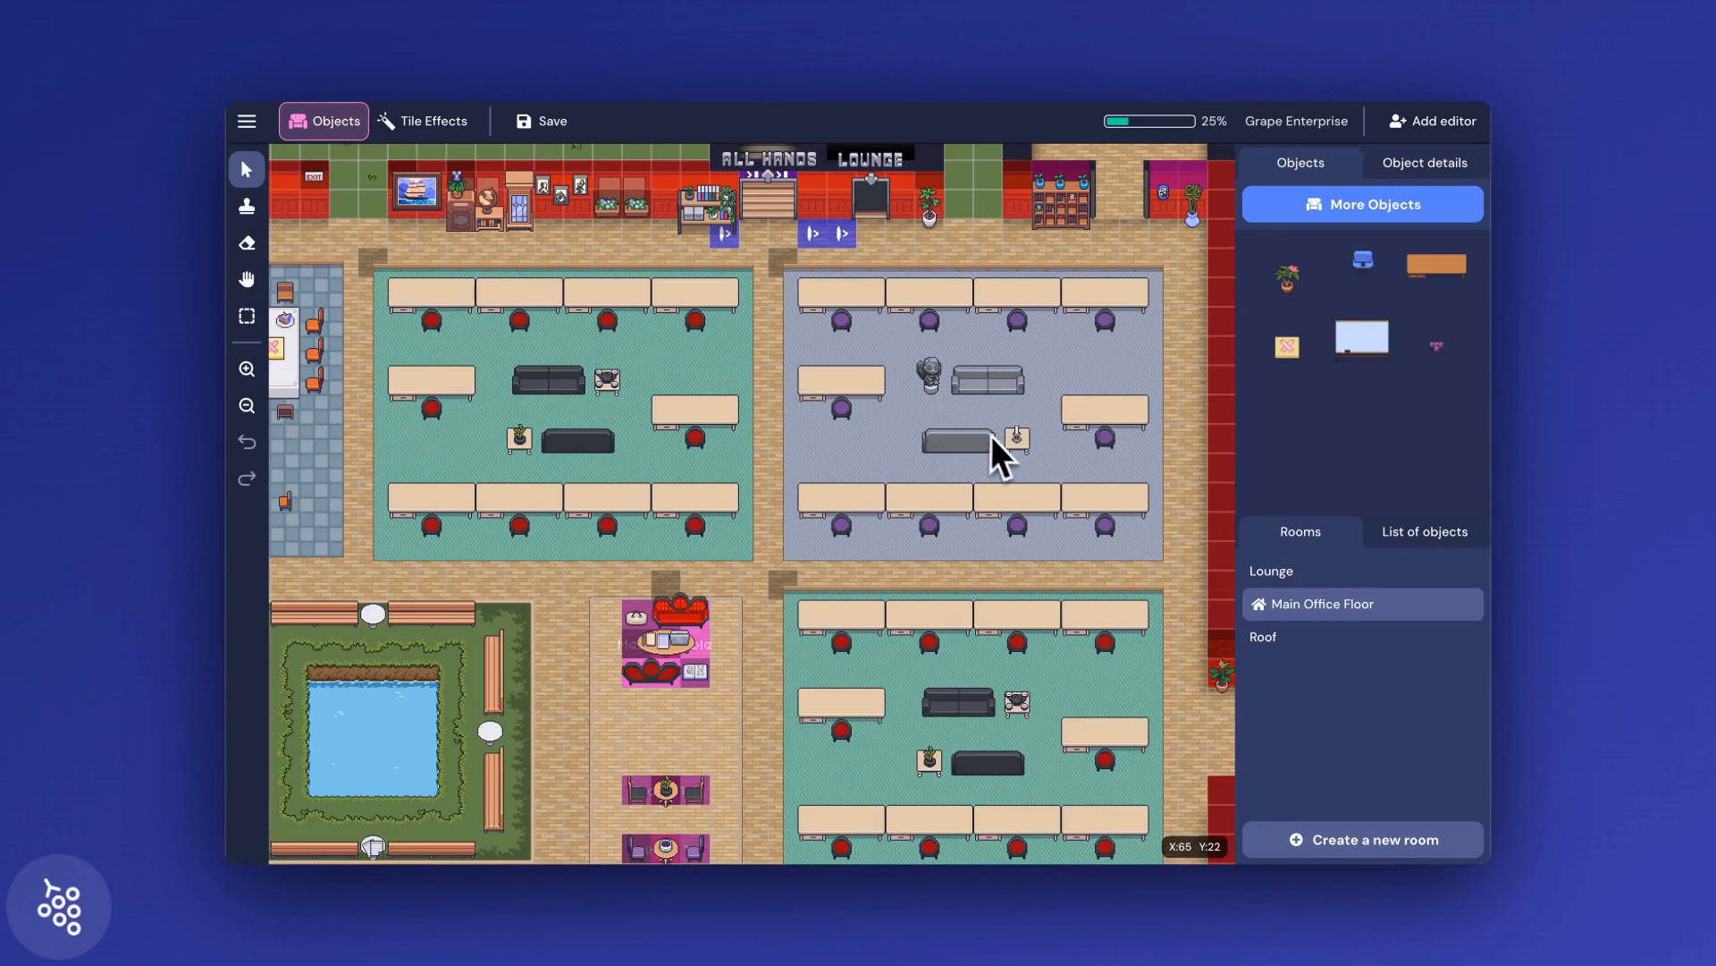
pyautogui.moveTo(857, 412)
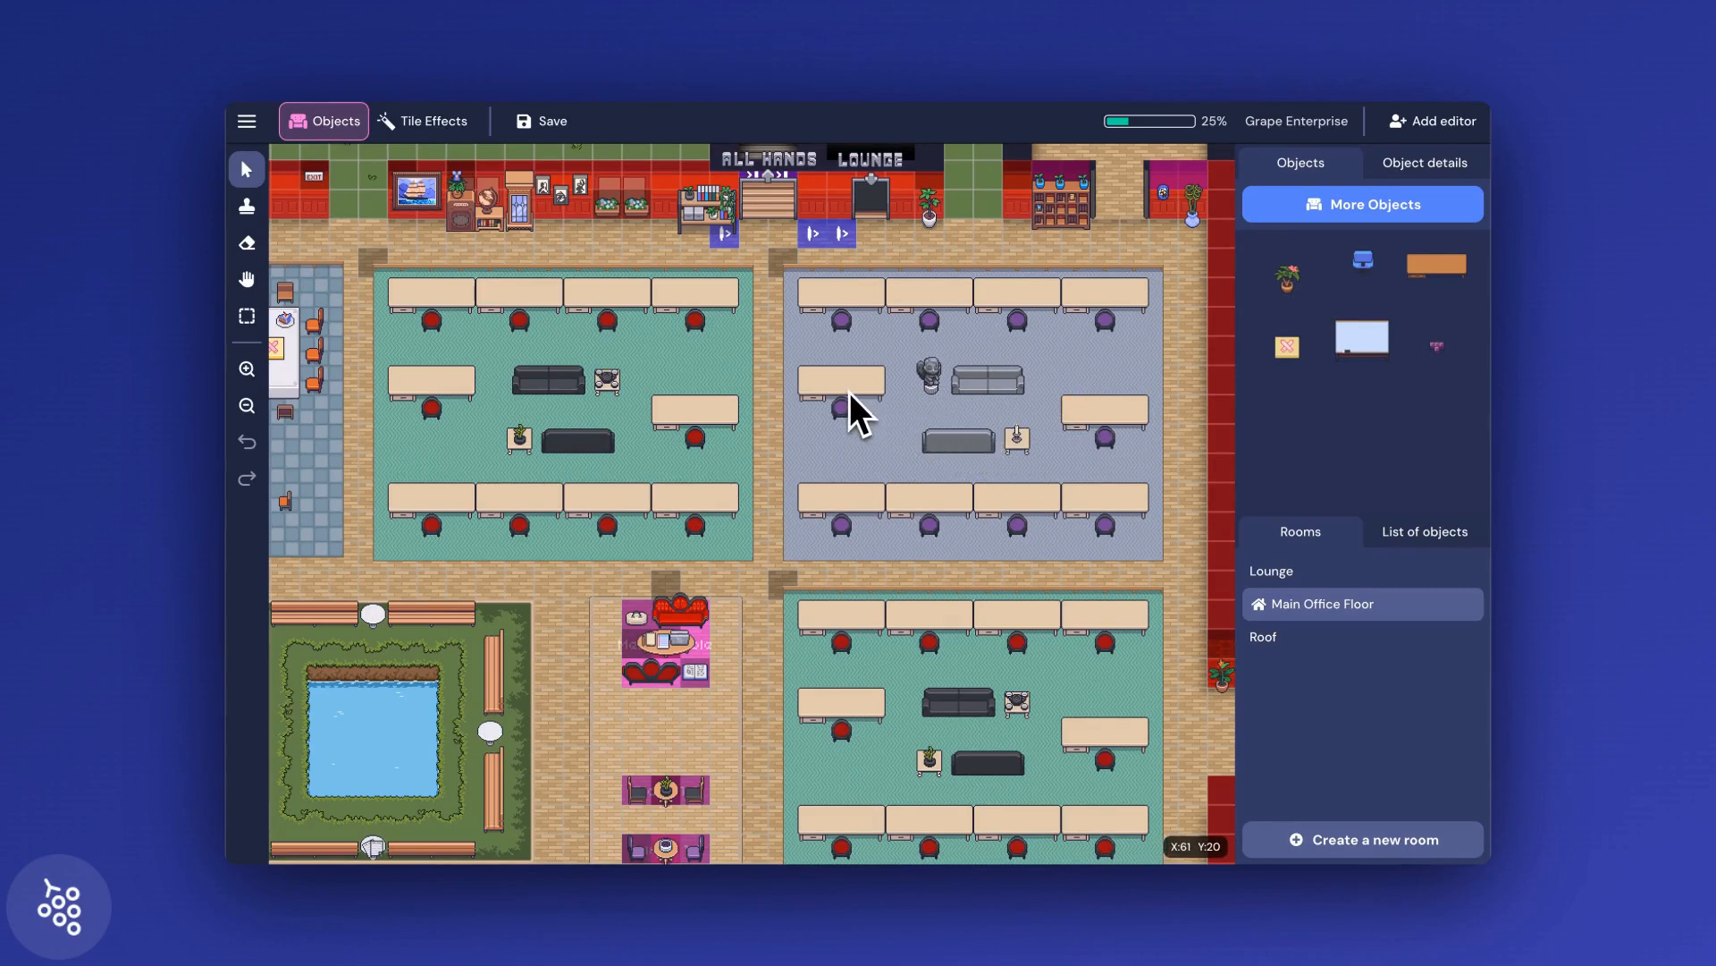
pyautogui.moveTo(887, 454)
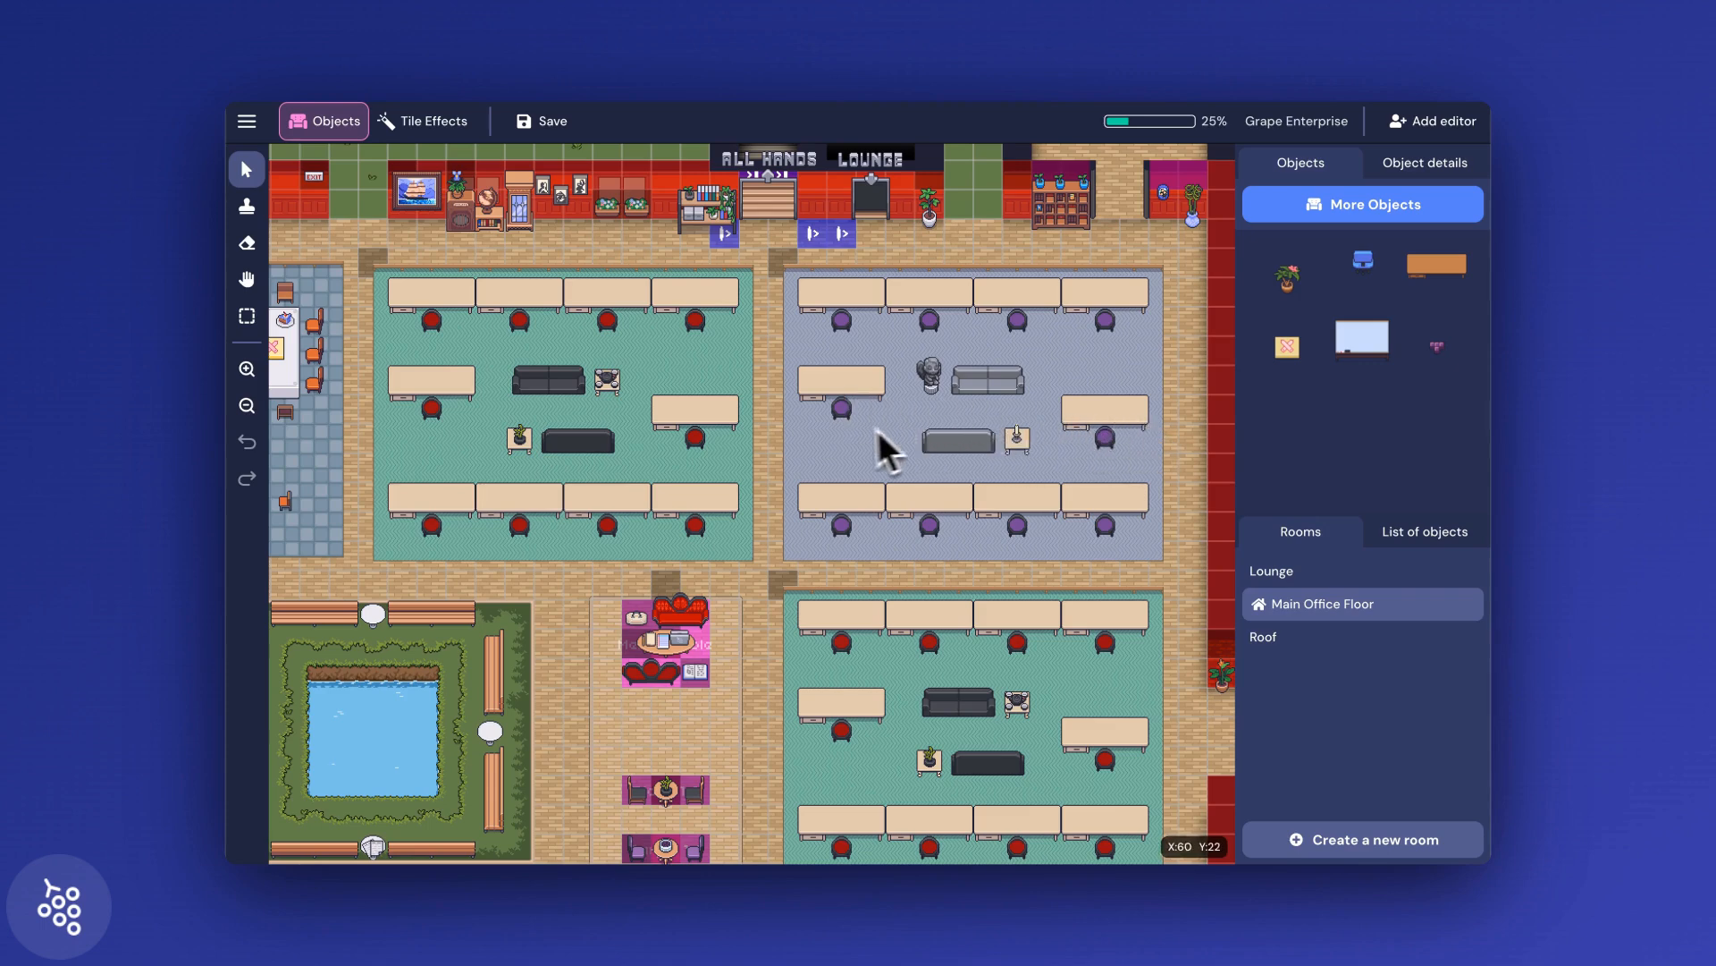
pyautogui.moveTo(808, 454)
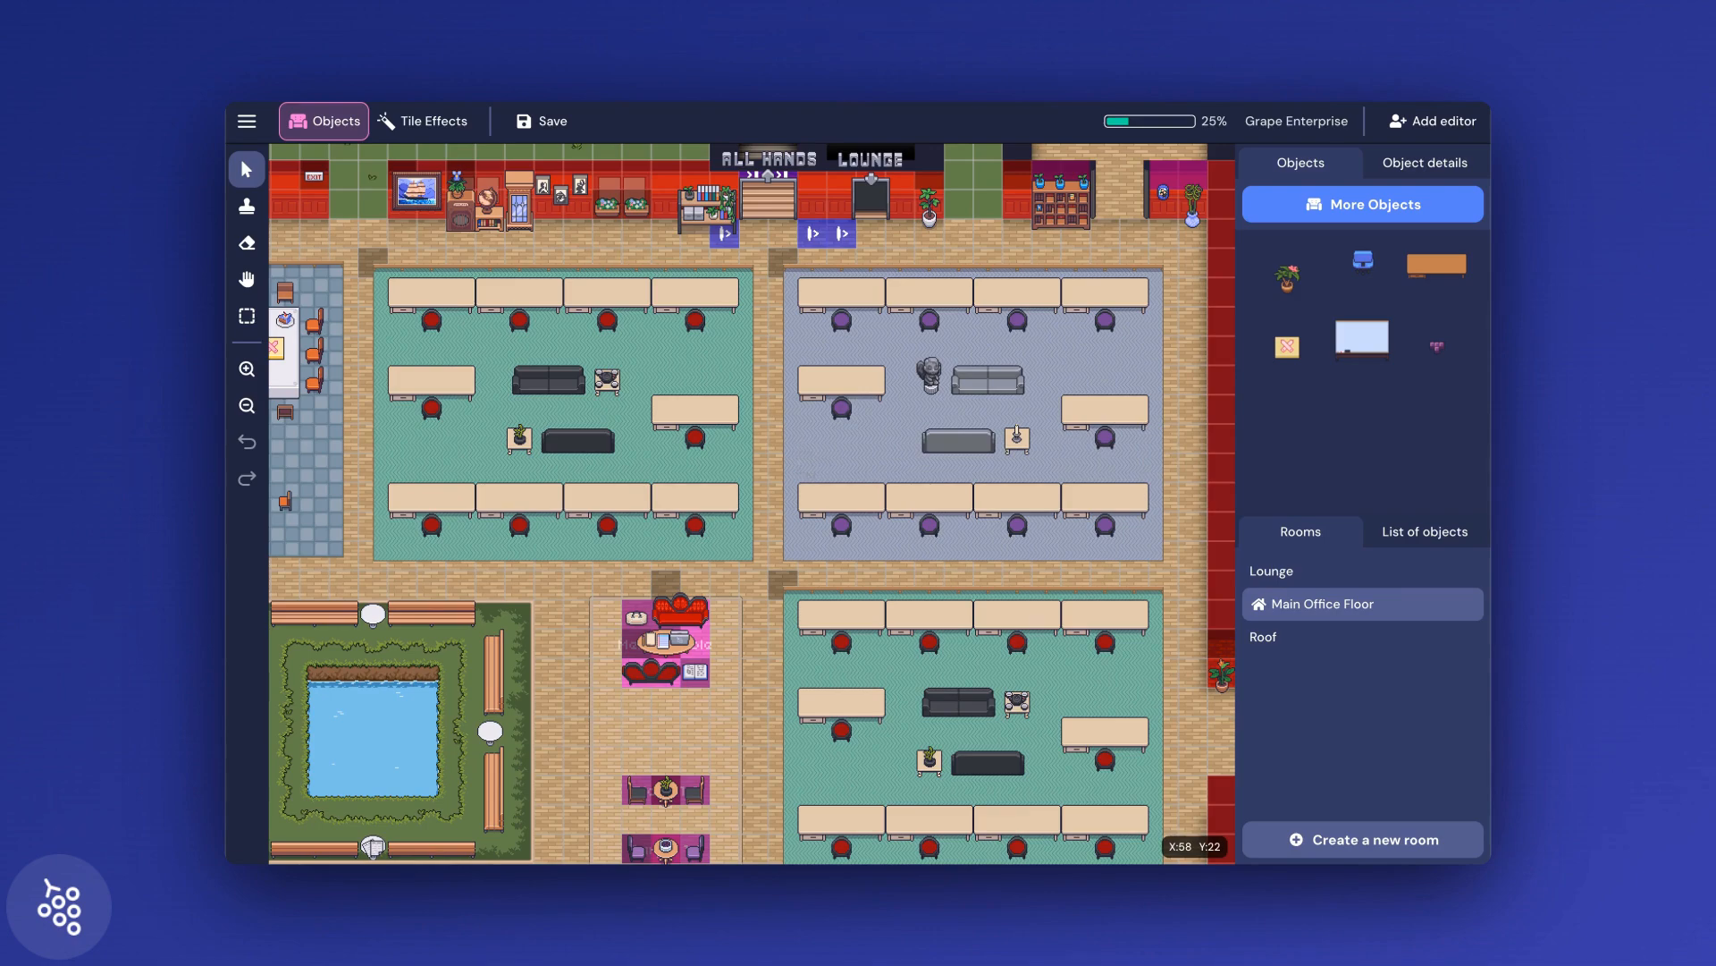
pyautogui.moveTo(314, 248)
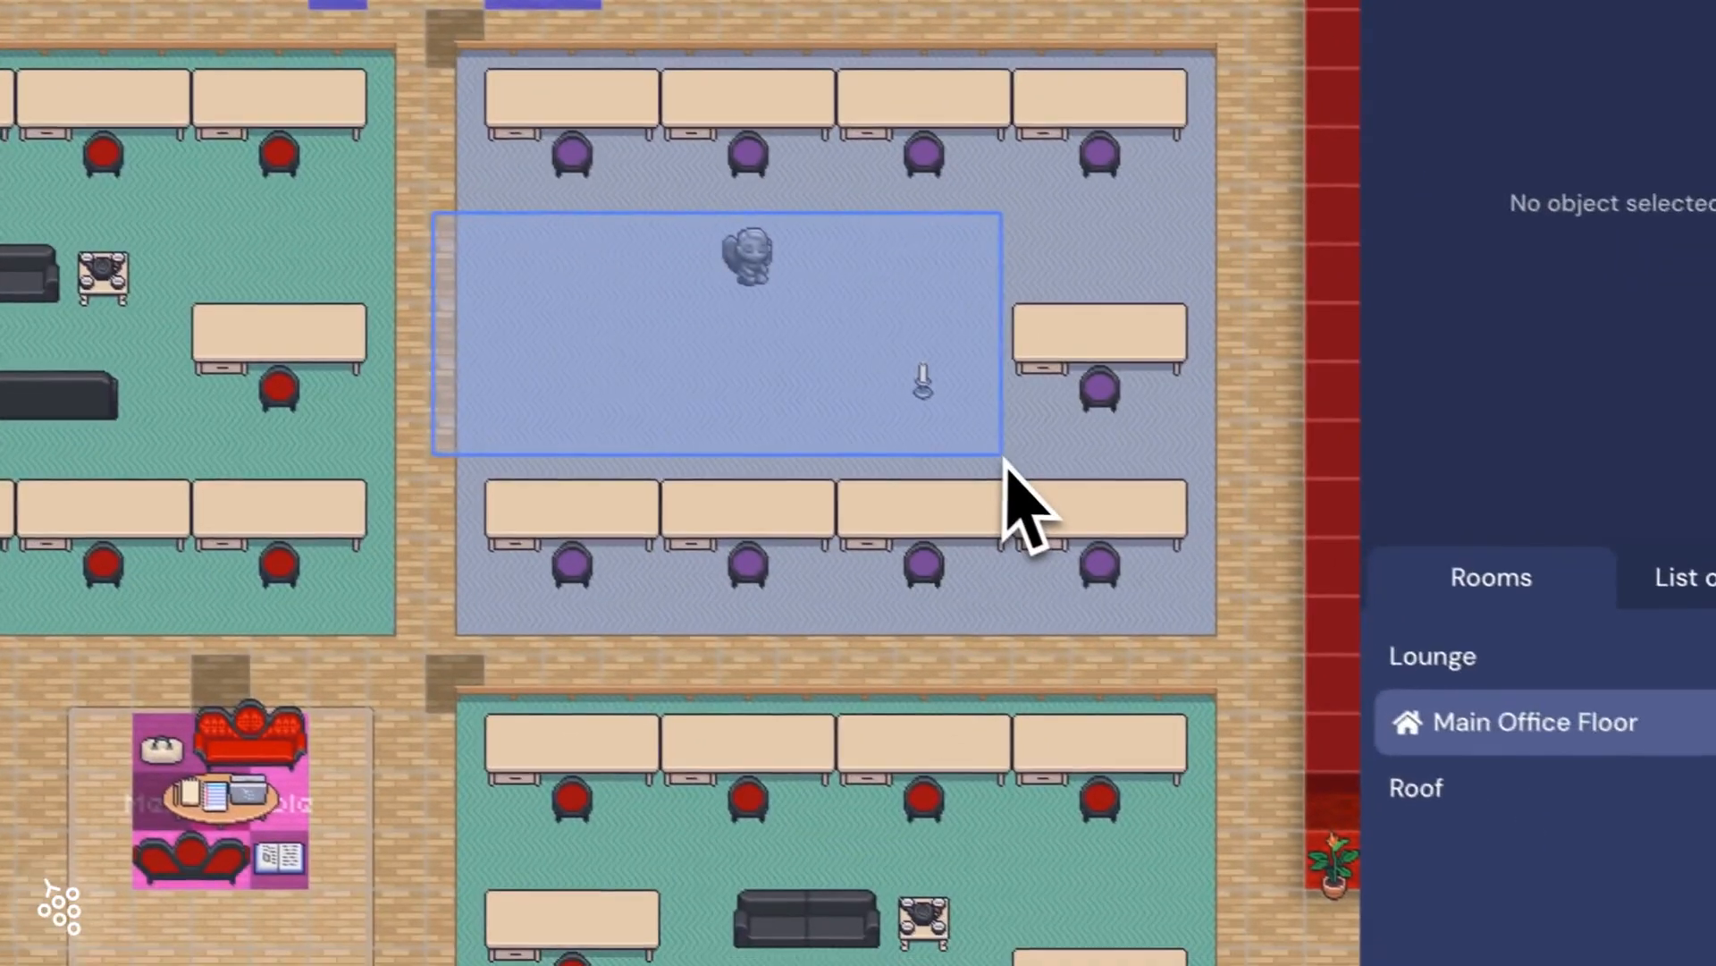
# - Delete the Candlestick and the Graveyard statue from the pod's object list
pyautogui.click(1553, 591)
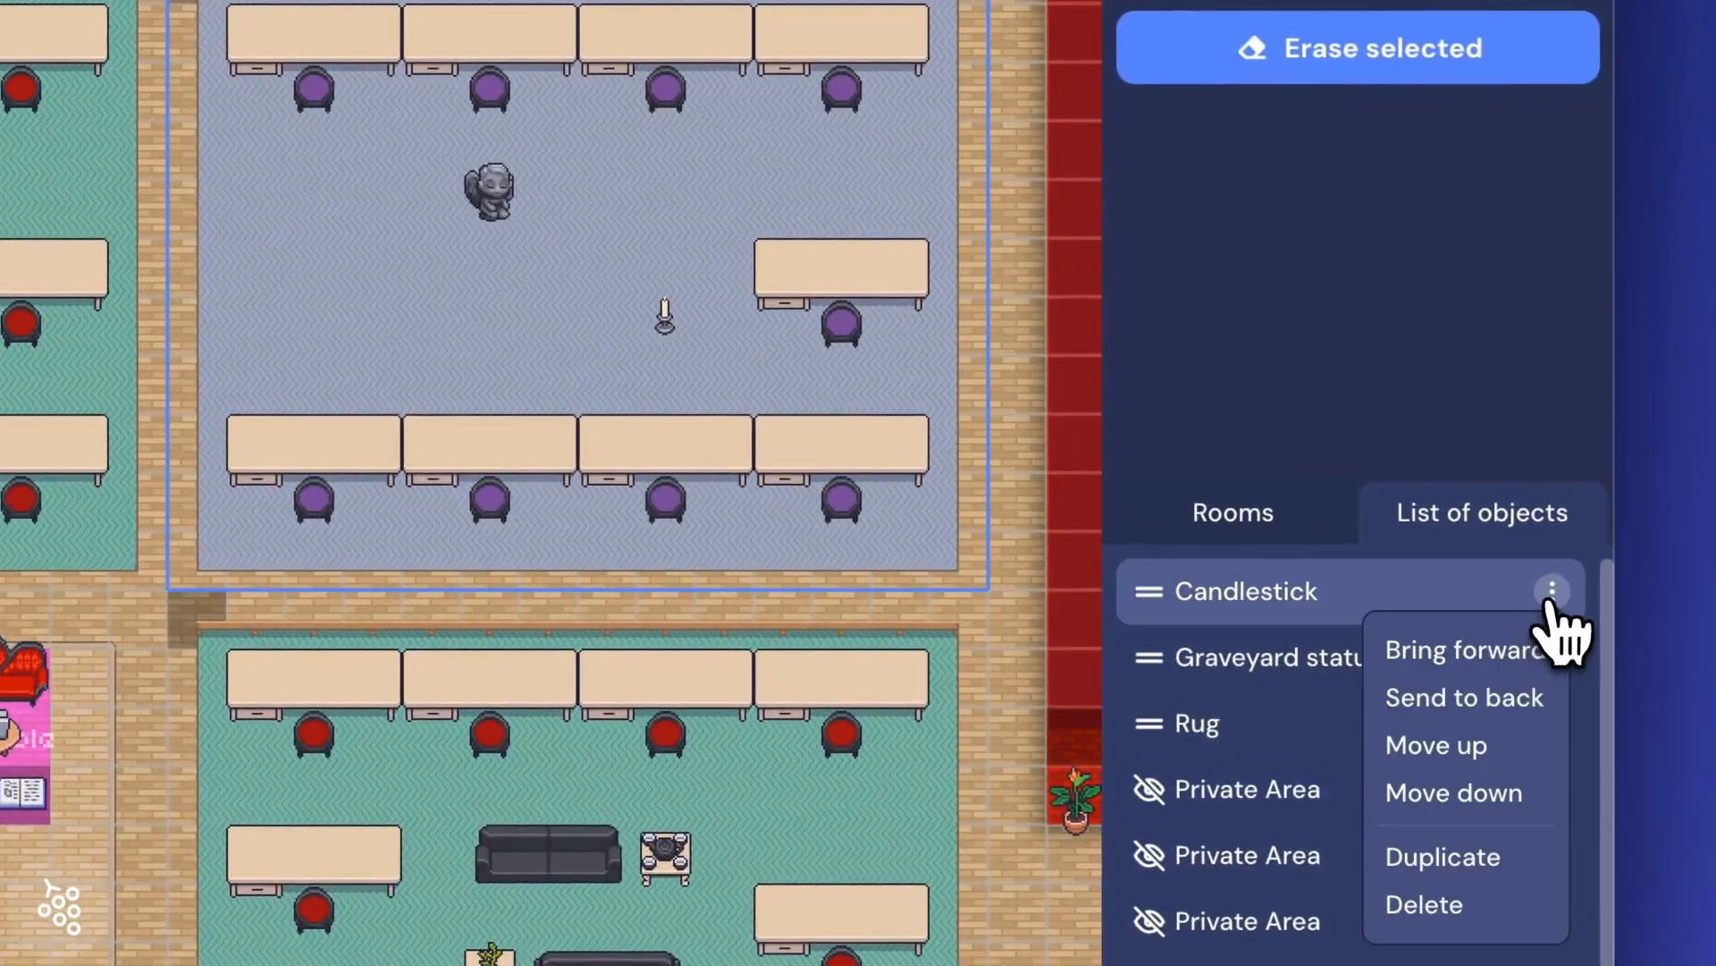
pyautogui.click(1423, 903)
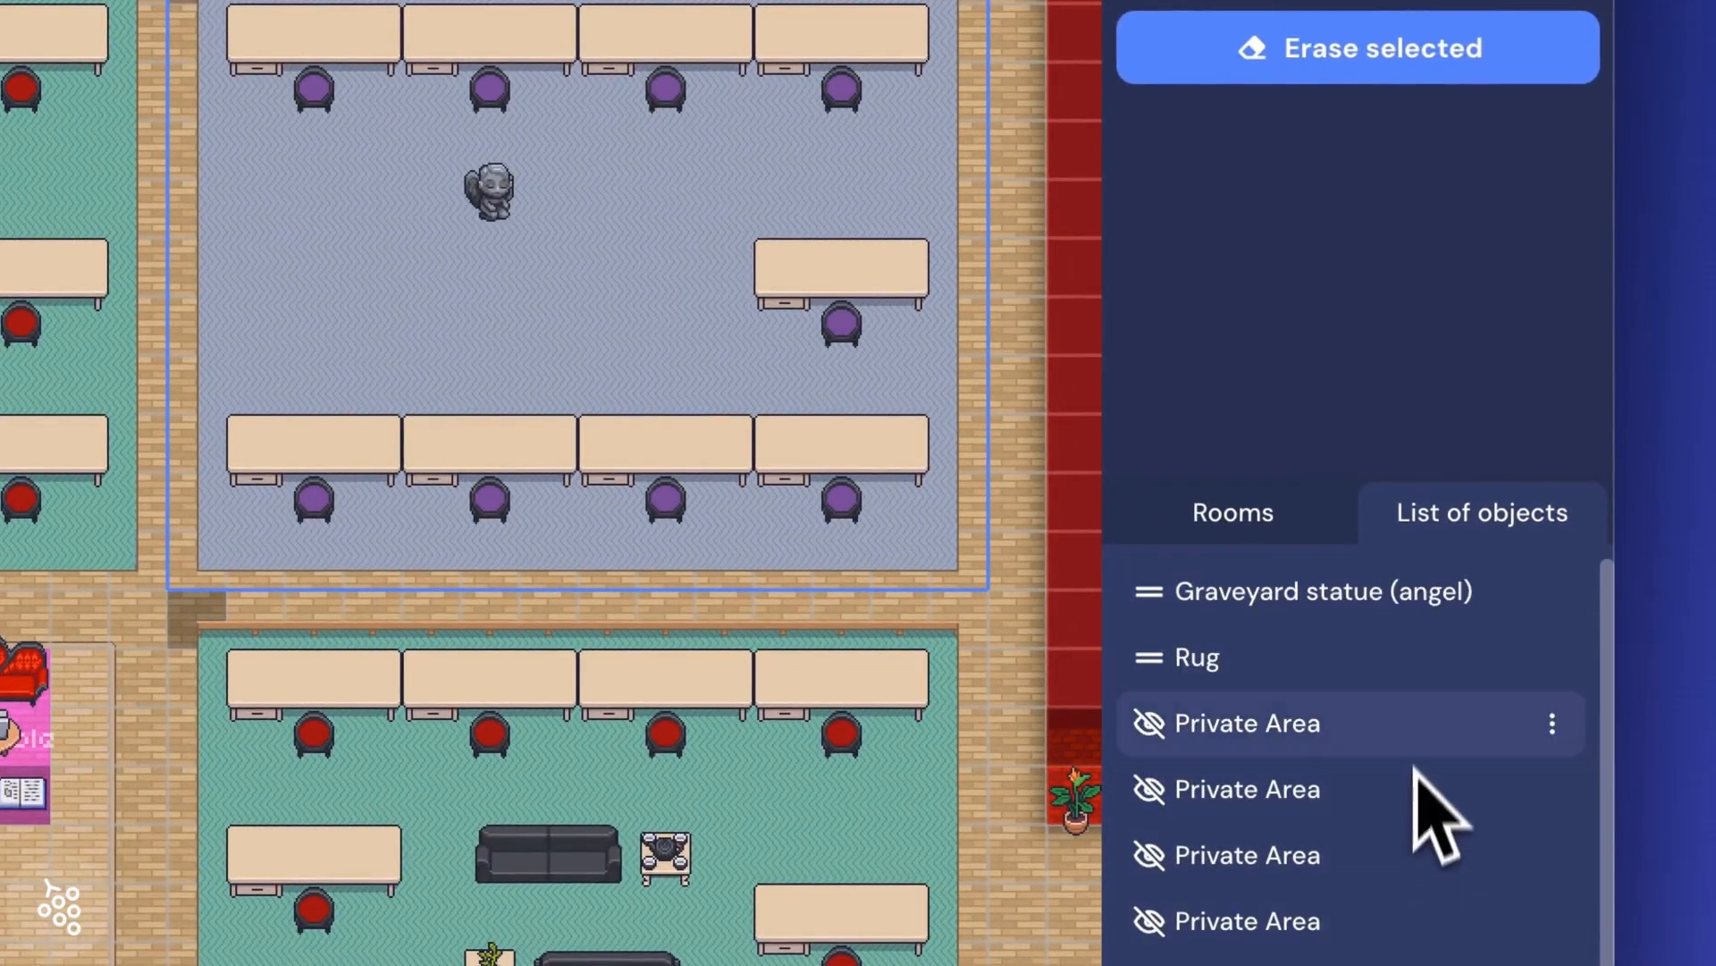
pyautogui.click(1551, 591)
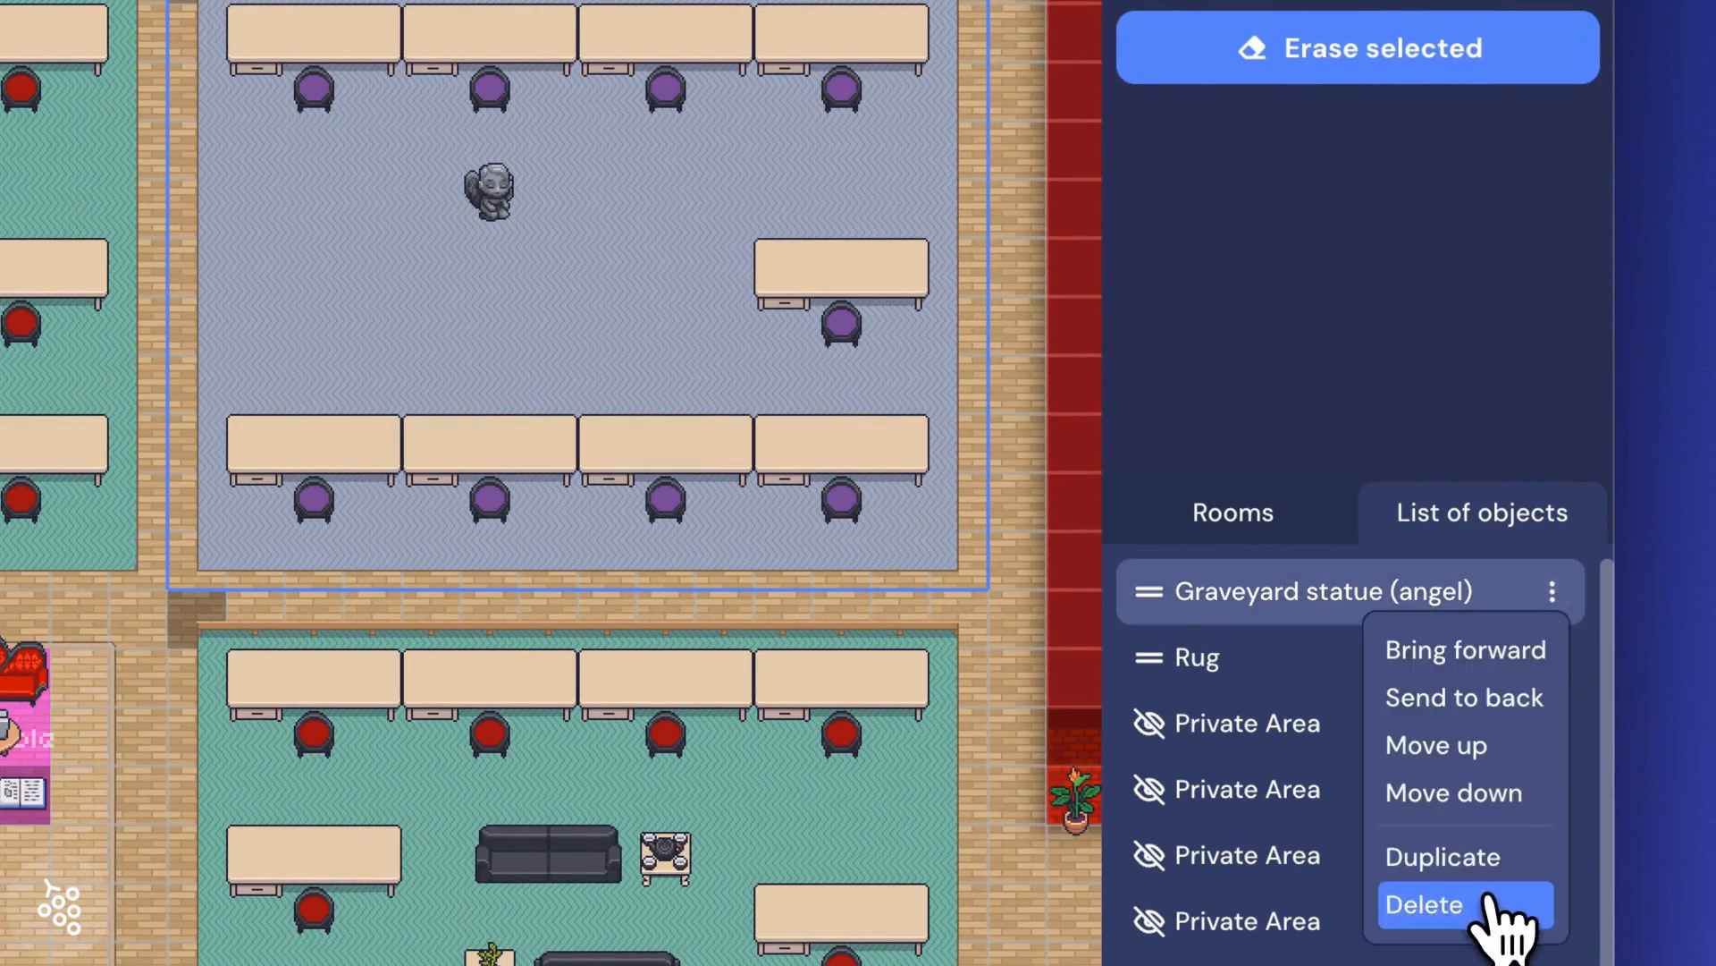
pyautogui.click(1422, 904)
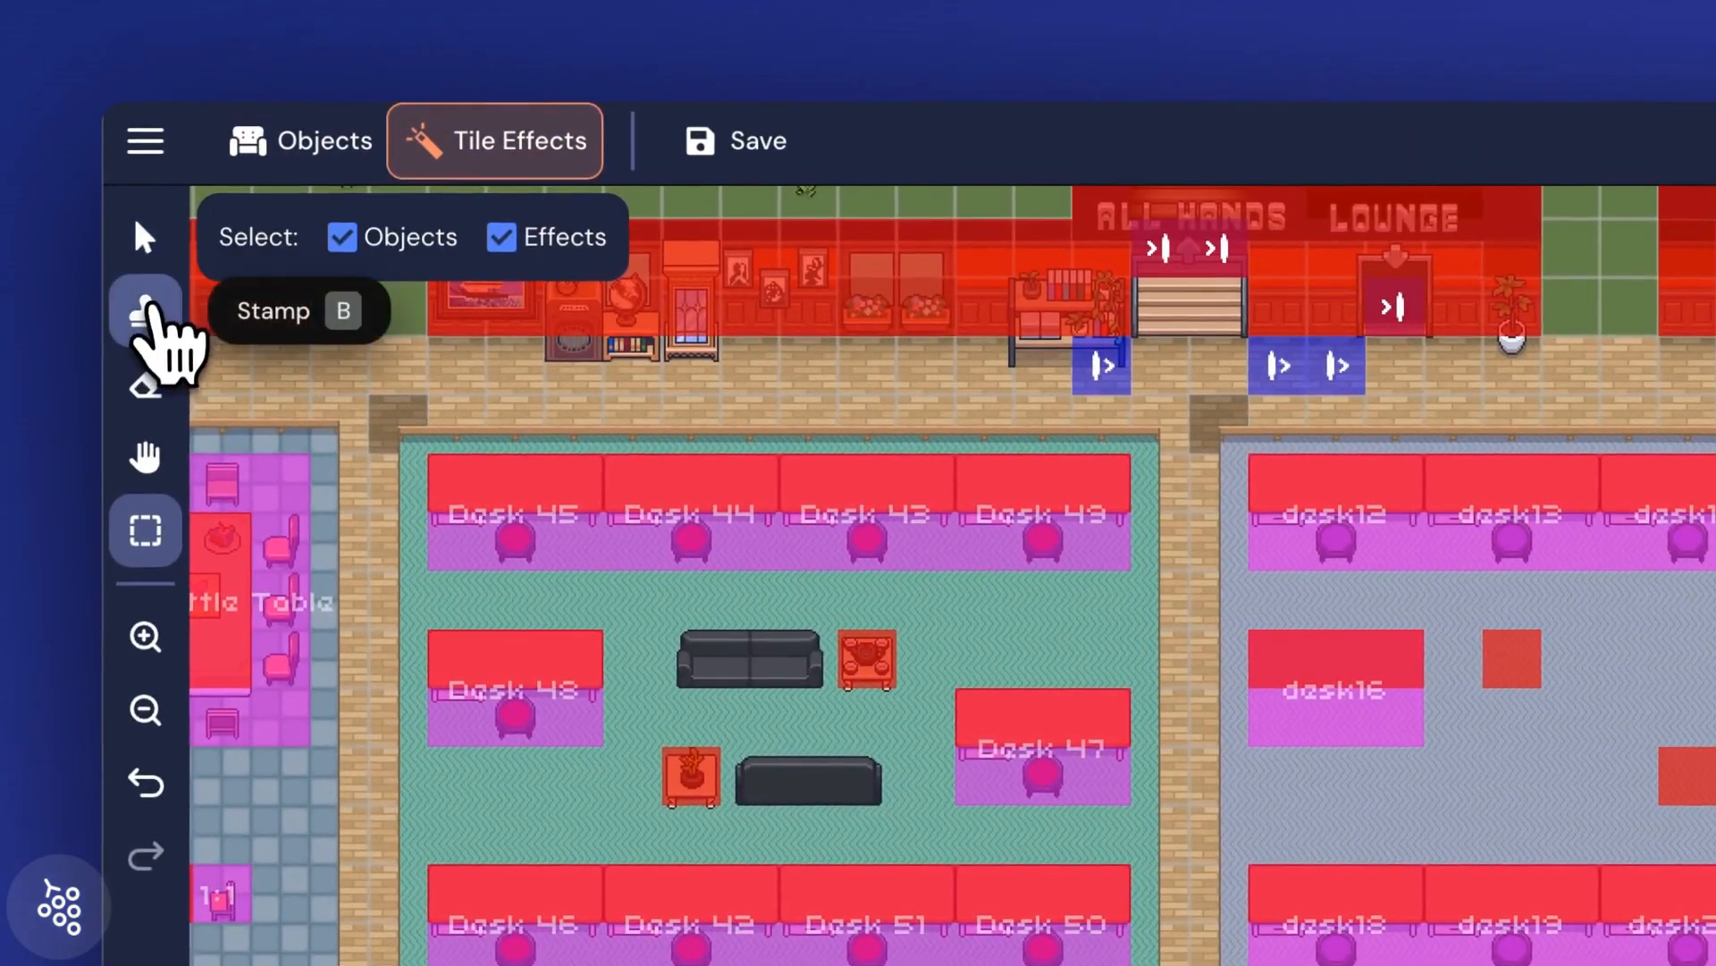
pyautogui.moveTo(143, 383)
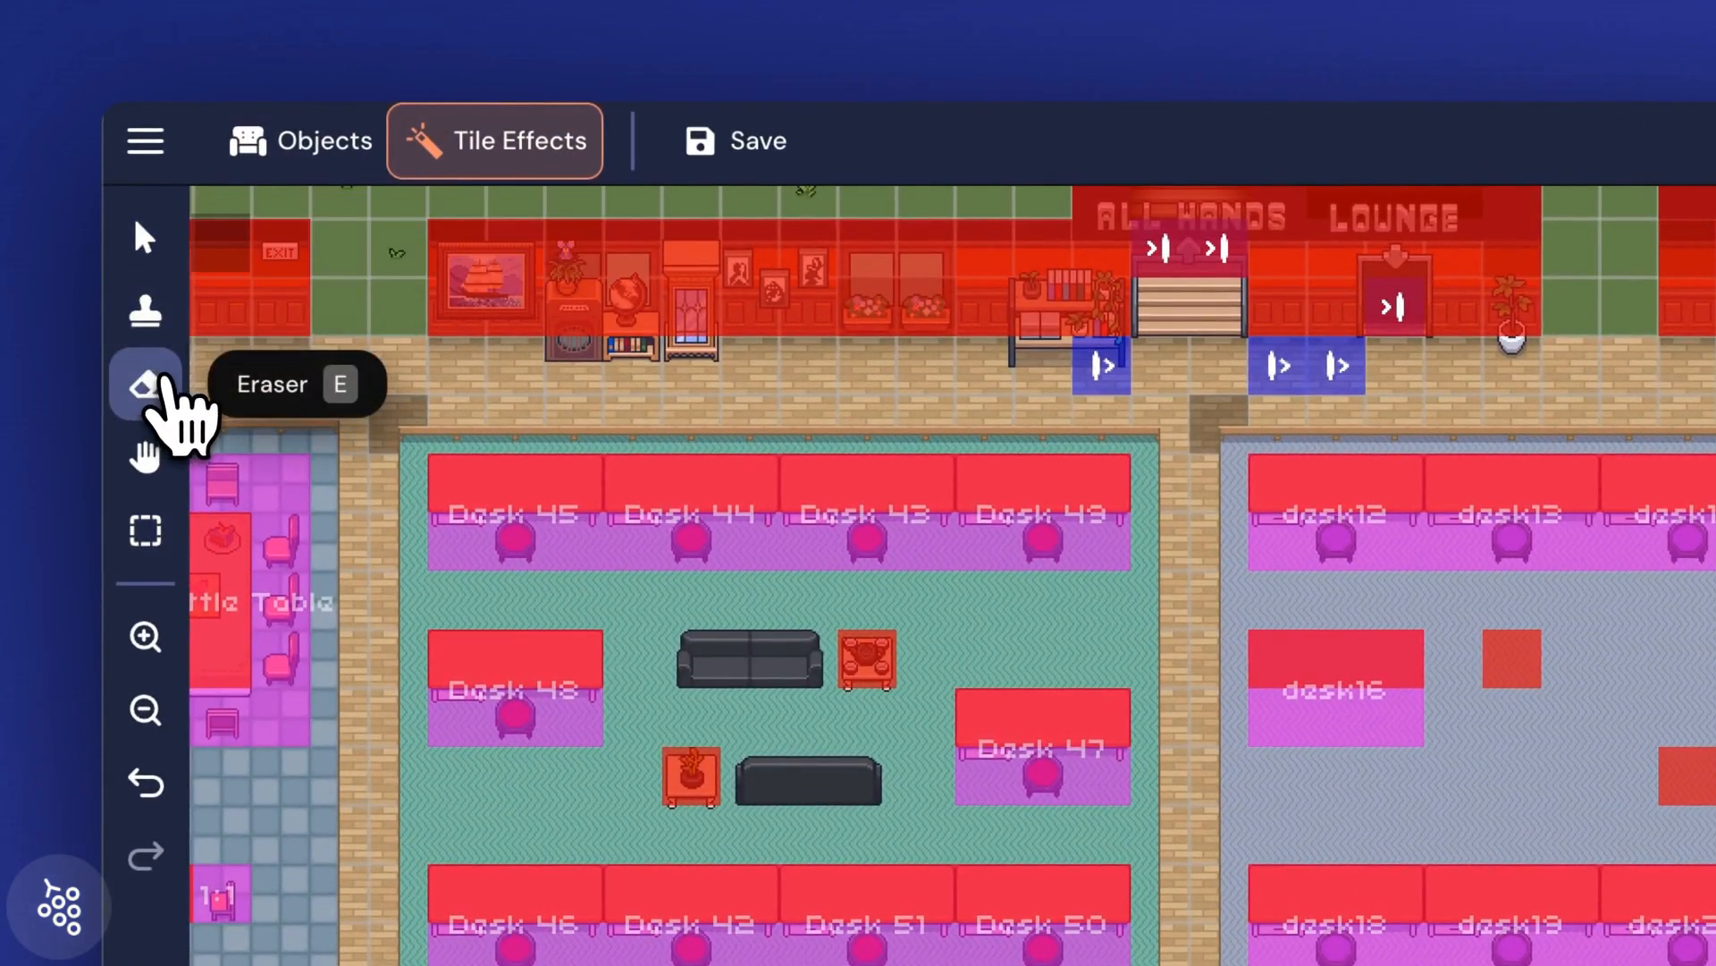
# - Erase desk16's Impassable and Private Area tiles from the pod centre
pyautogui.click(493, 141)
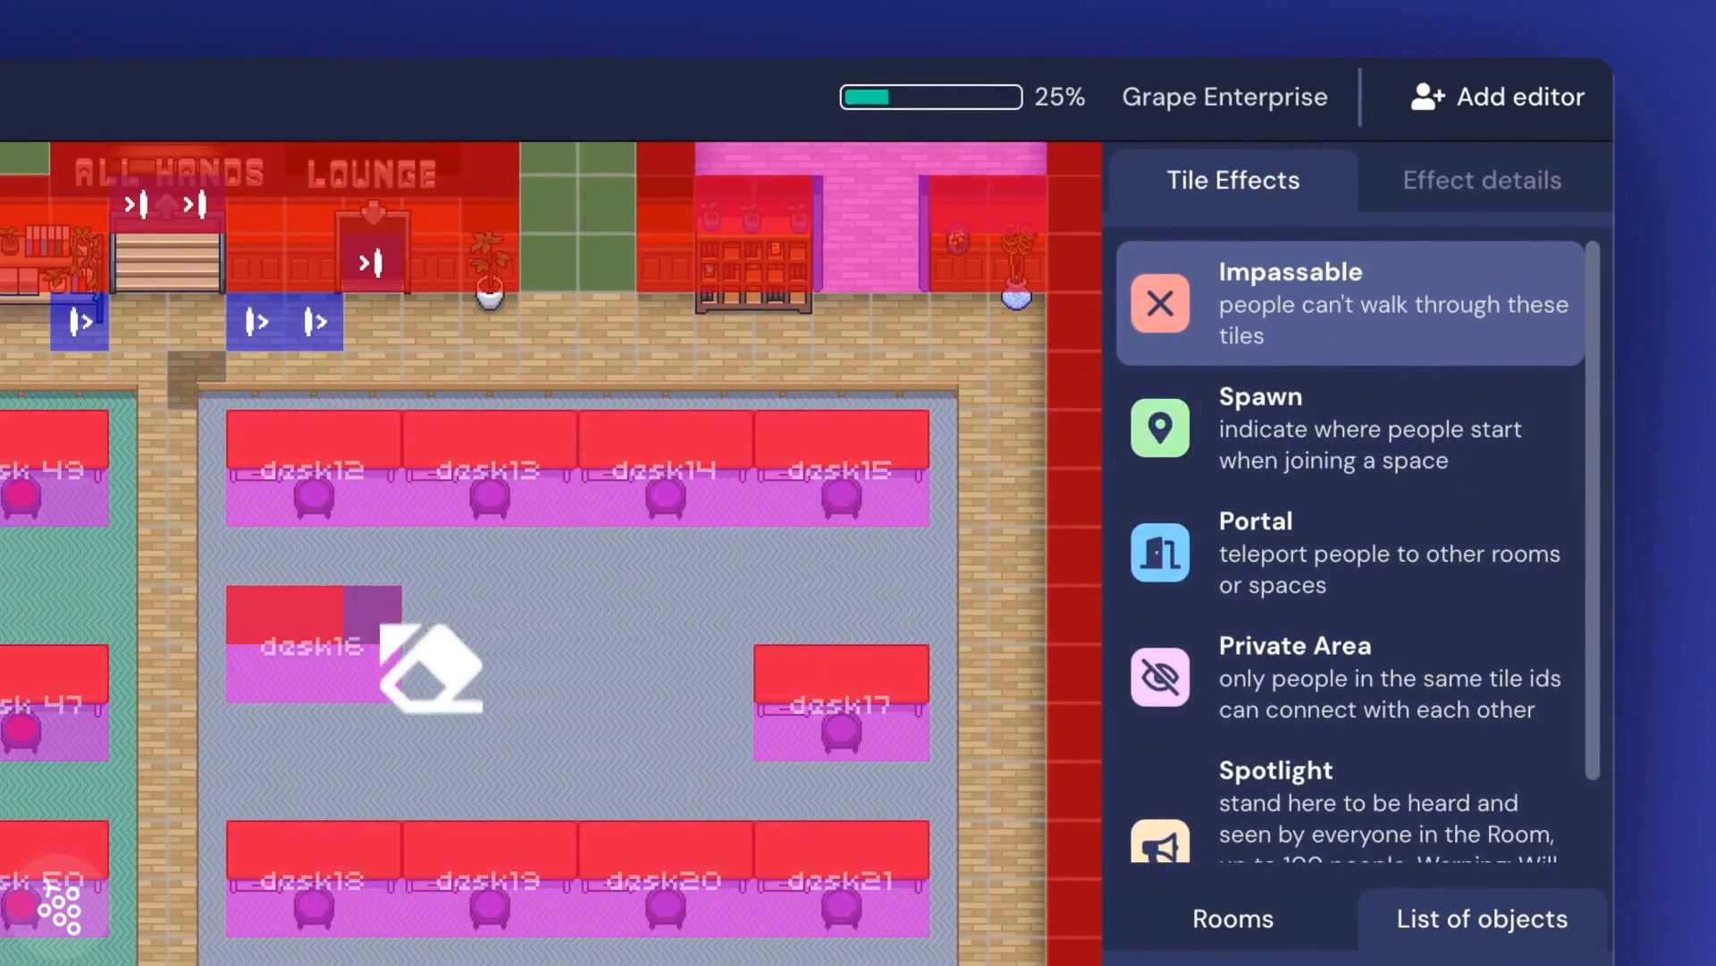
pyautogui.click(1347, 677)
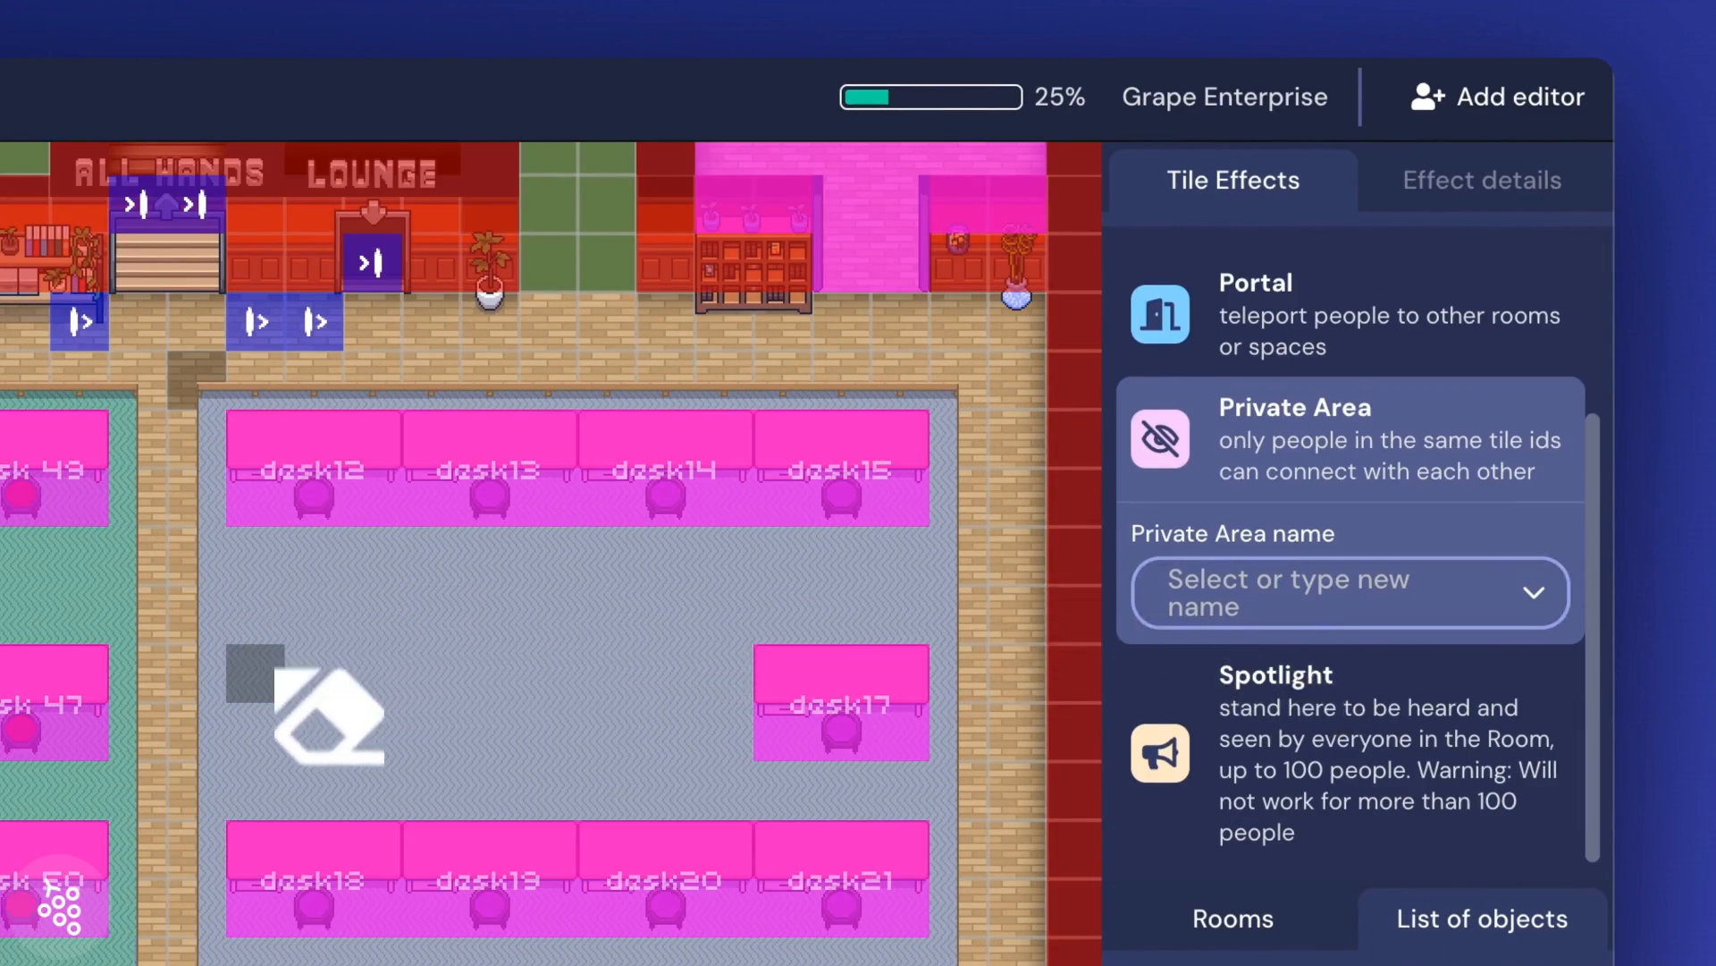
pyautogui.scroll(-3)
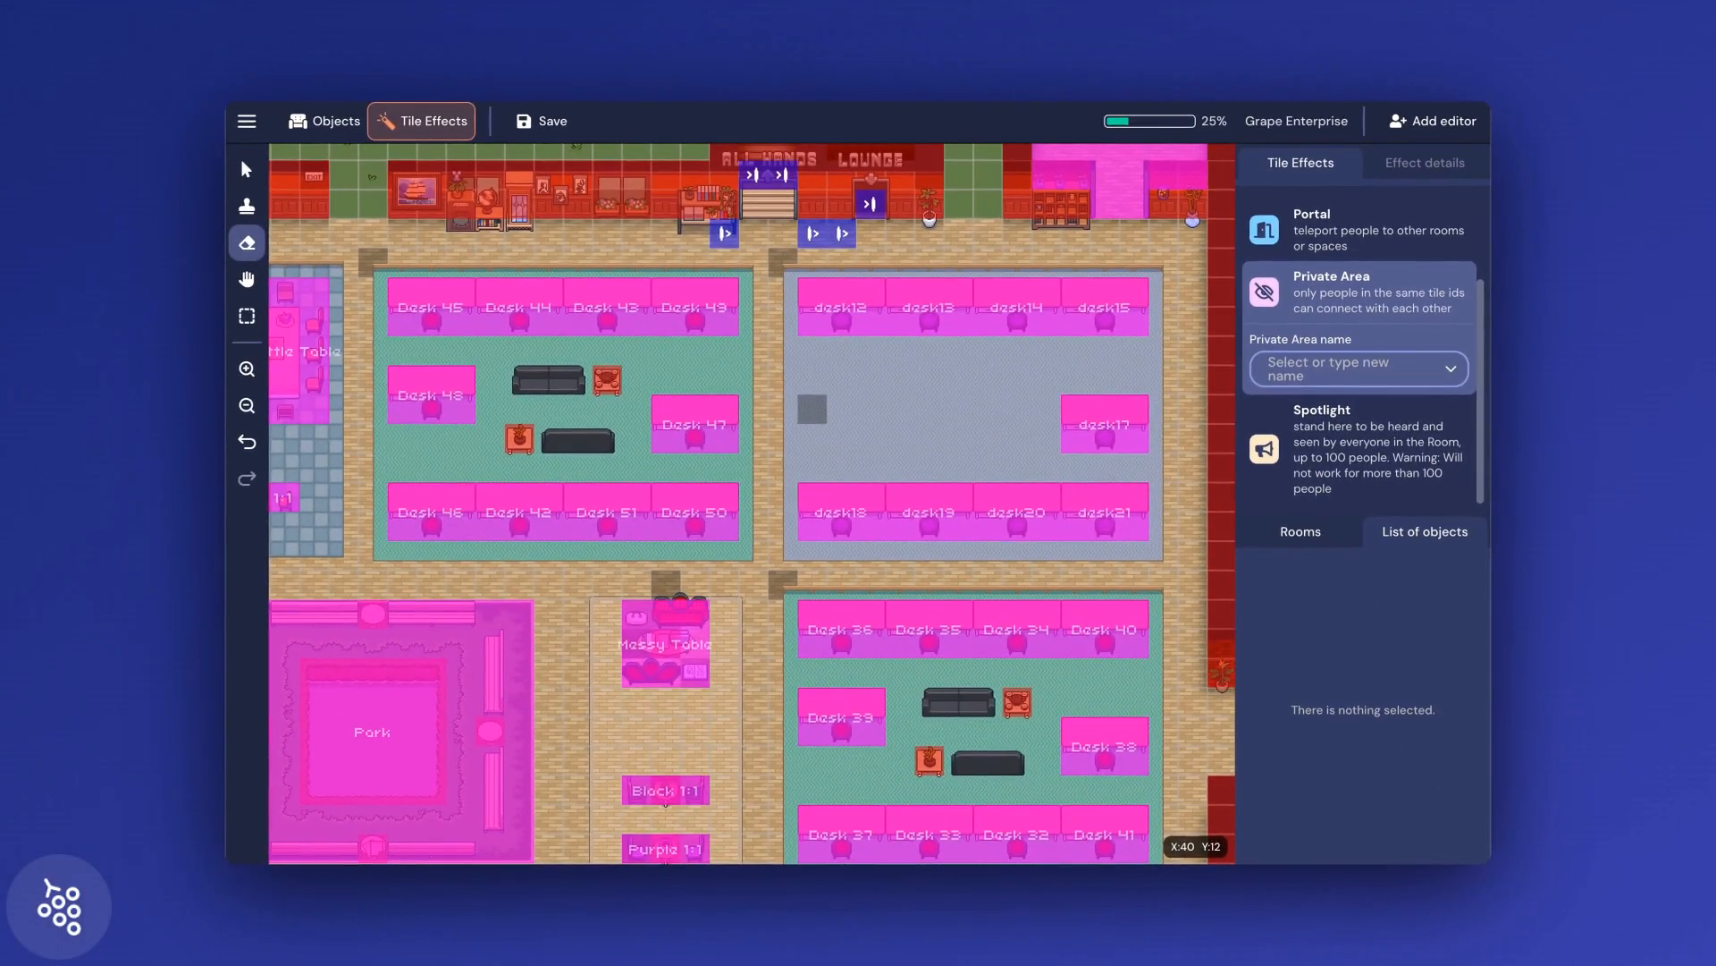
pyautogui.moveTo(849, 430)
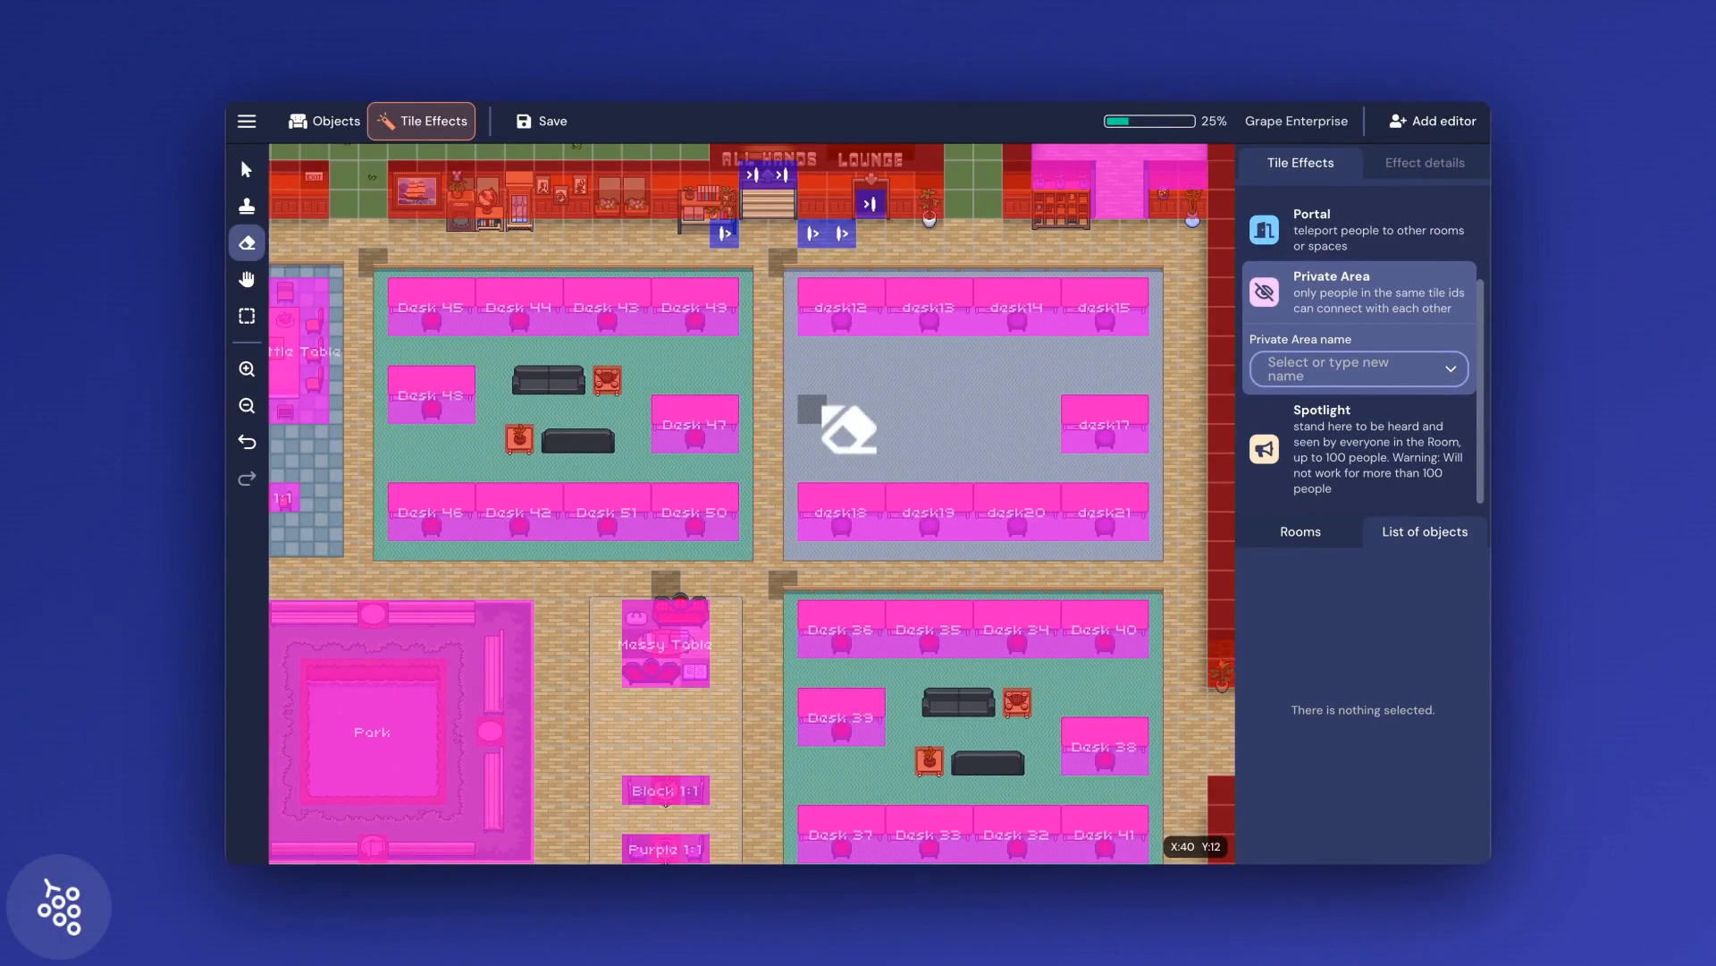
# - Place a new middle row of desks with drawers in the purple pod
pyautogui.click(322, 121)
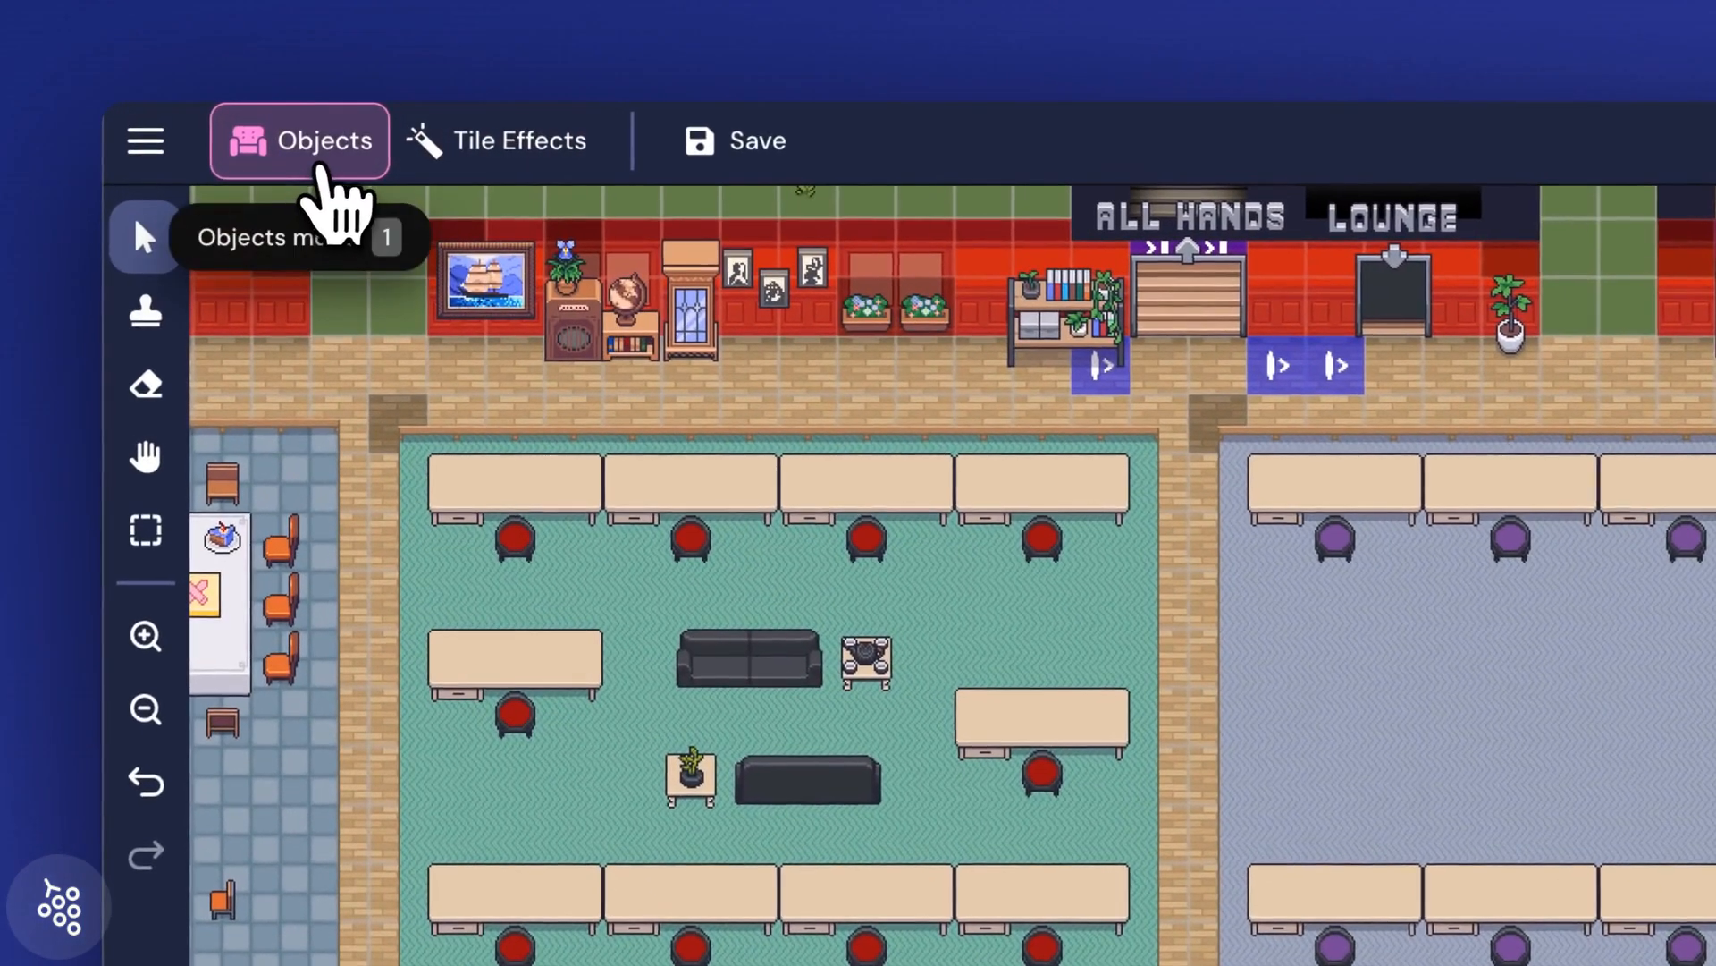
pyautogui.click(299, 140)
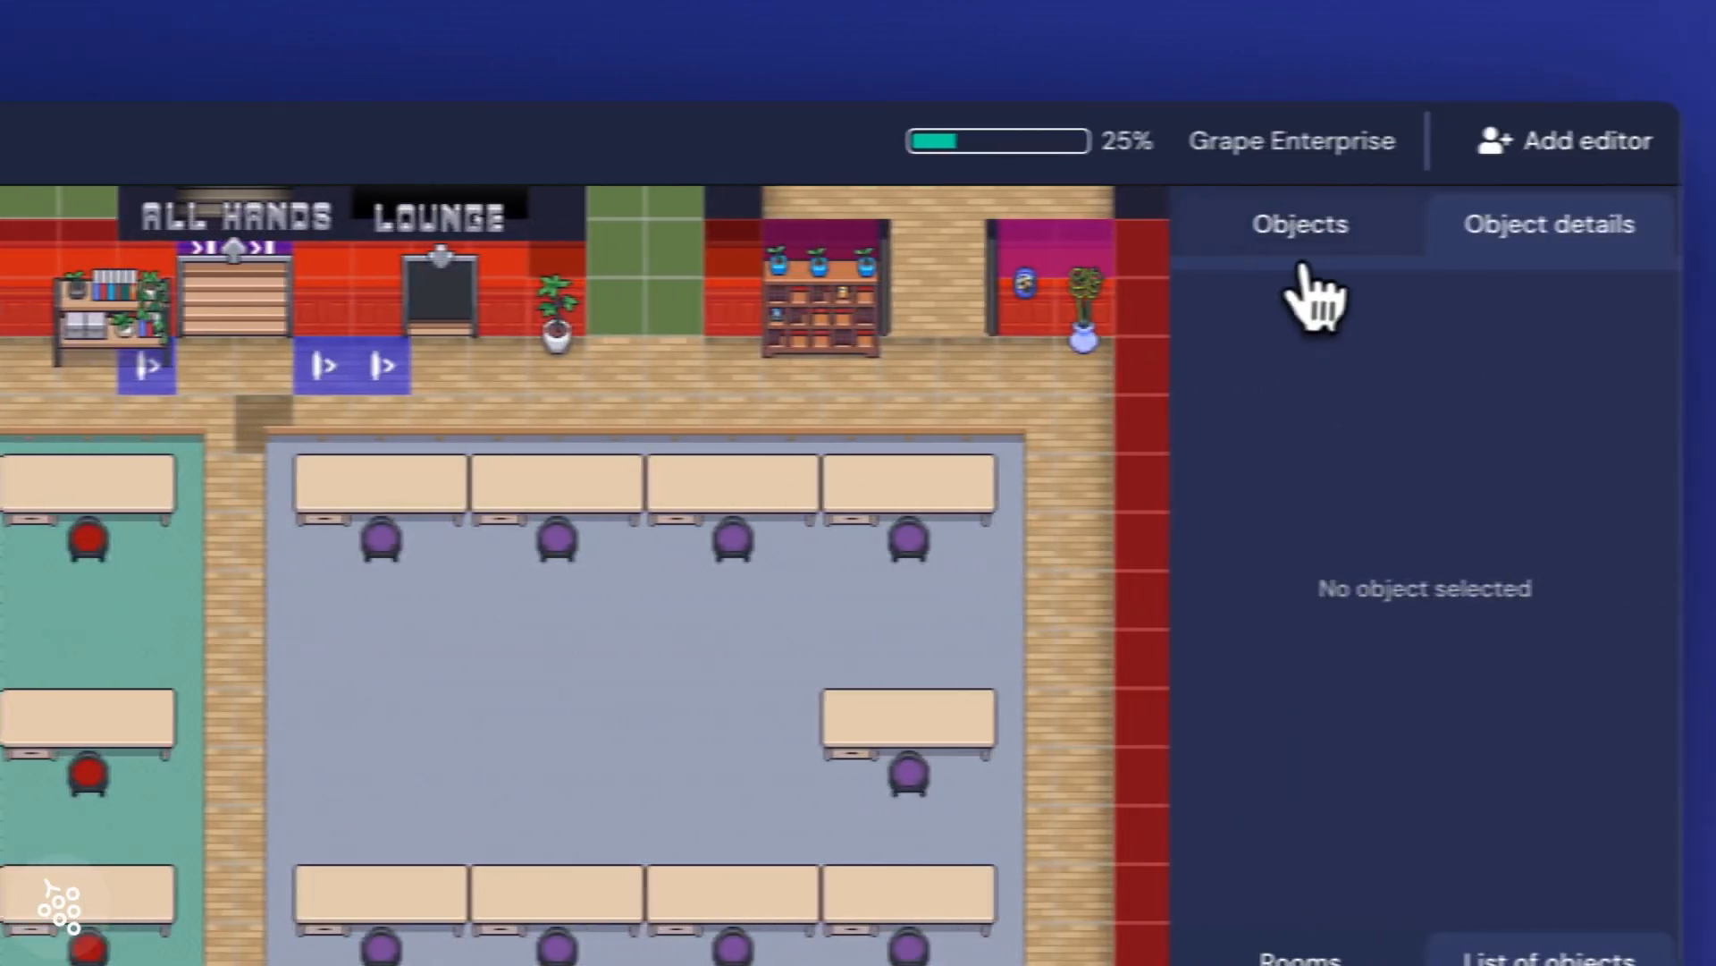
pyautogui.click(1298, 224)
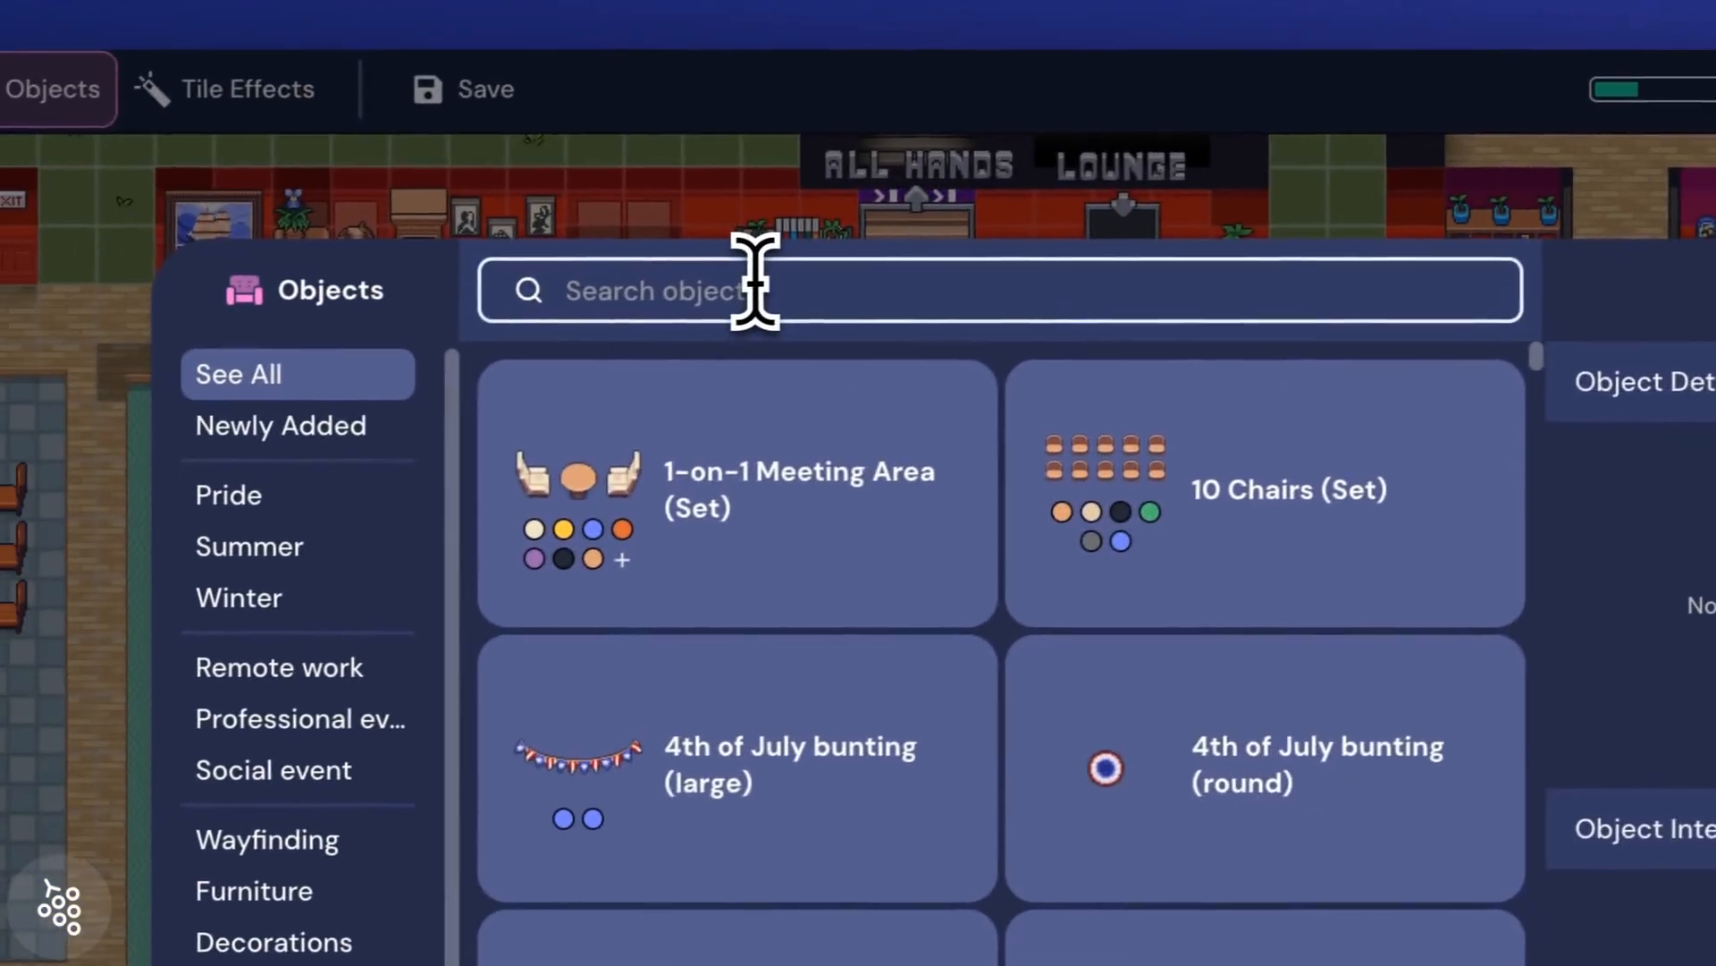
pyautogui.write('desk')
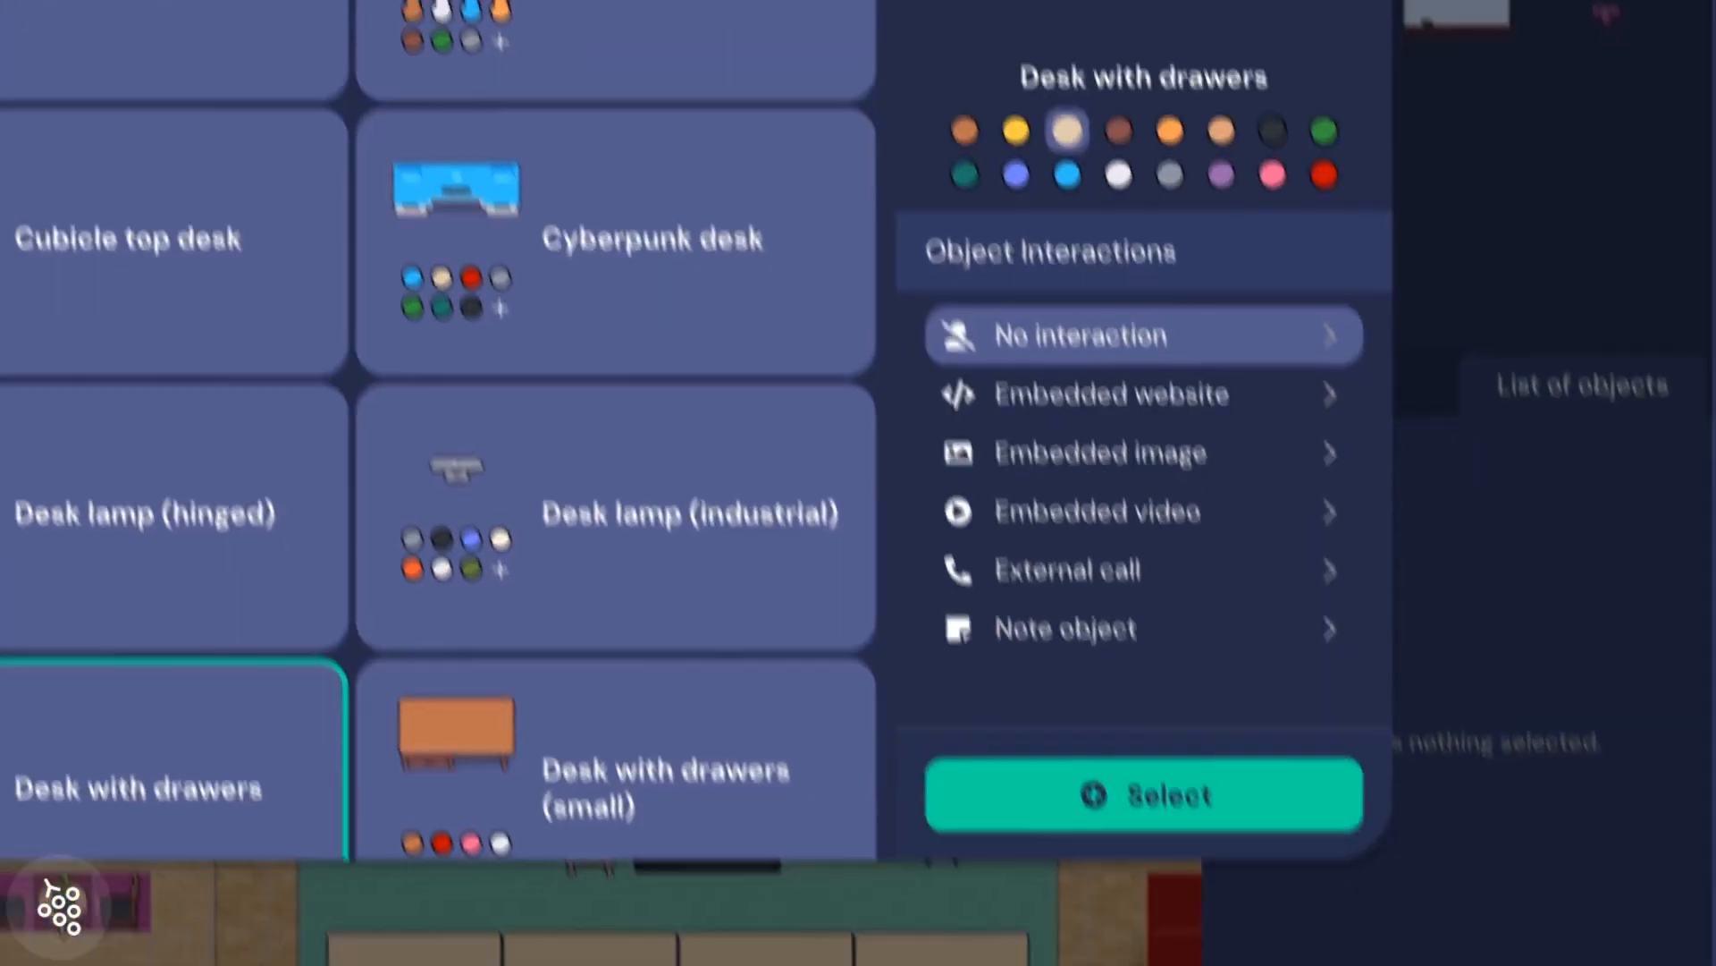
pyautogui.click(1142, 795)
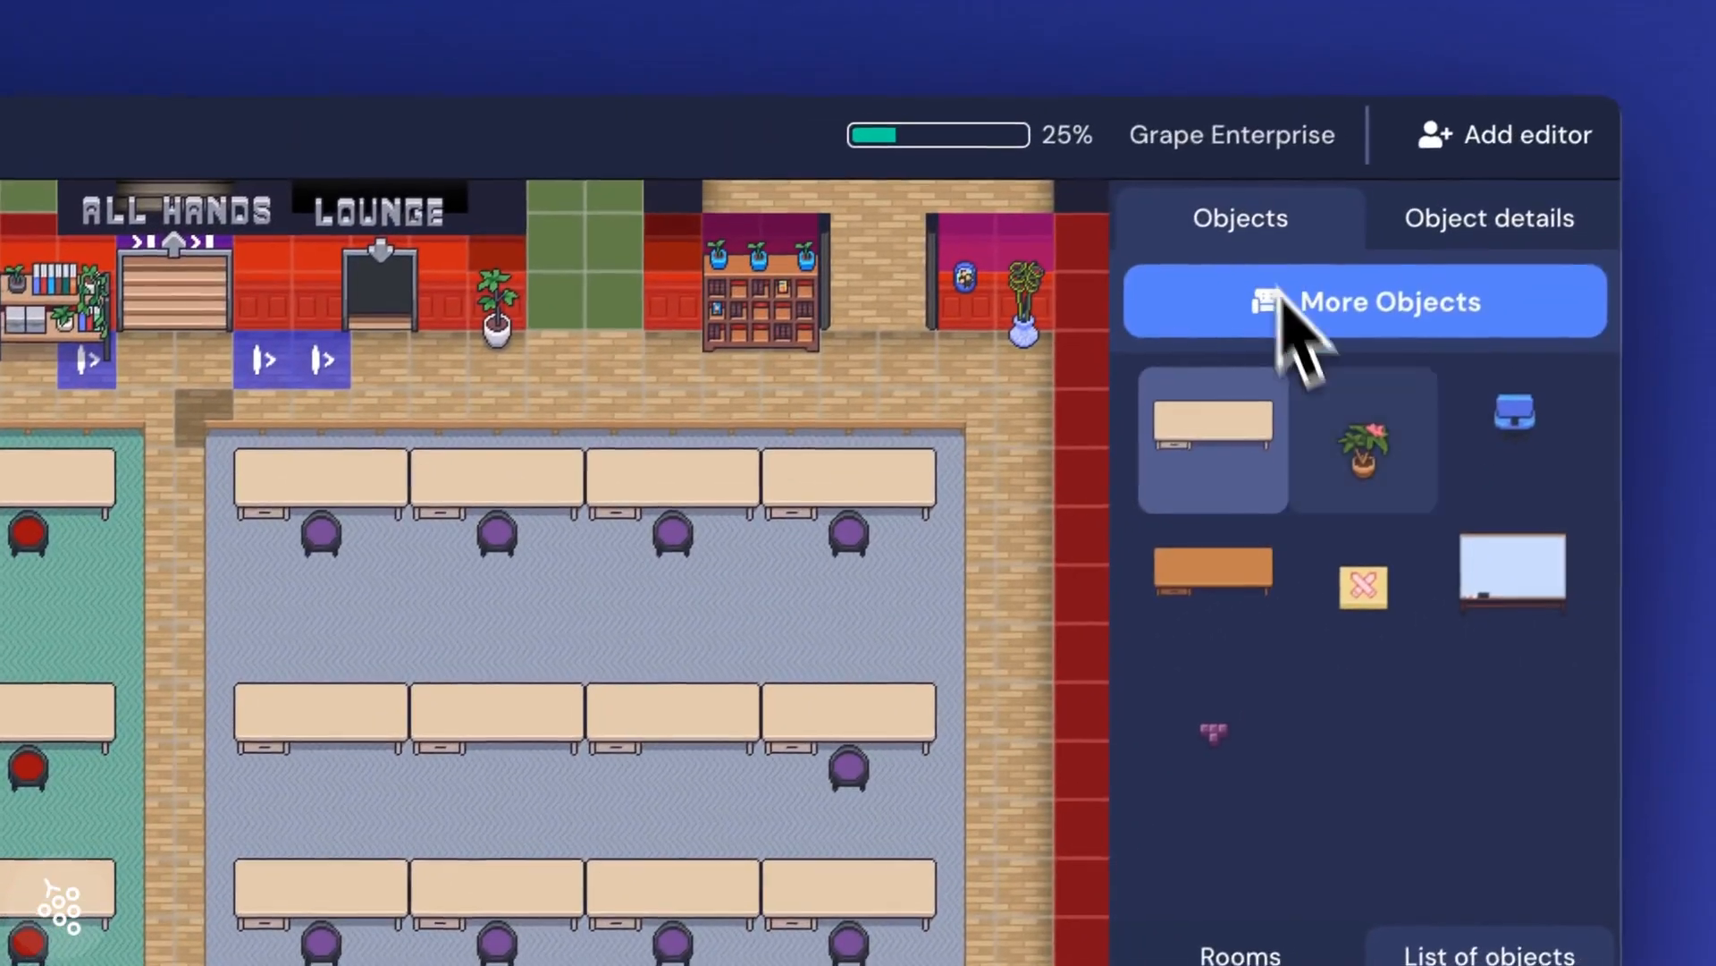
# - Add purple Antique parlor chairs beside the new desks
pyautogui.click(1364, 302)
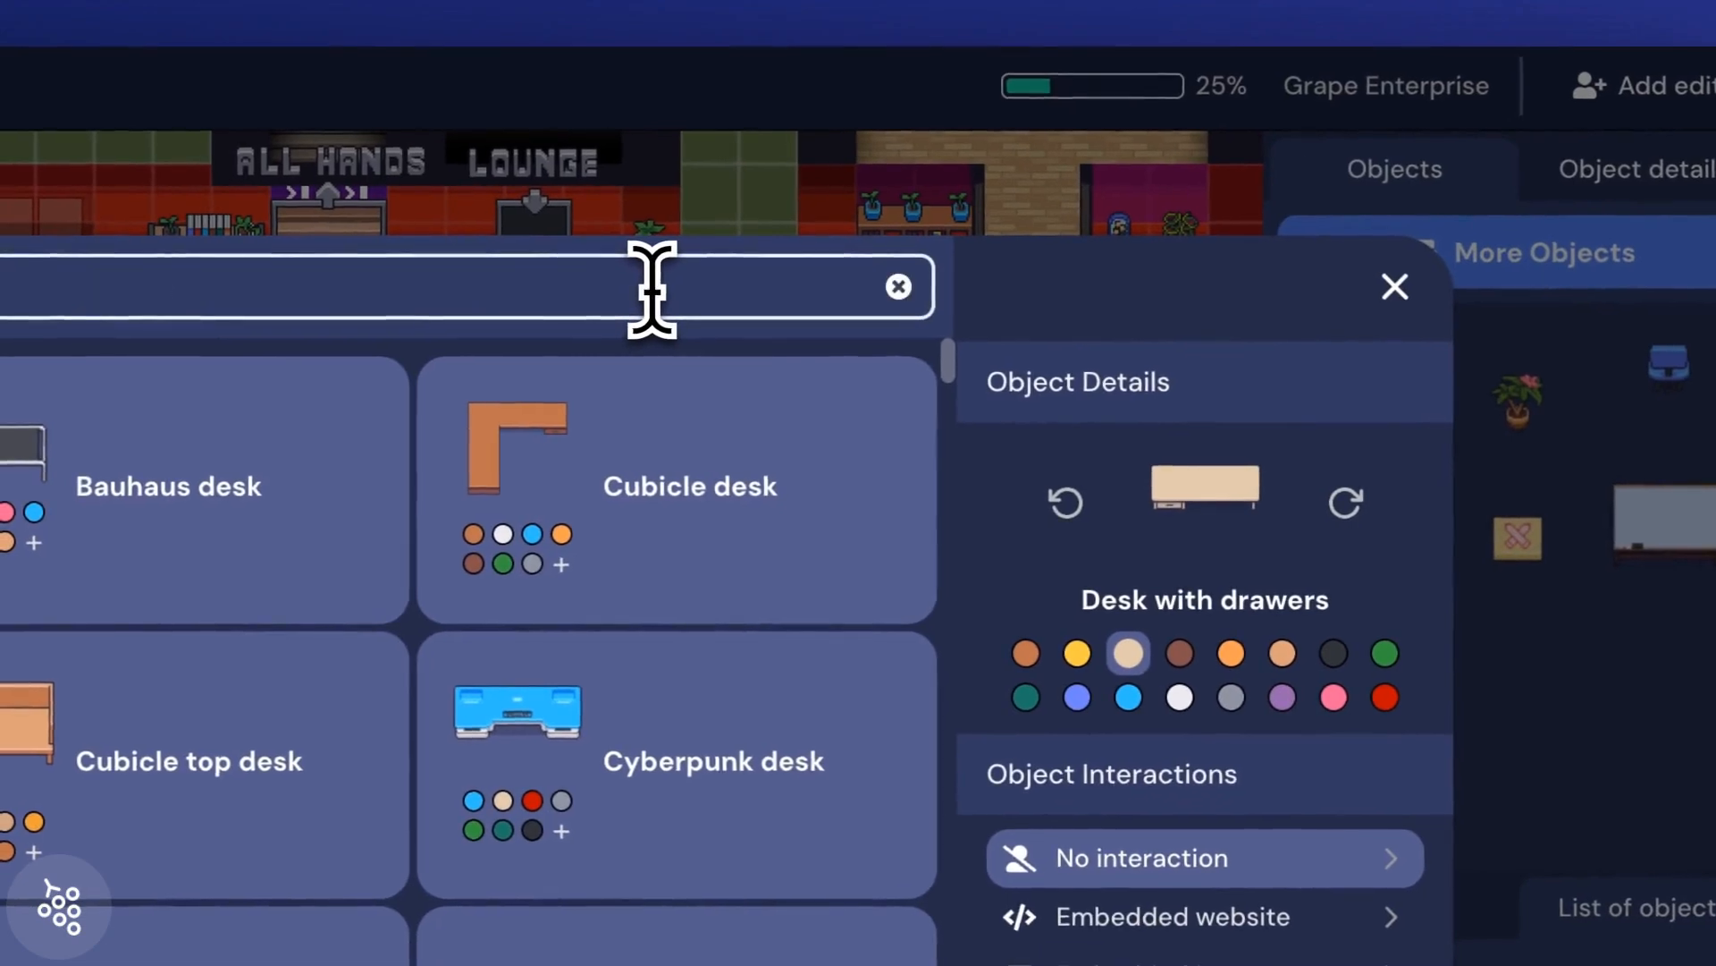
pyautogui.write('chair')
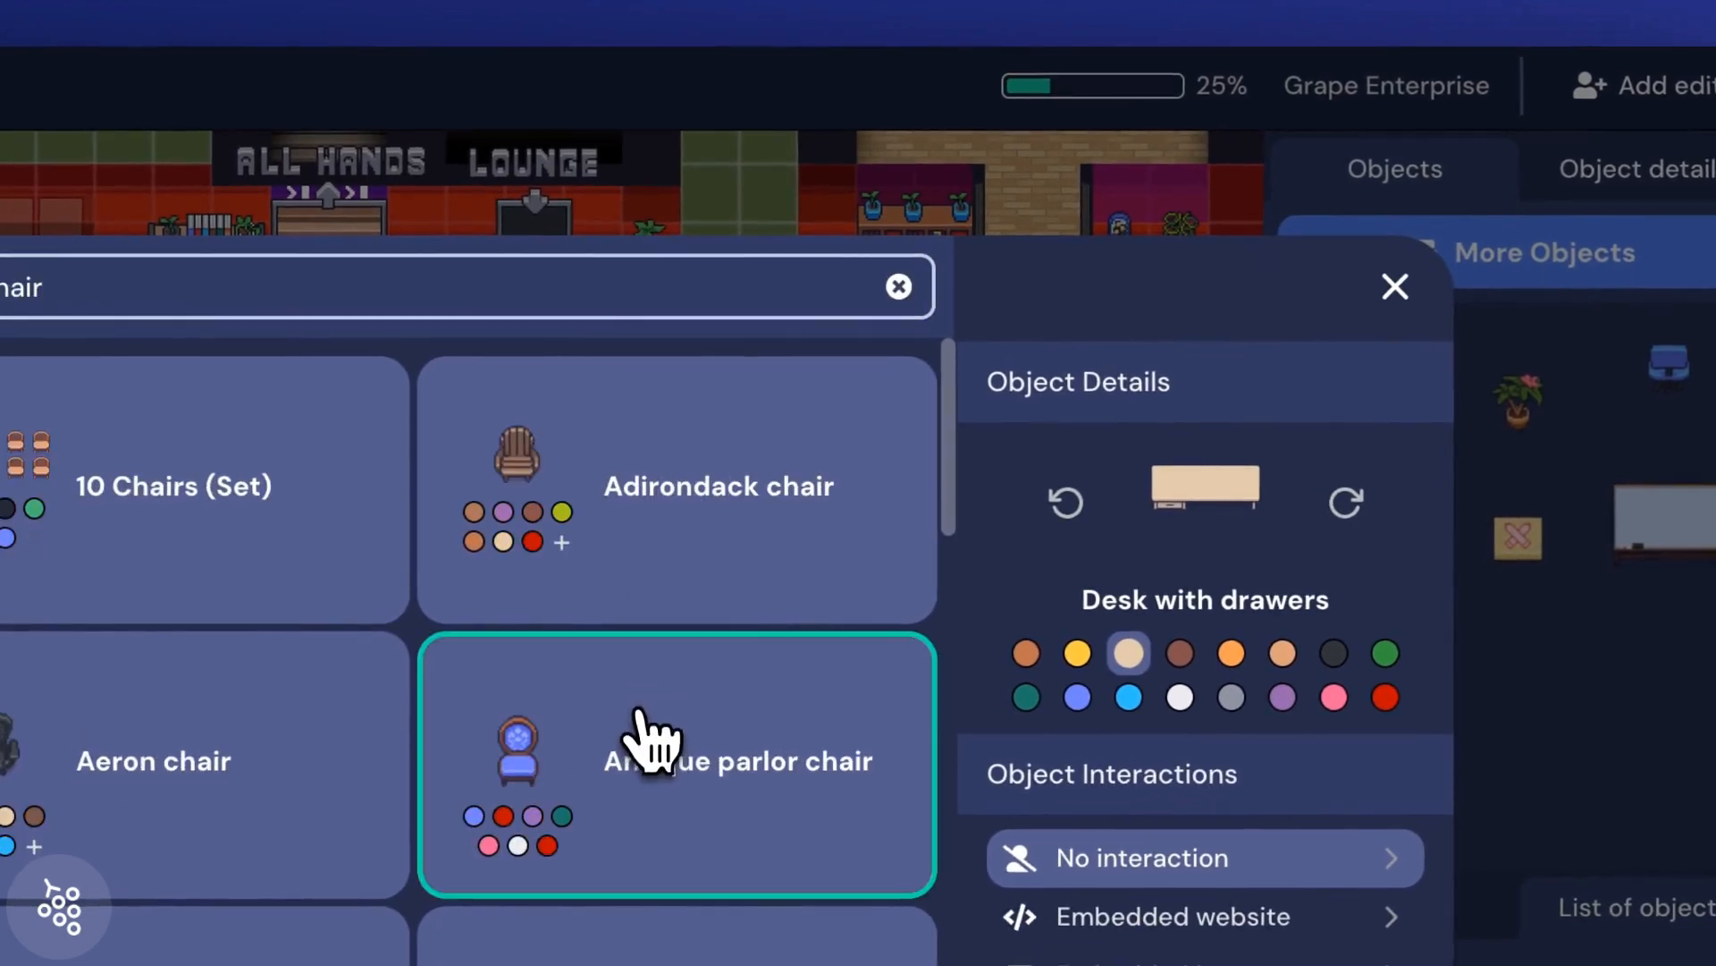
pyautogui.click(676, 763)
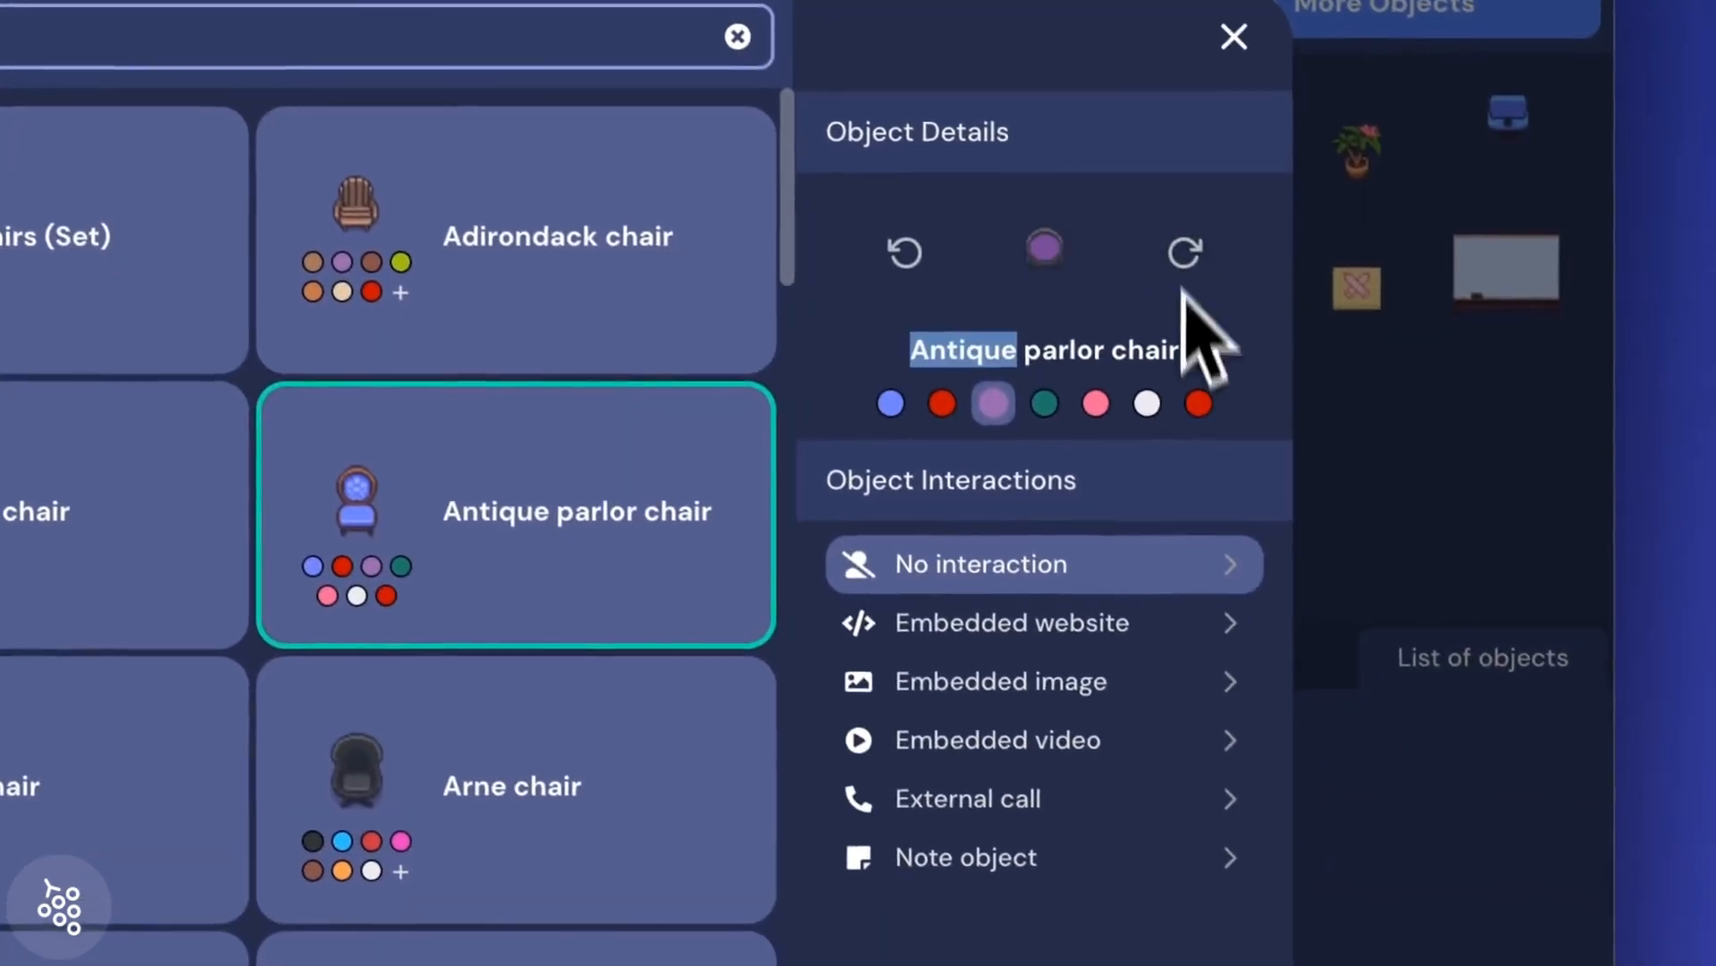
pyautogui.click(1234, 36)
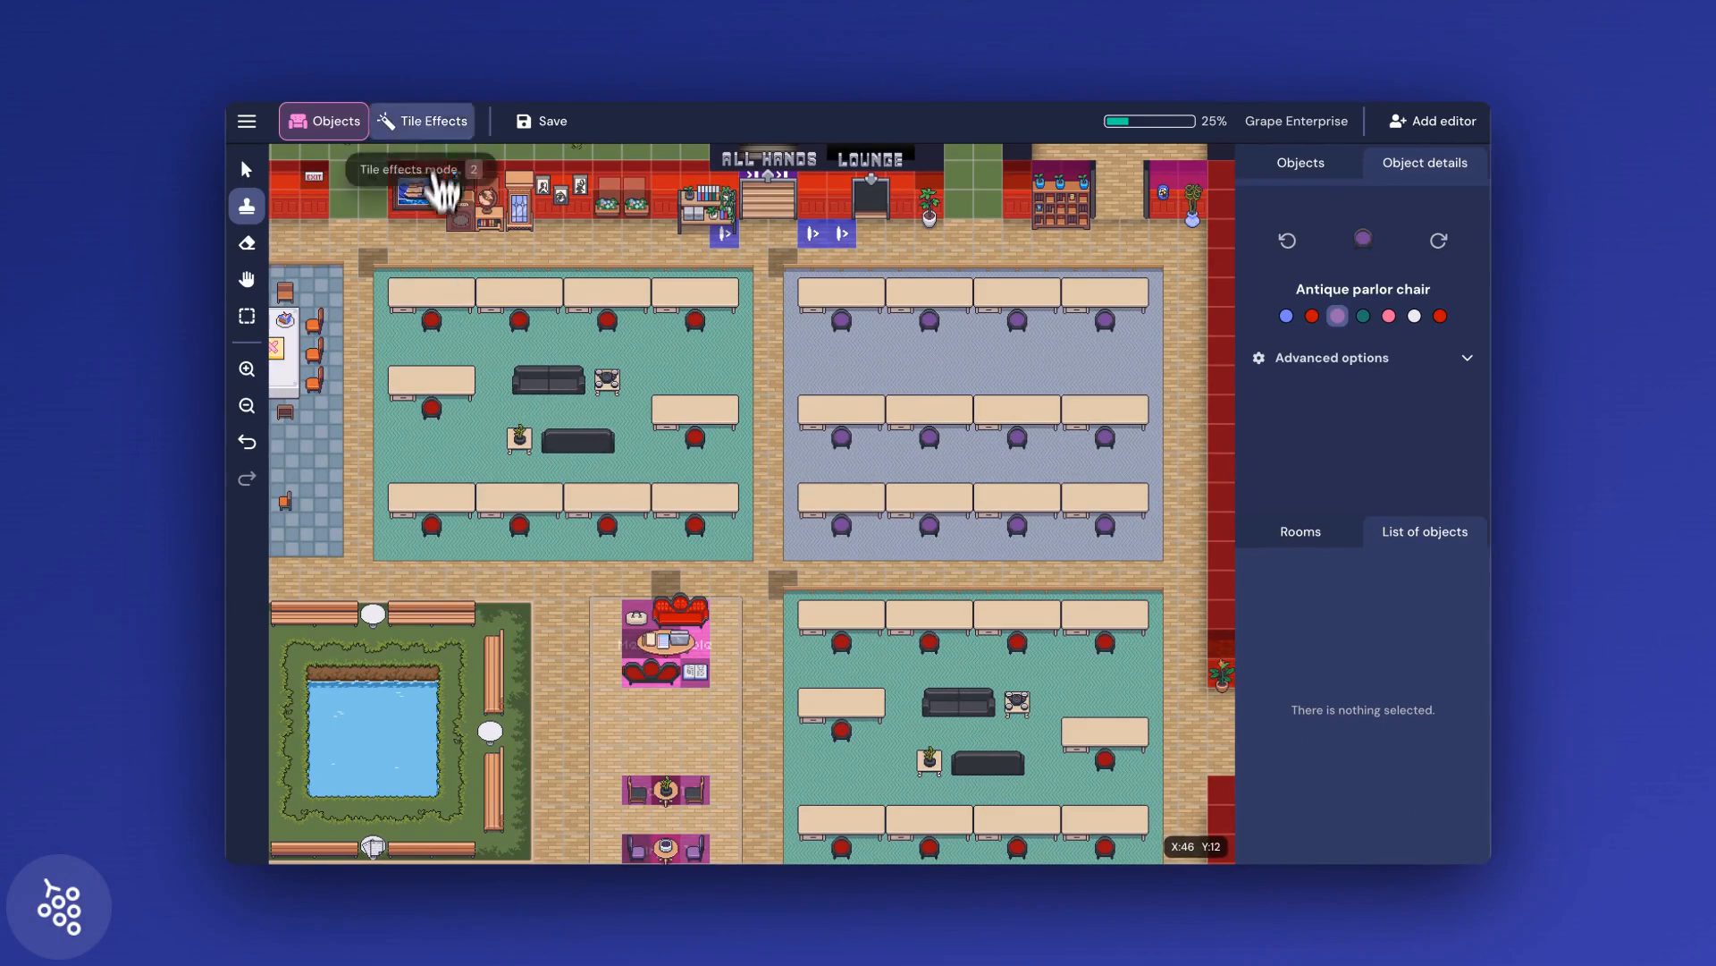
# - Create claimable private area 'New Desk 1' with max occupancy 3 on a new desk
pyautogui.click(431, 121)
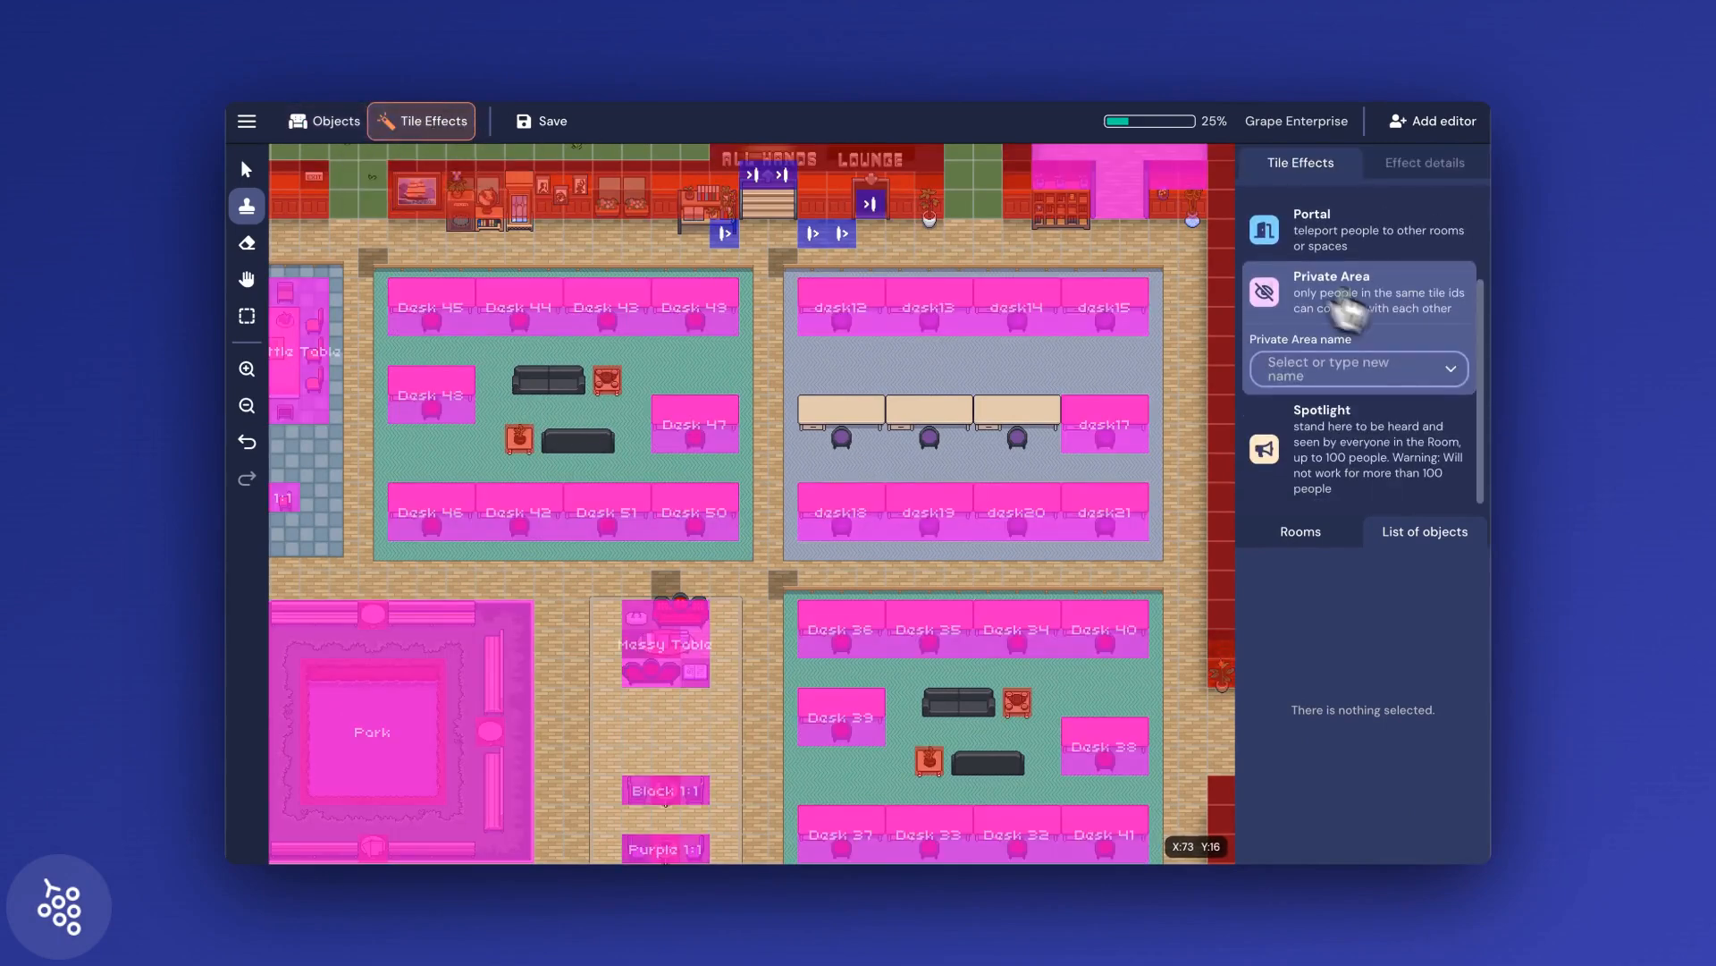
pyautogui.scroll(3)
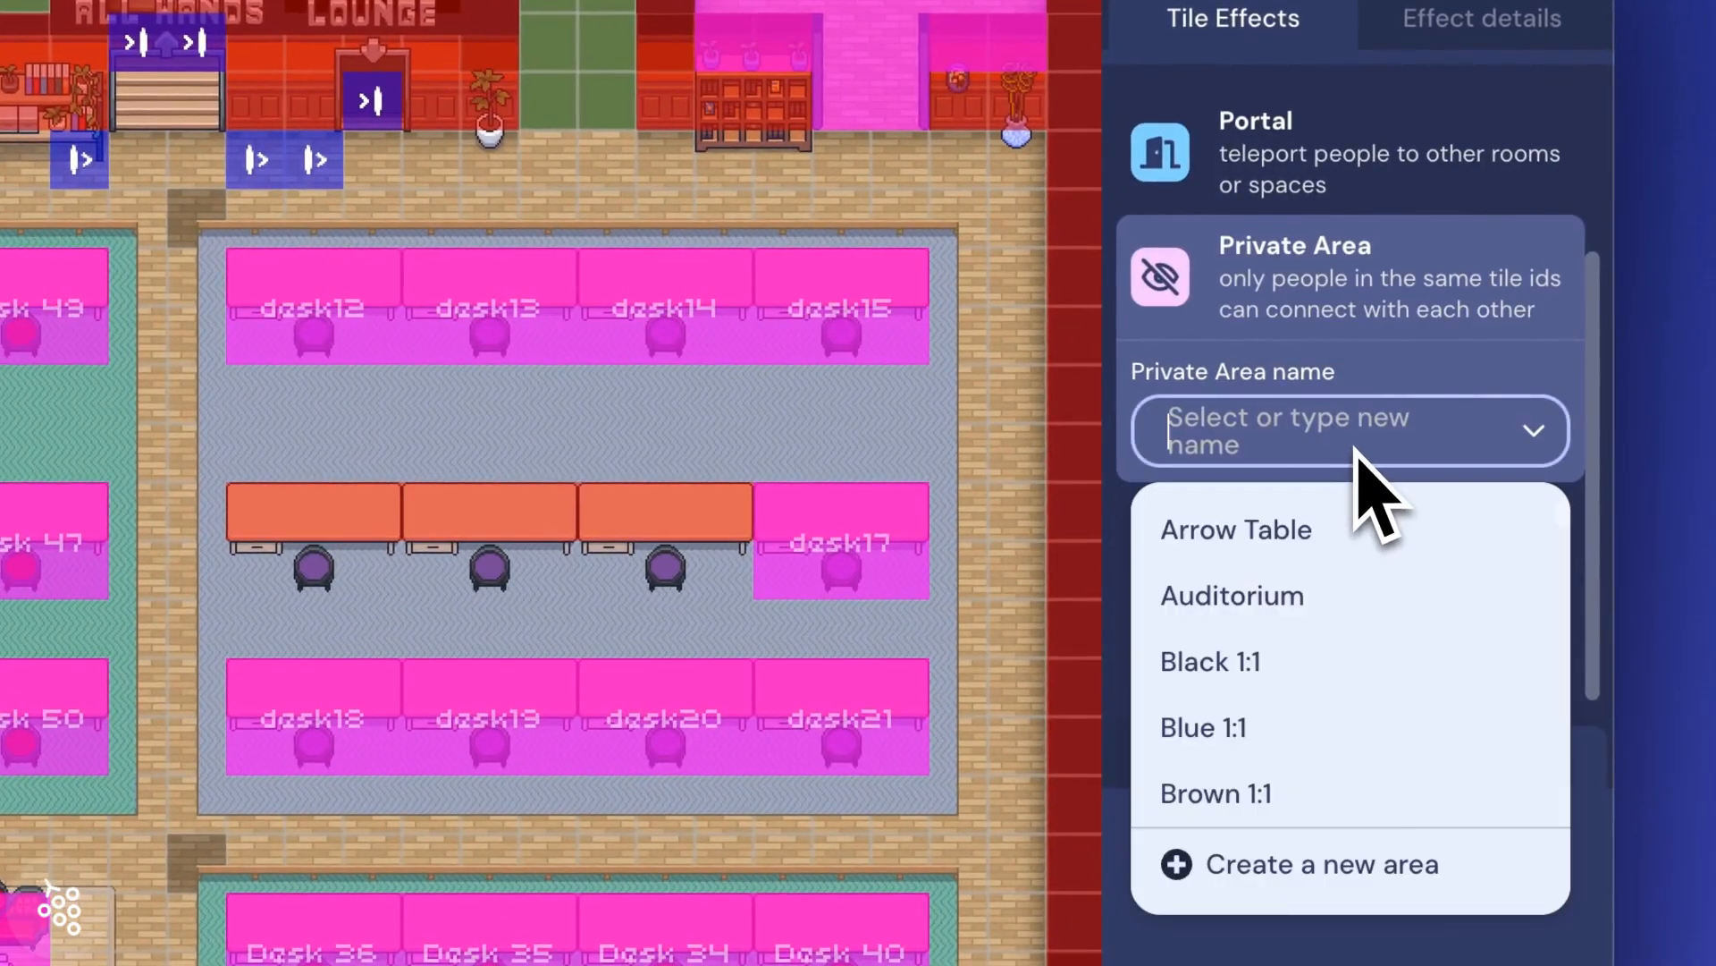
pyautogui.write('New Desk 1')
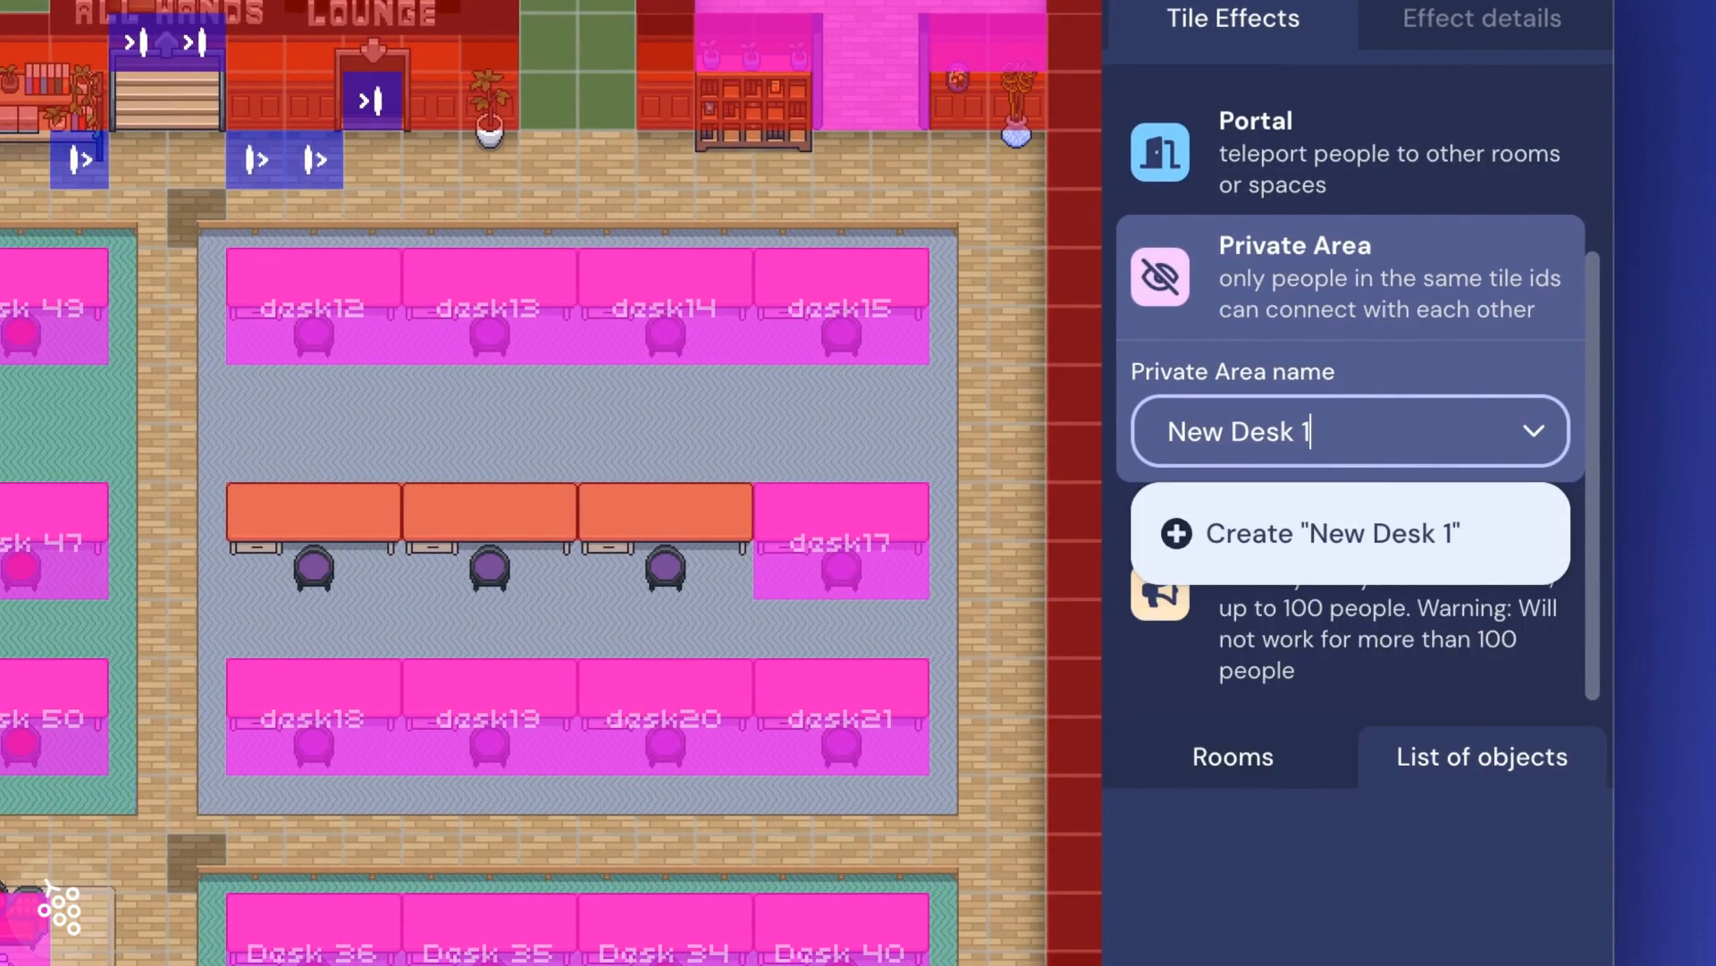
pyautogui.click(1330, 533)
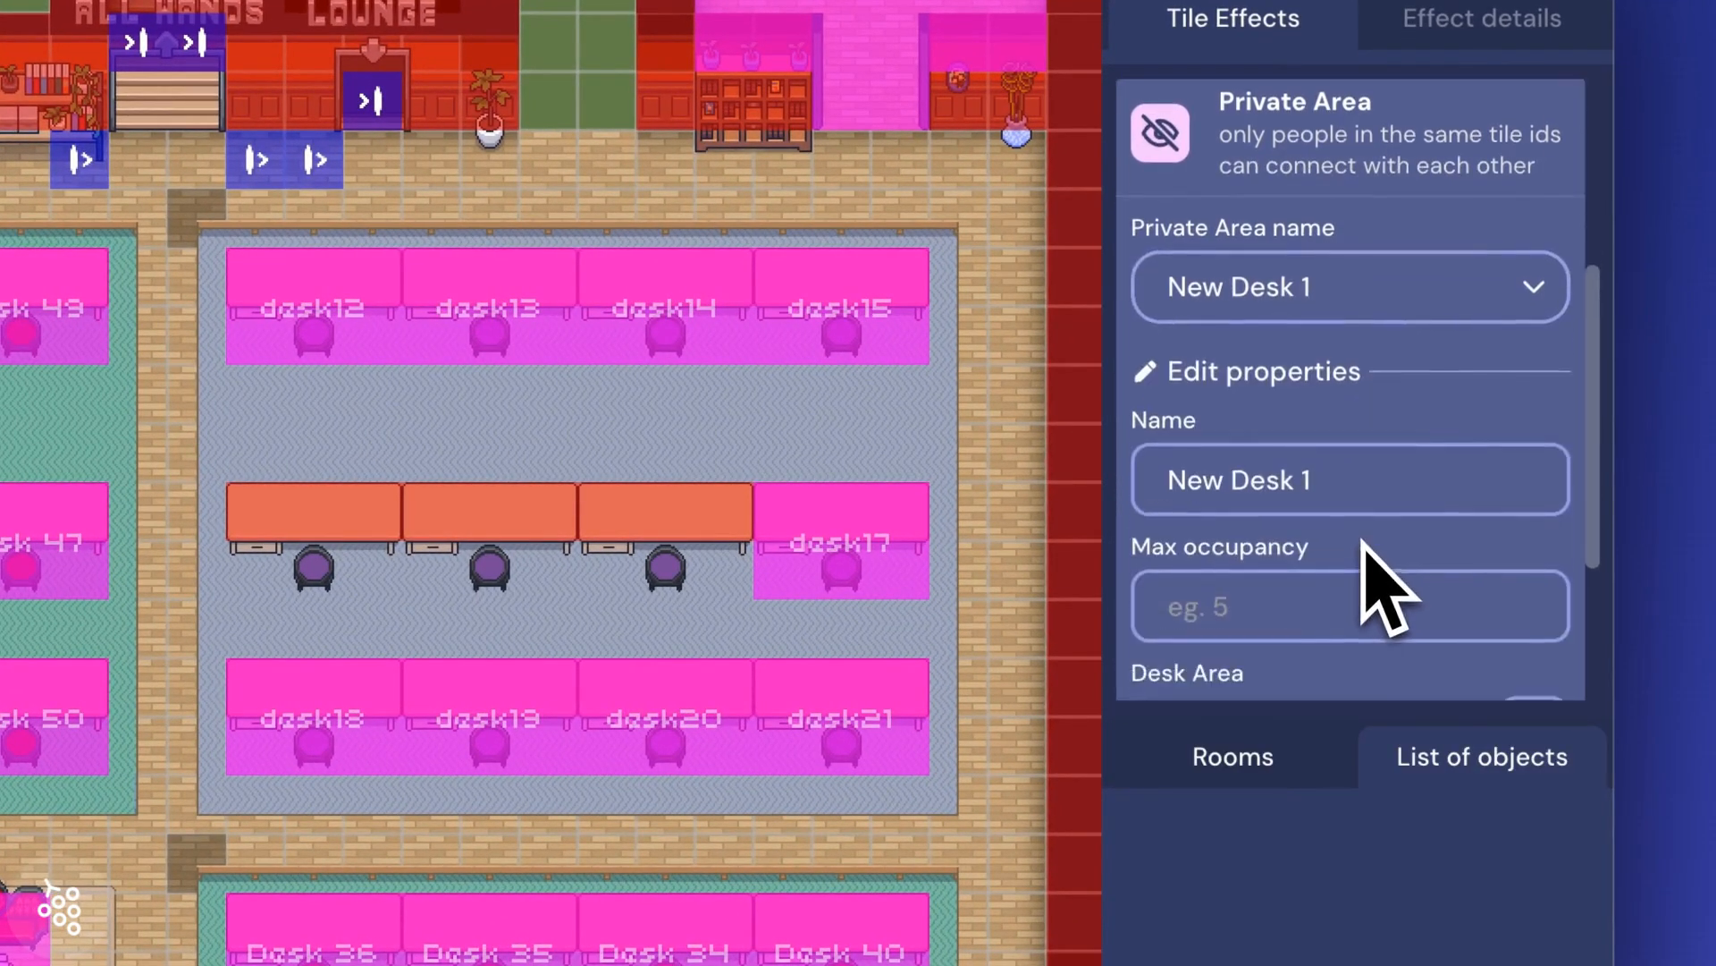
pyautogui.write('3')
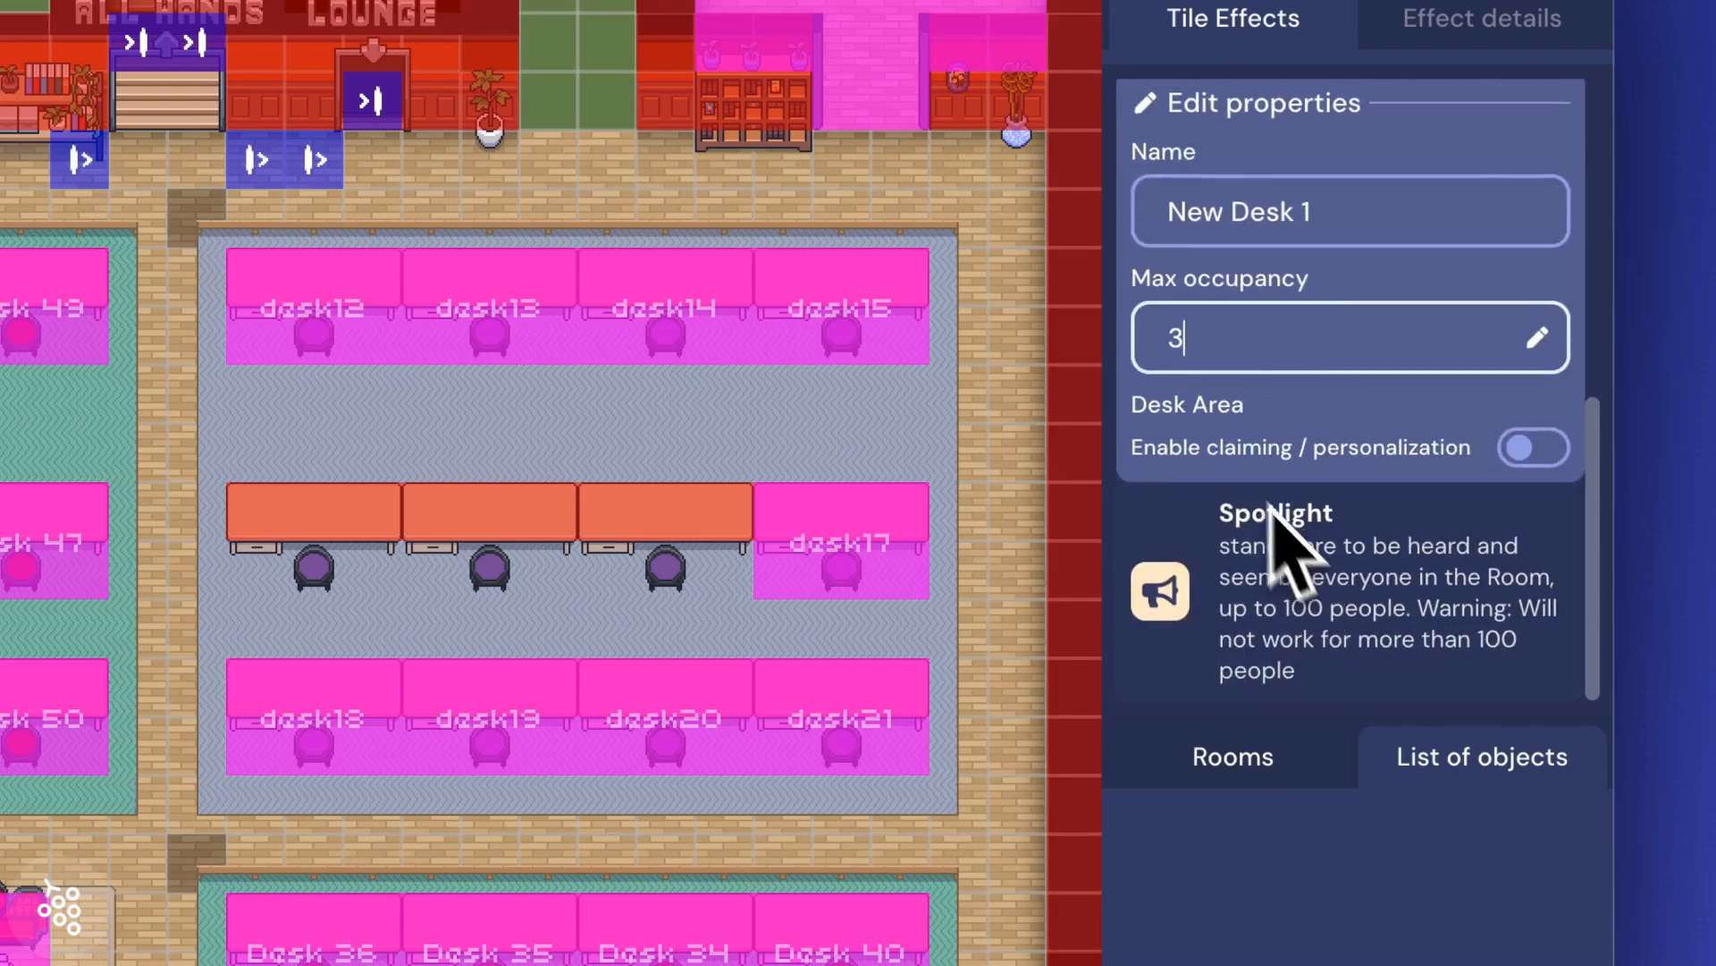
pyautogui.click(1534, 447)
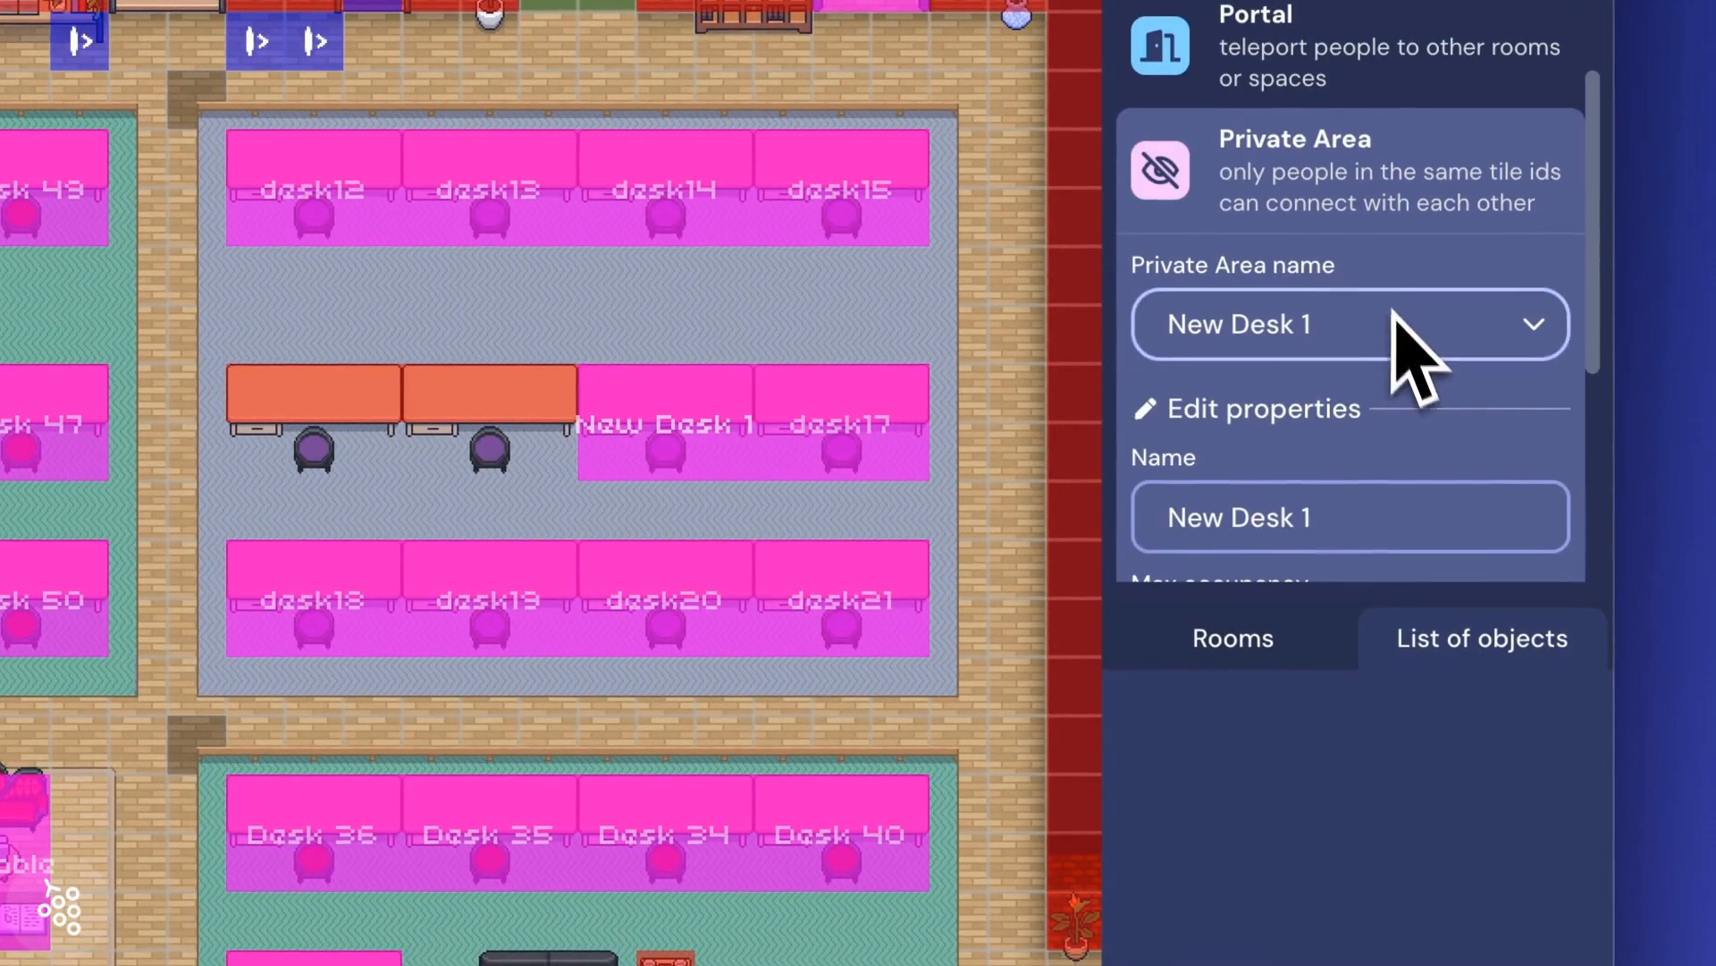
pyautogui.click(1349, 323)
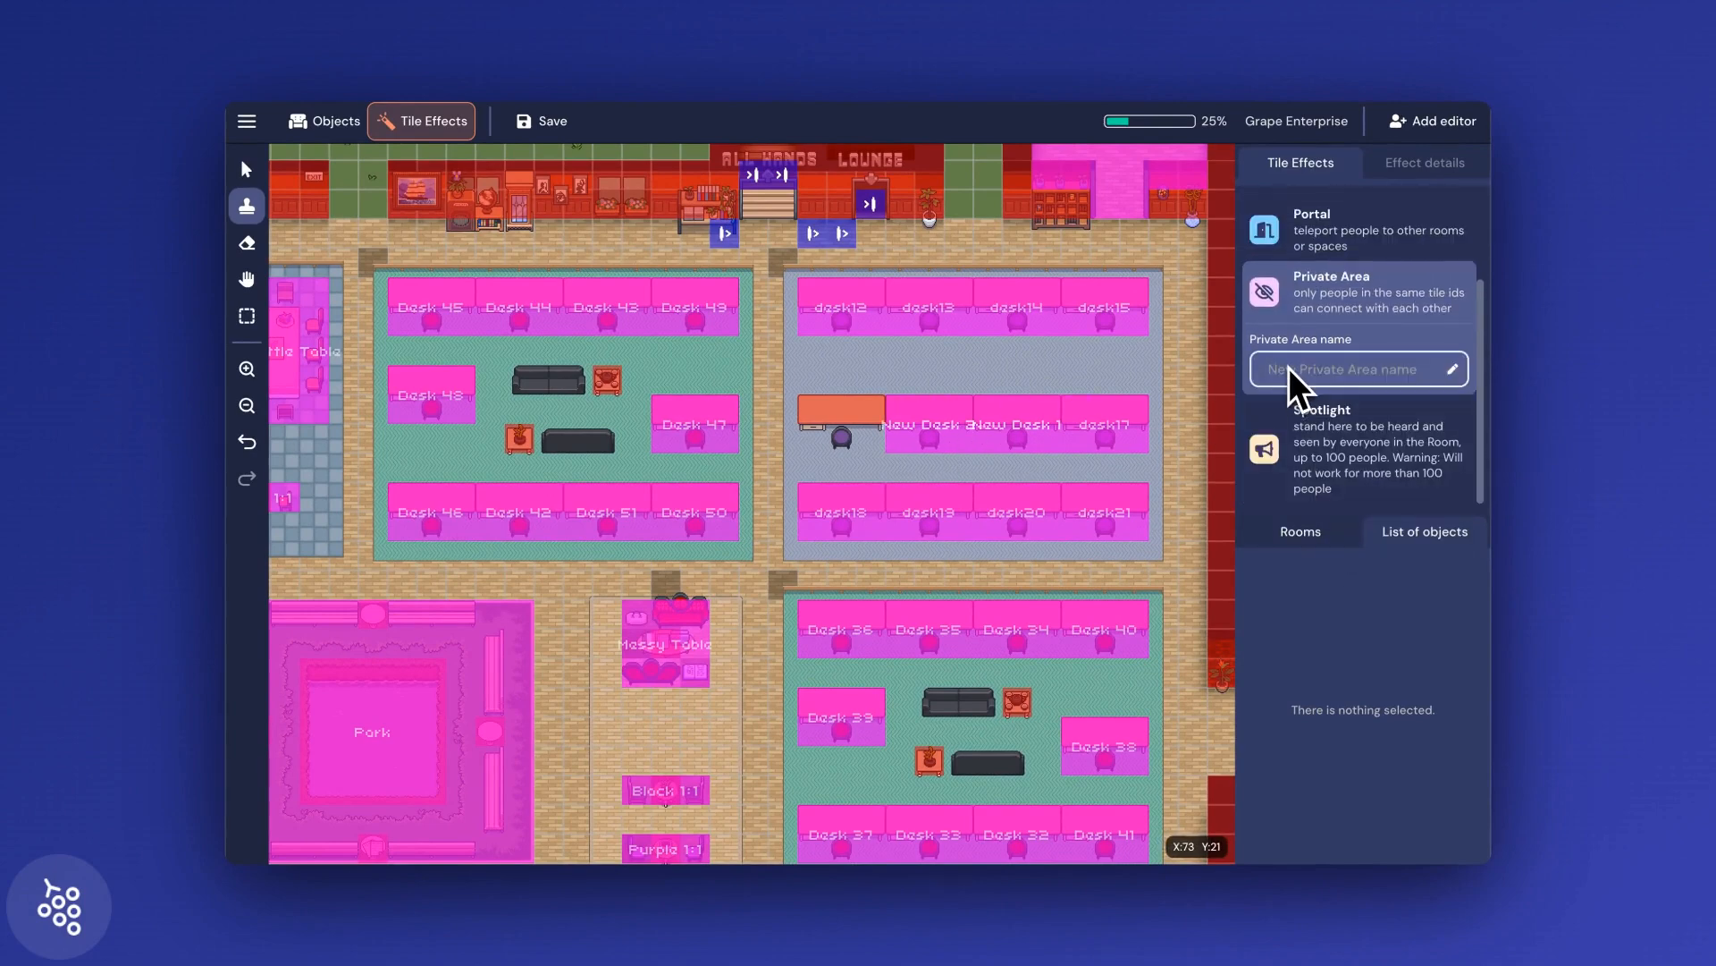
# - Mark the last desk as private area 'New Desk 3' and save the map
pyautogui.click(1358, 368)
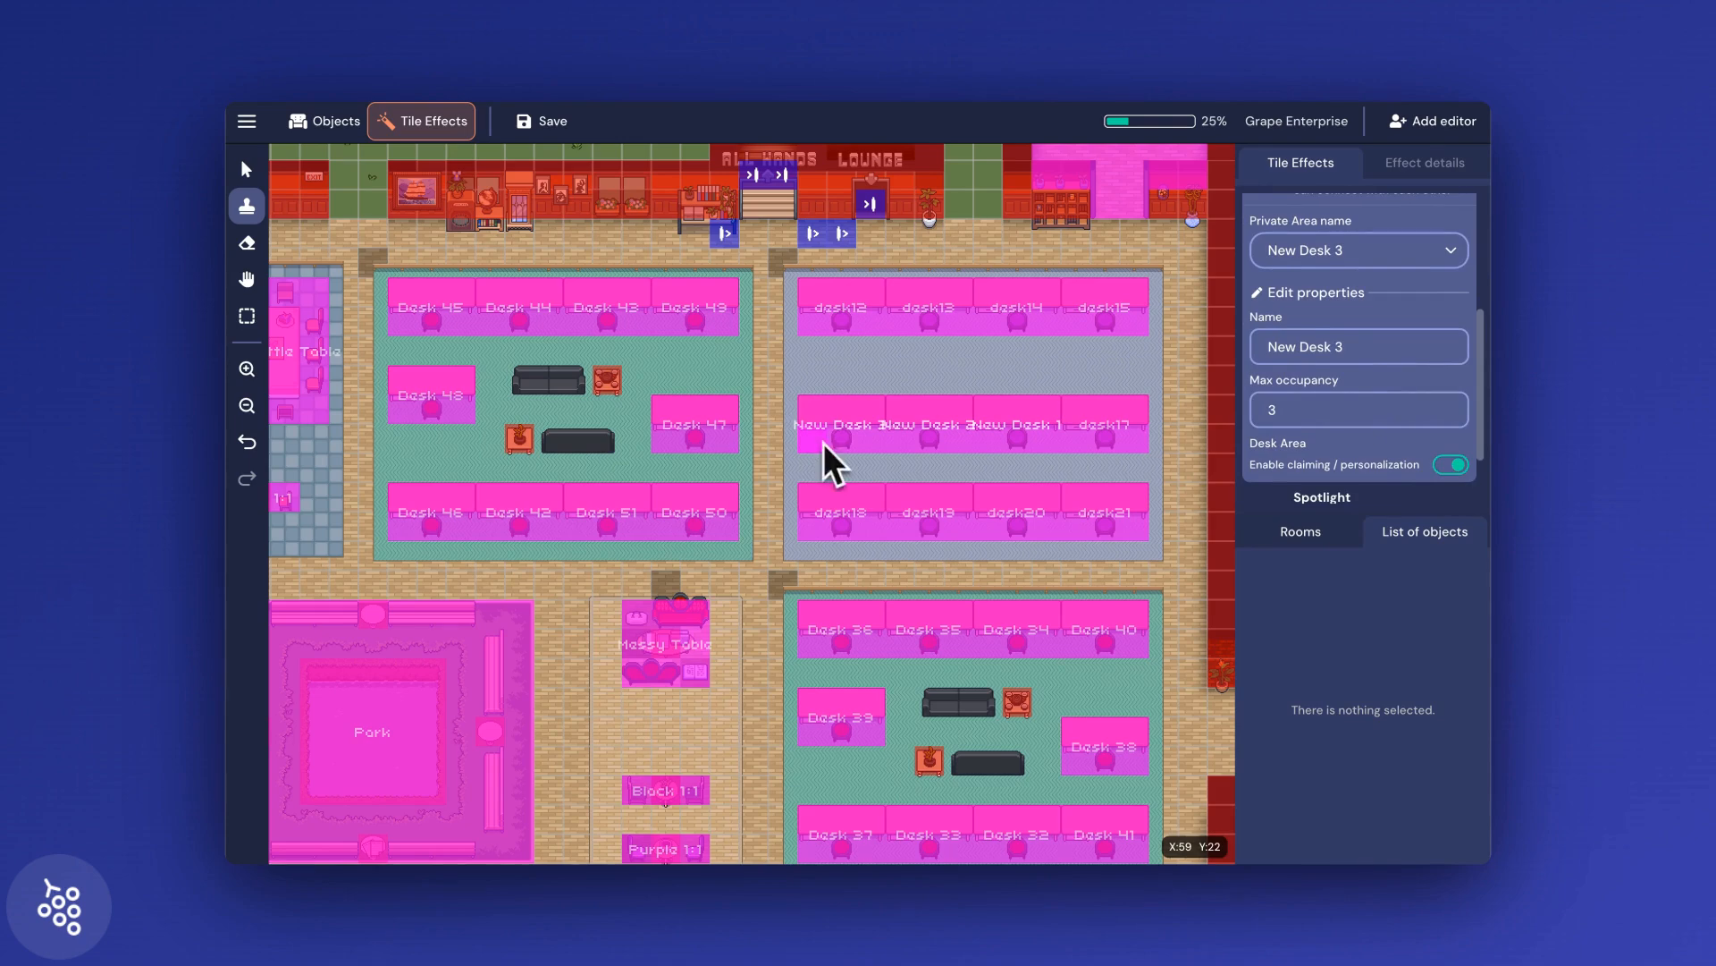
pyautogui.click(542, 121)
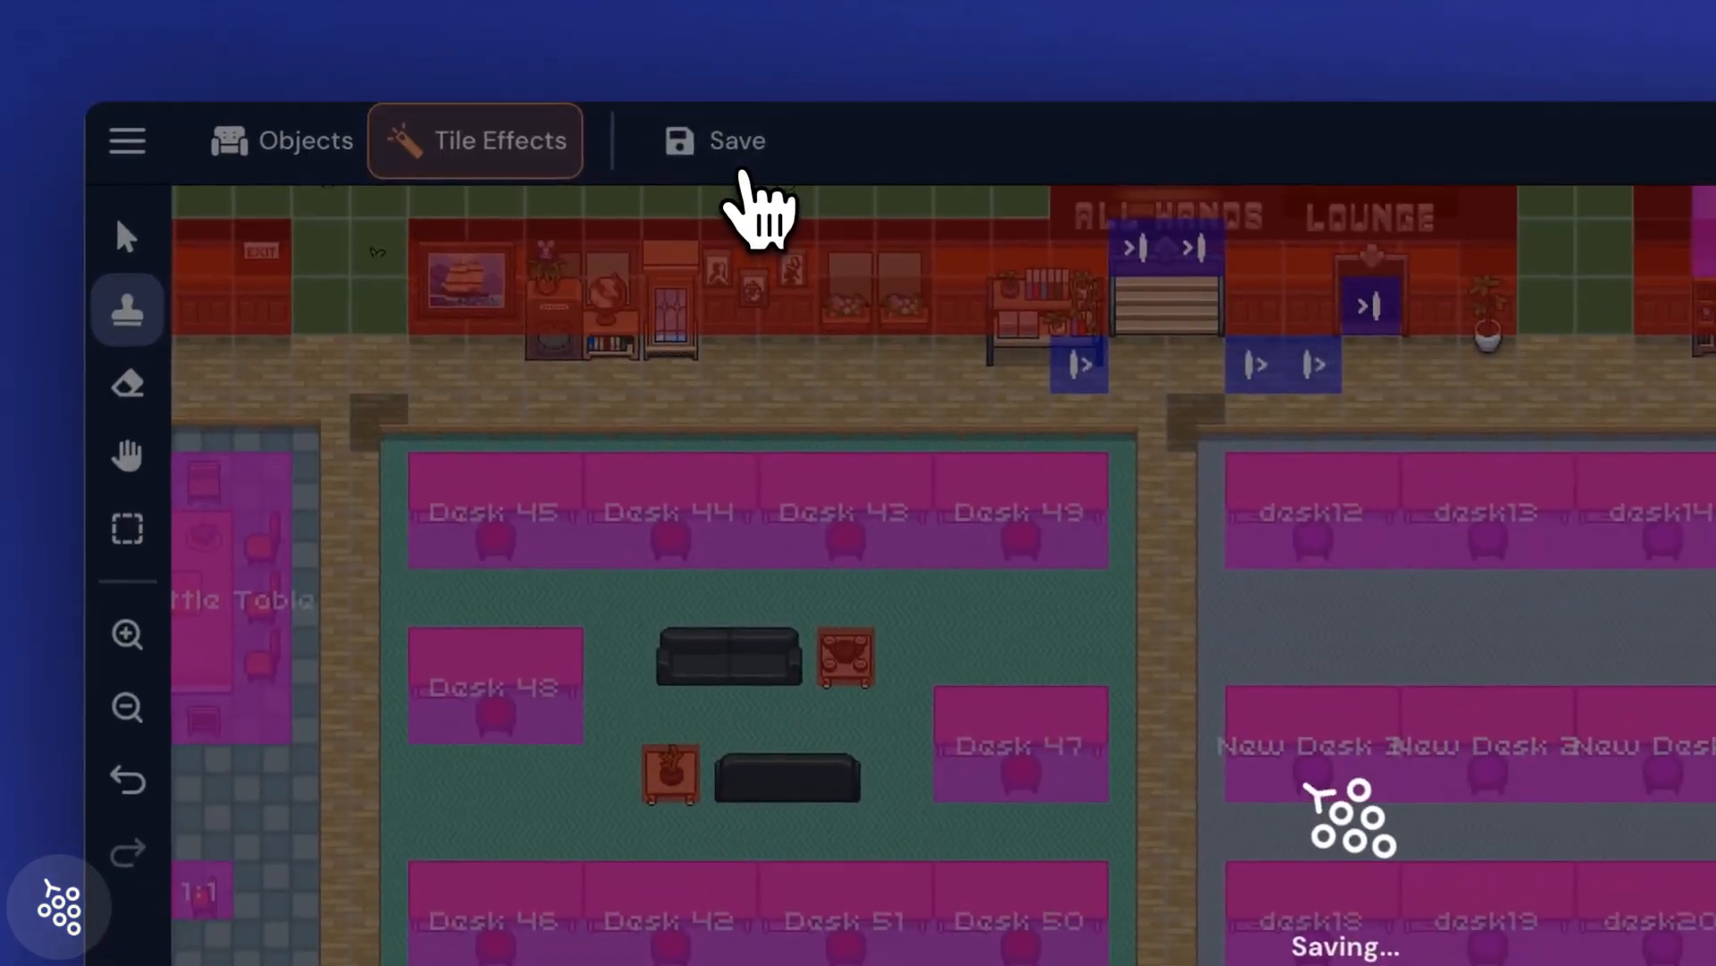
pyautogui.click(713, 141)
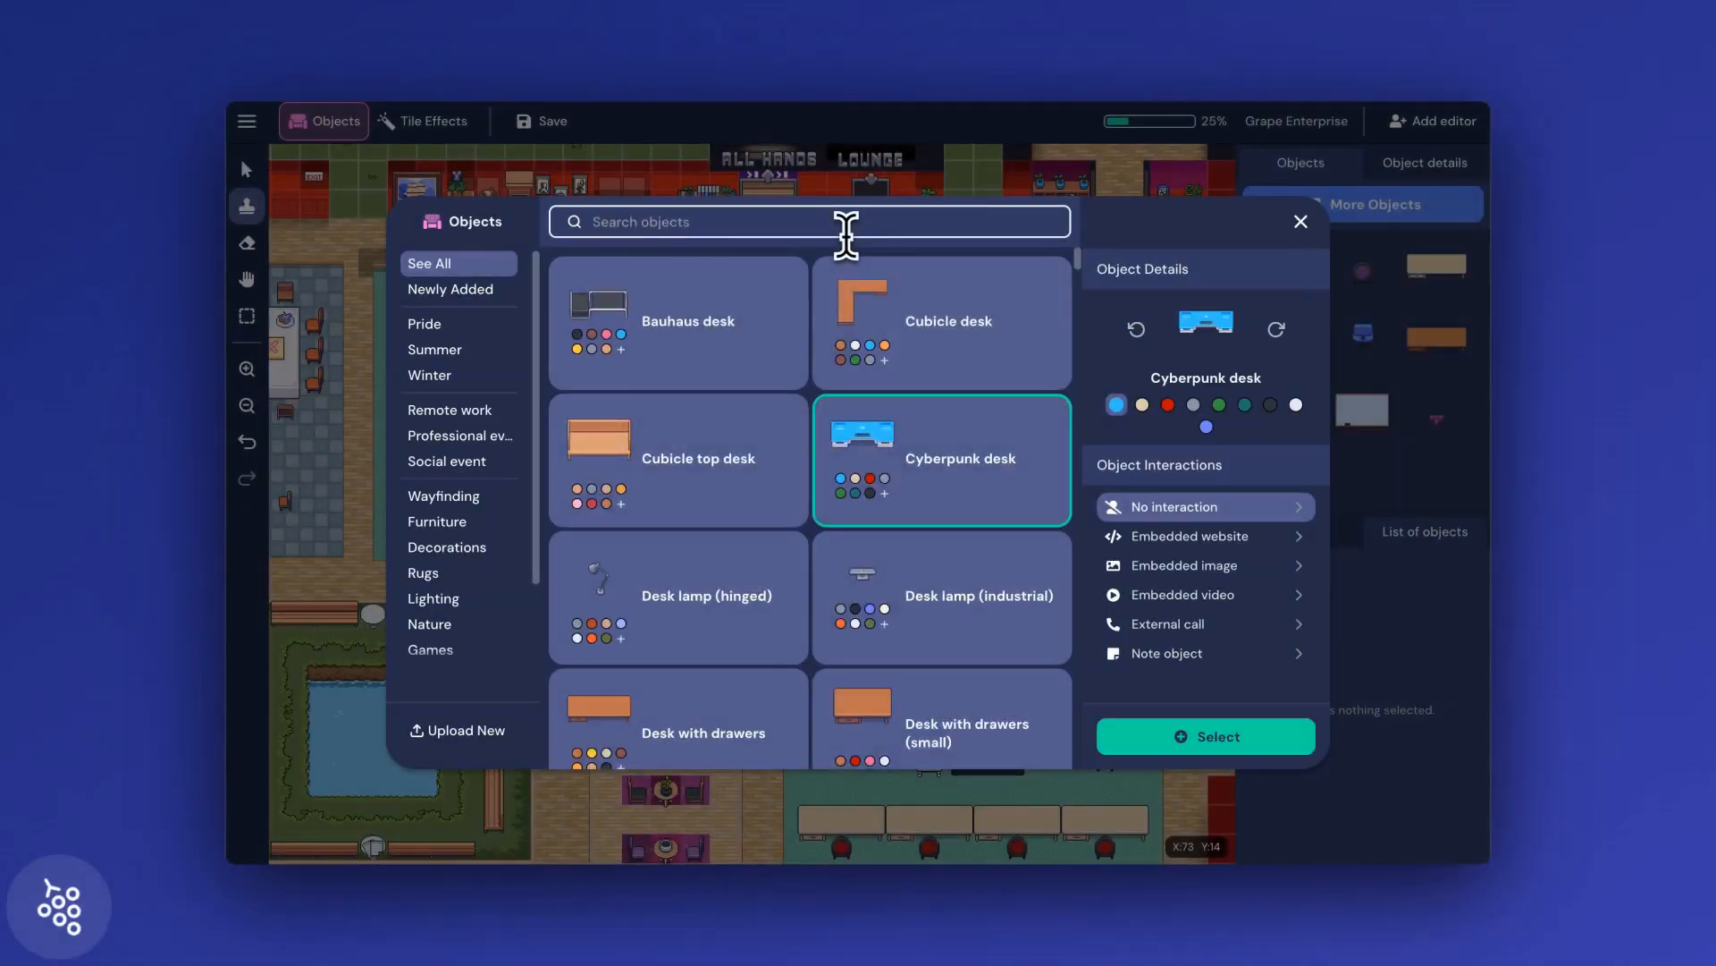
# - Search the object catalog for 'chair' and view the map's tile effects
pyautogui.write('chair')
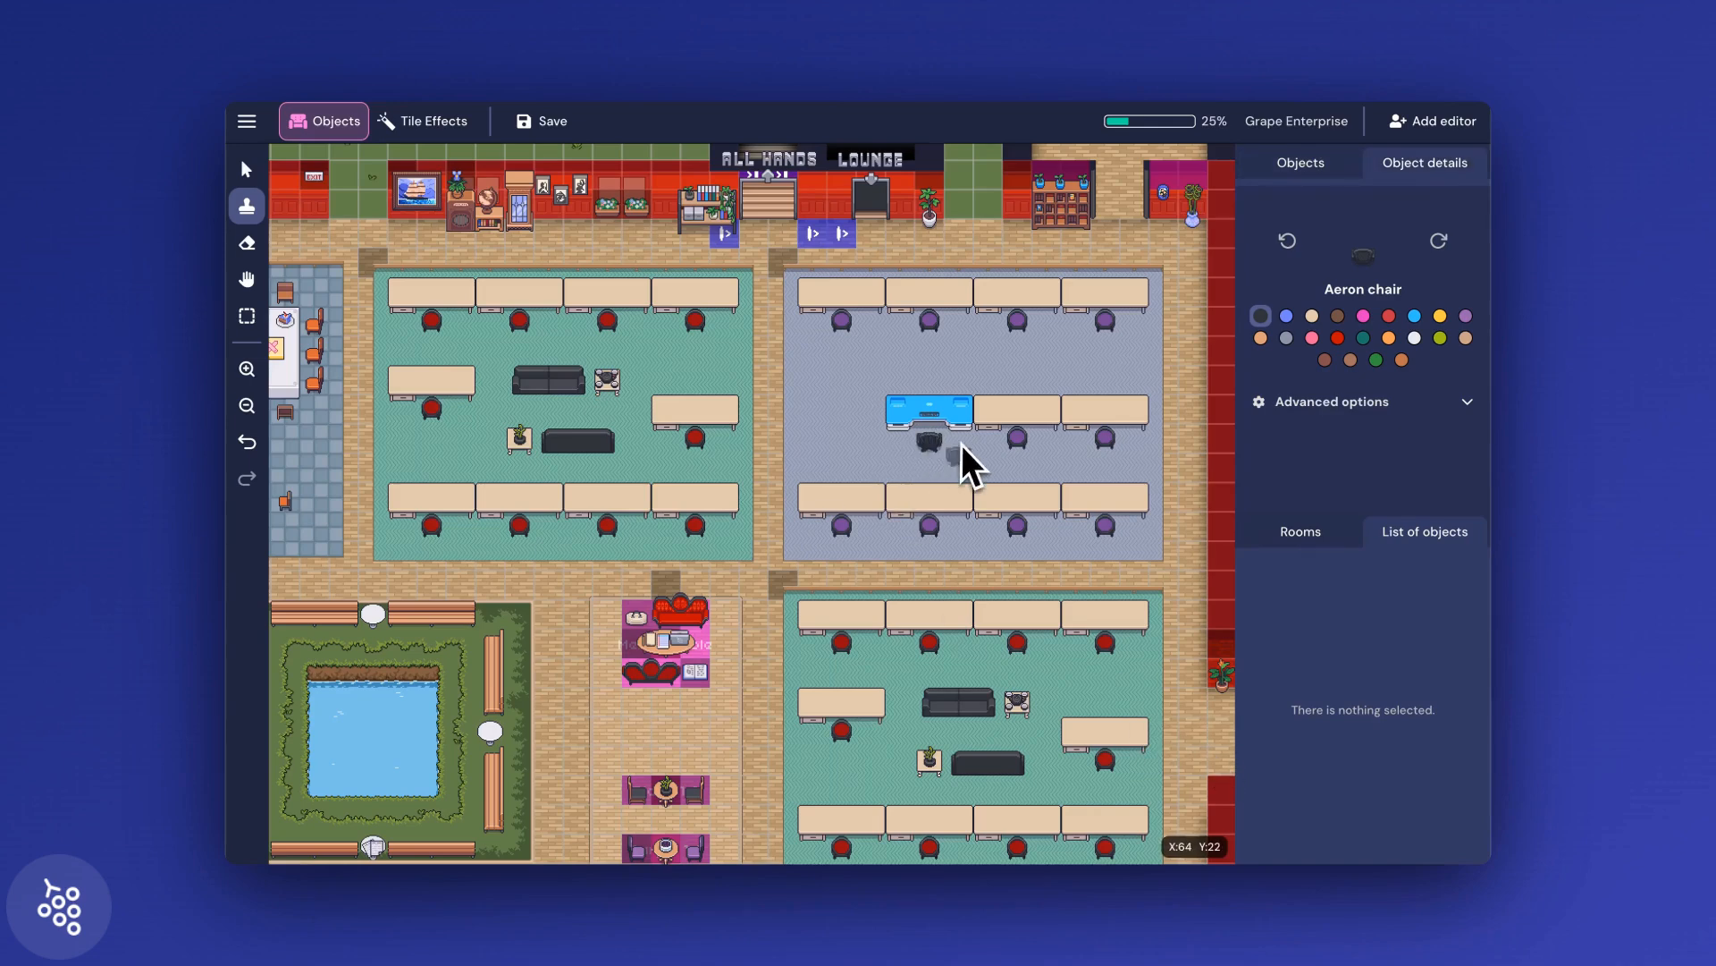
pyautogui.click(430, 121)
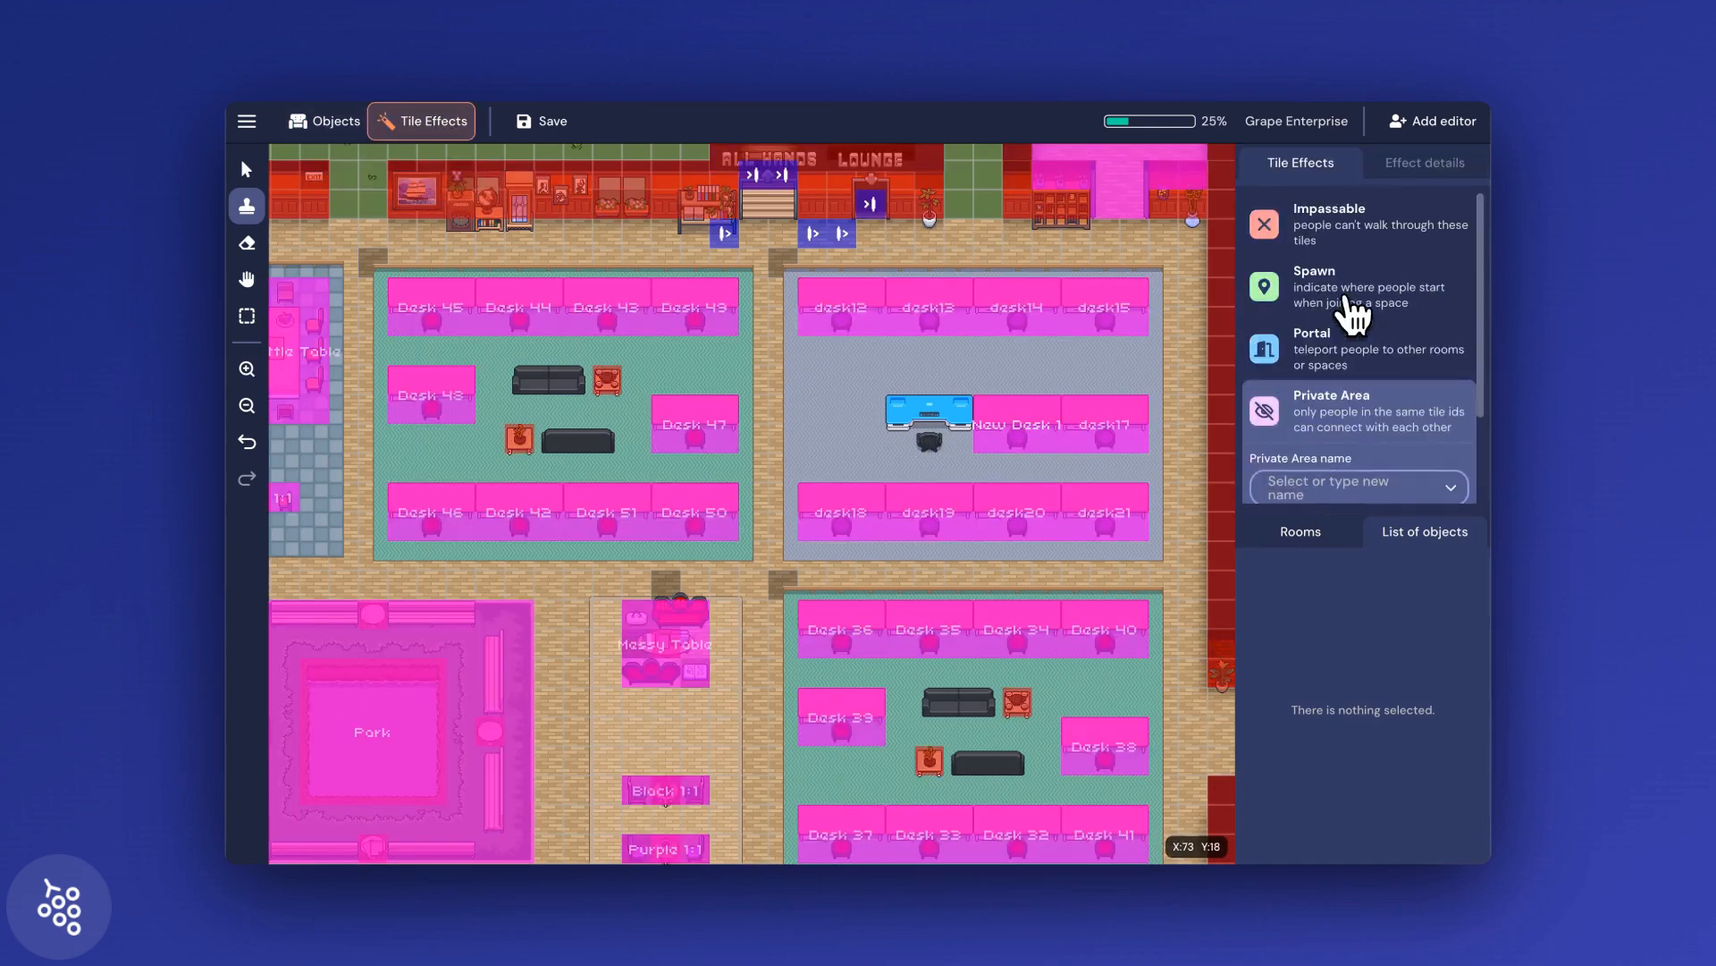
pyautogui.scroll(-3)
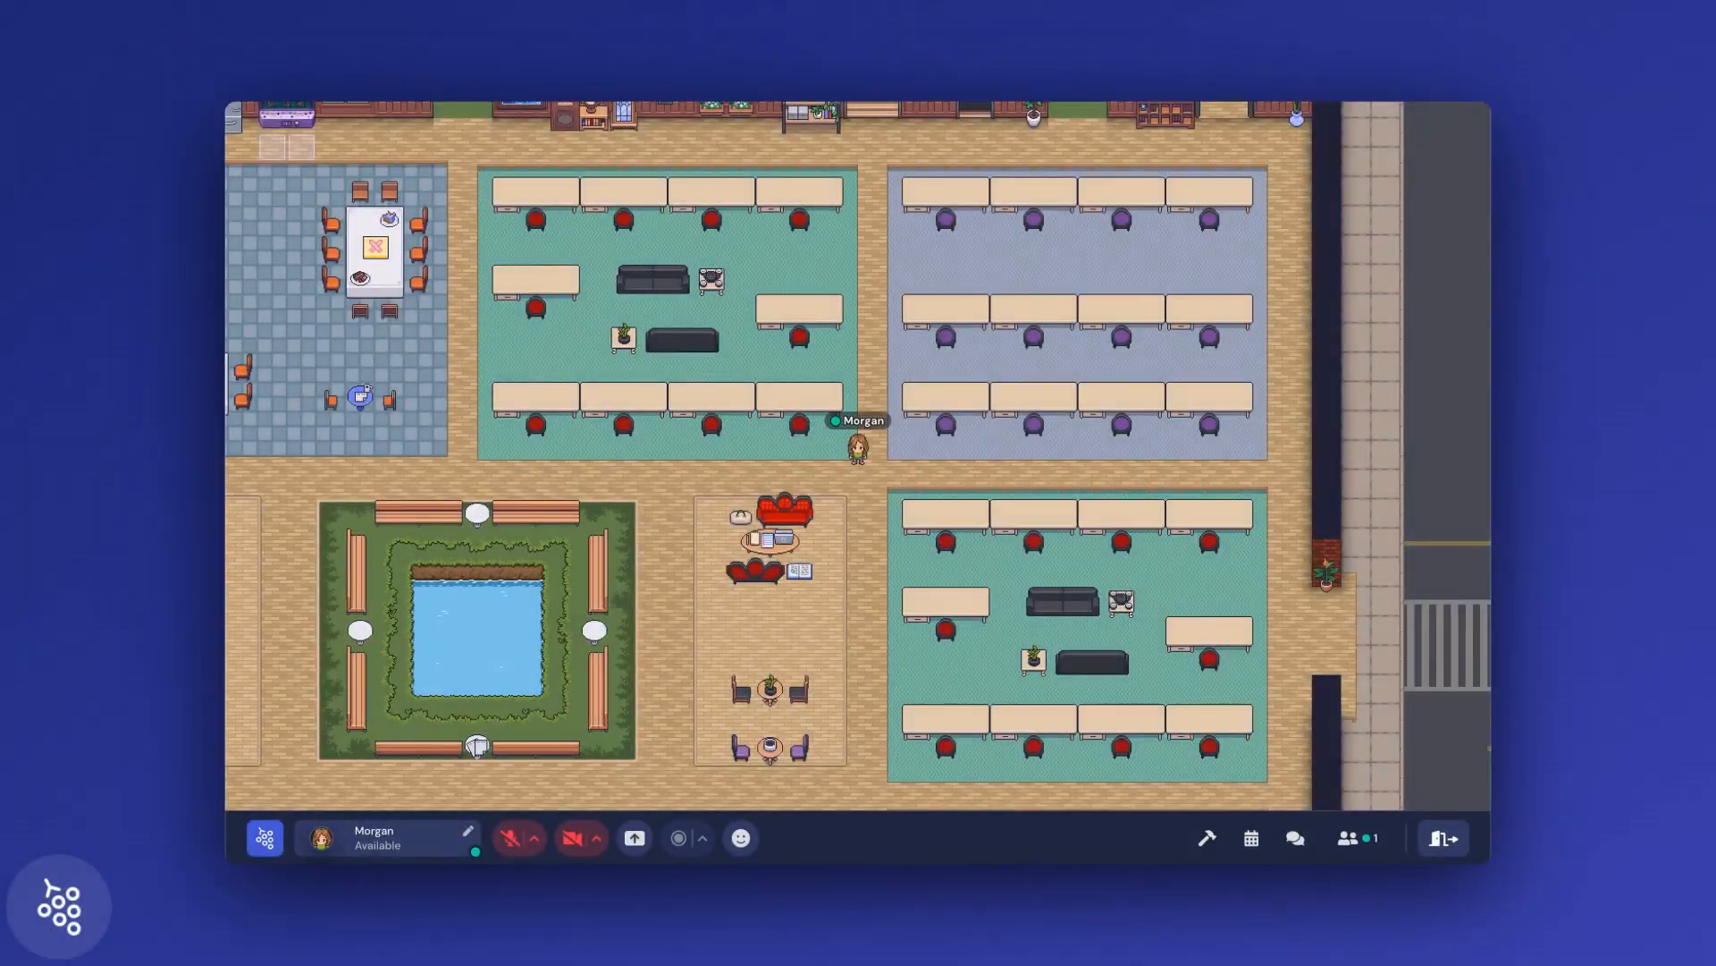
pyautogui.moveTo(1205, 838)
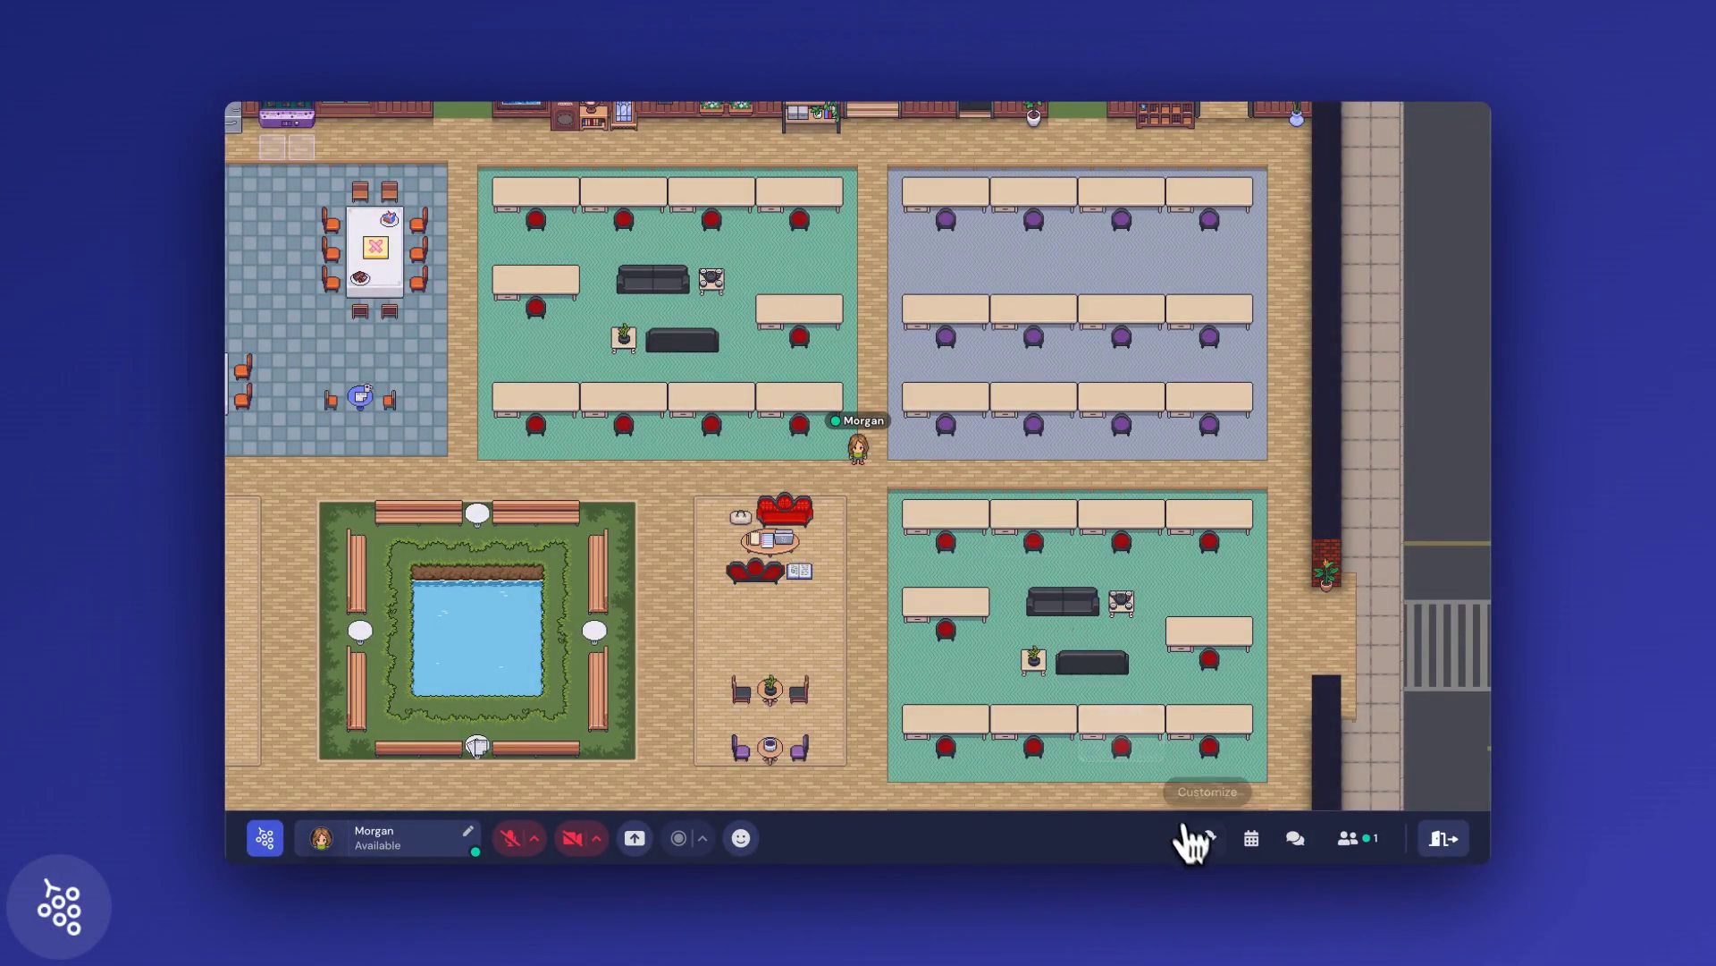
# - Preview the Sleek office map template sized for 81–90 people
pyautogui.click(1206, 792)
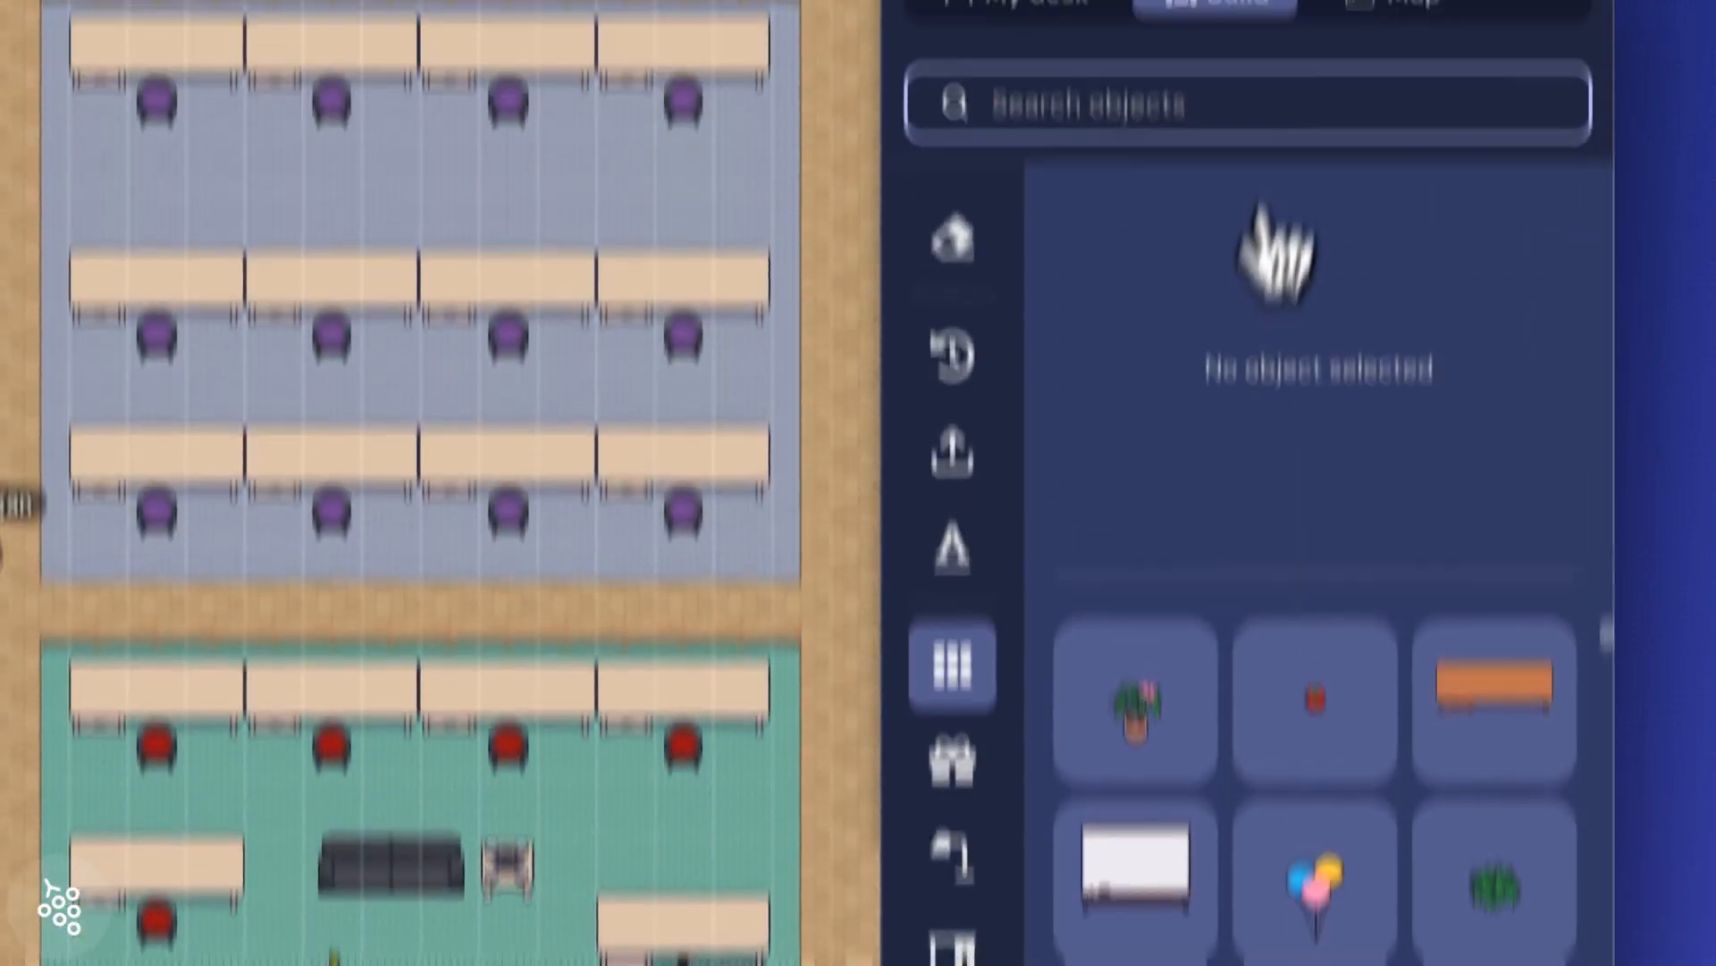
pyautogui.click(1384, 185)
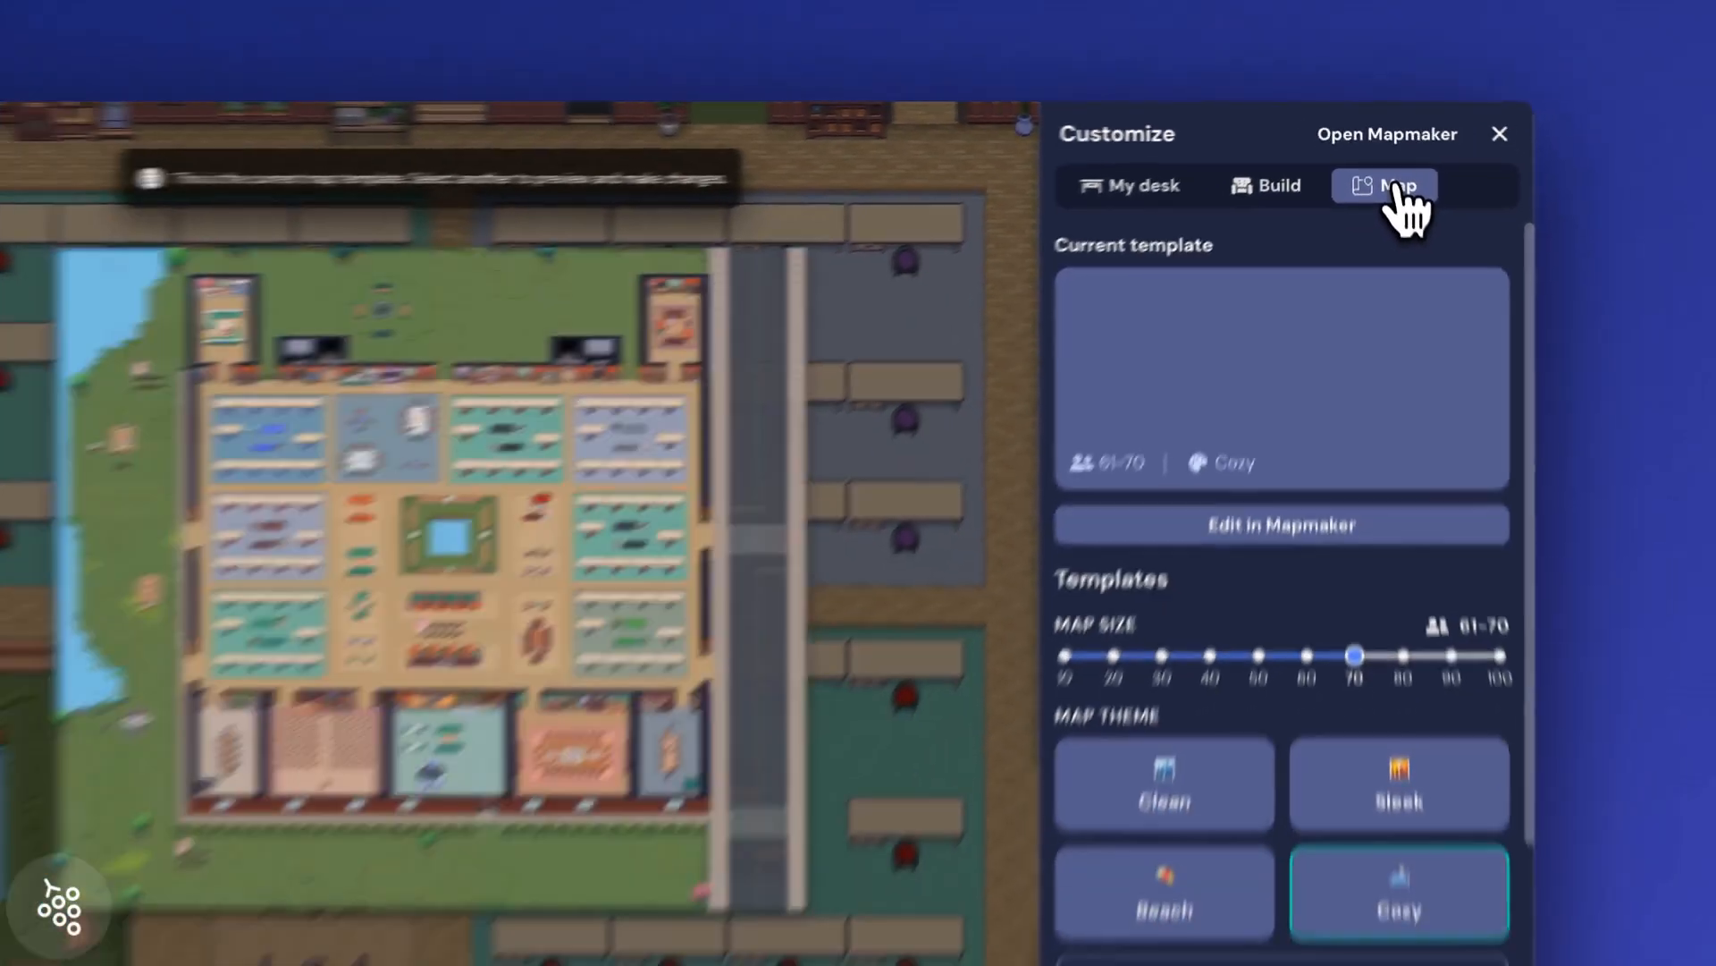
pyautogui.click(1384, 184)
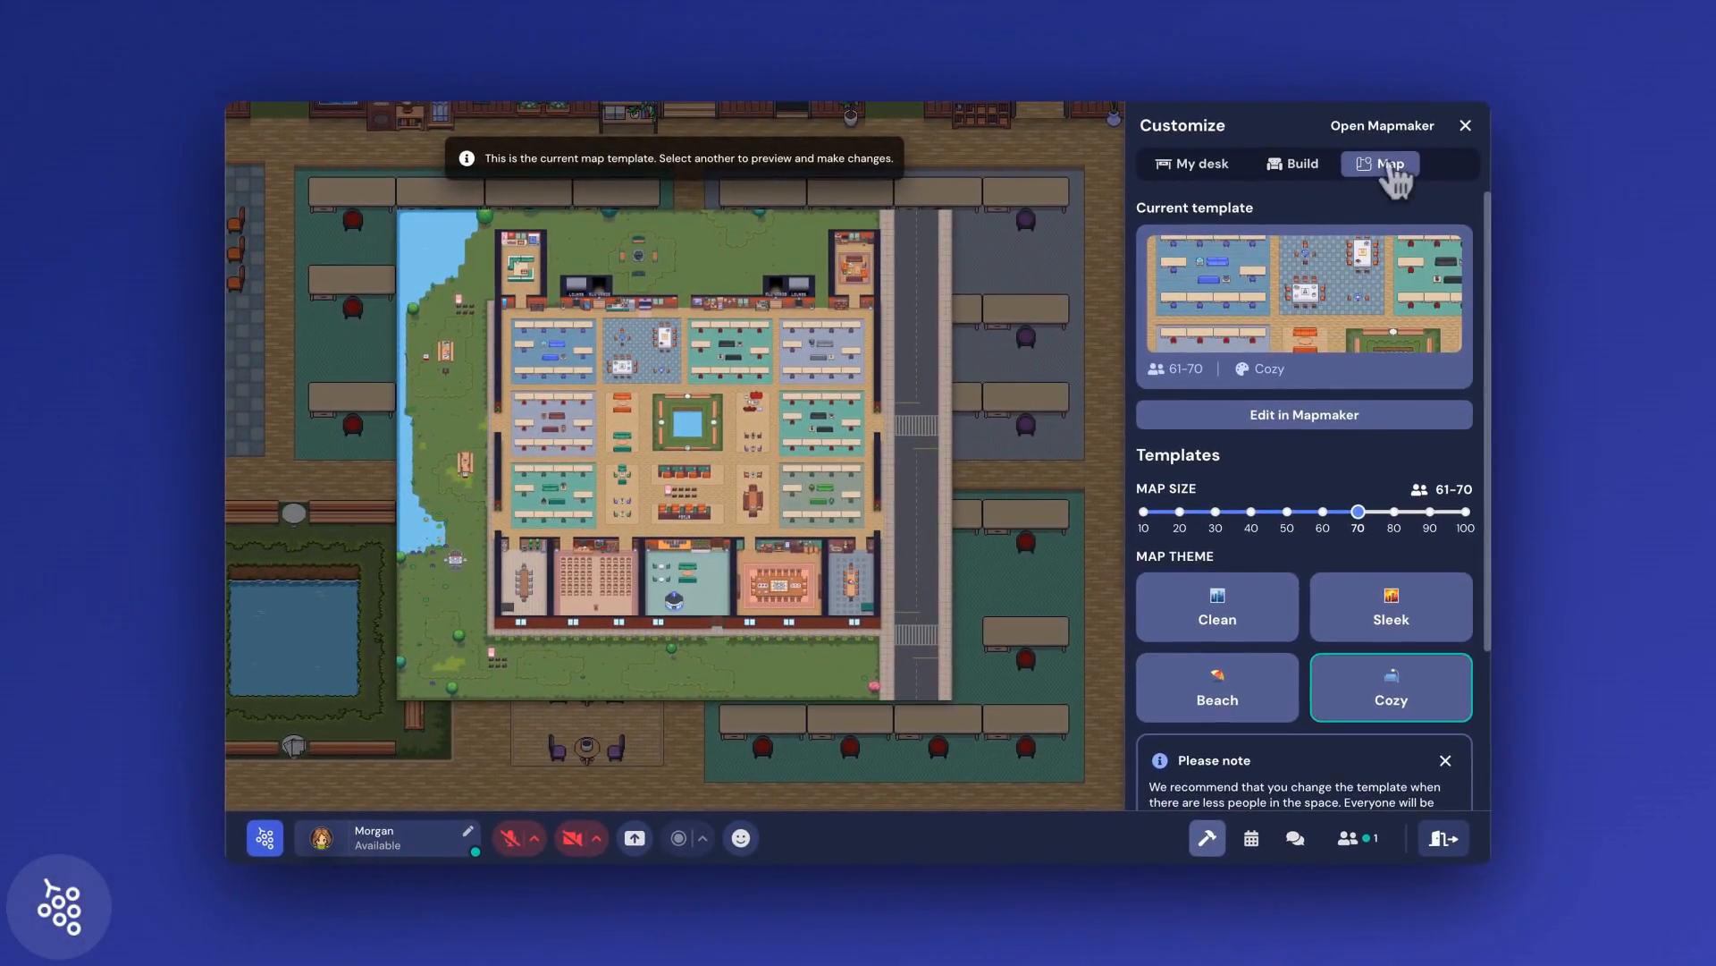
pyautogui.moveTo(1384, 537)
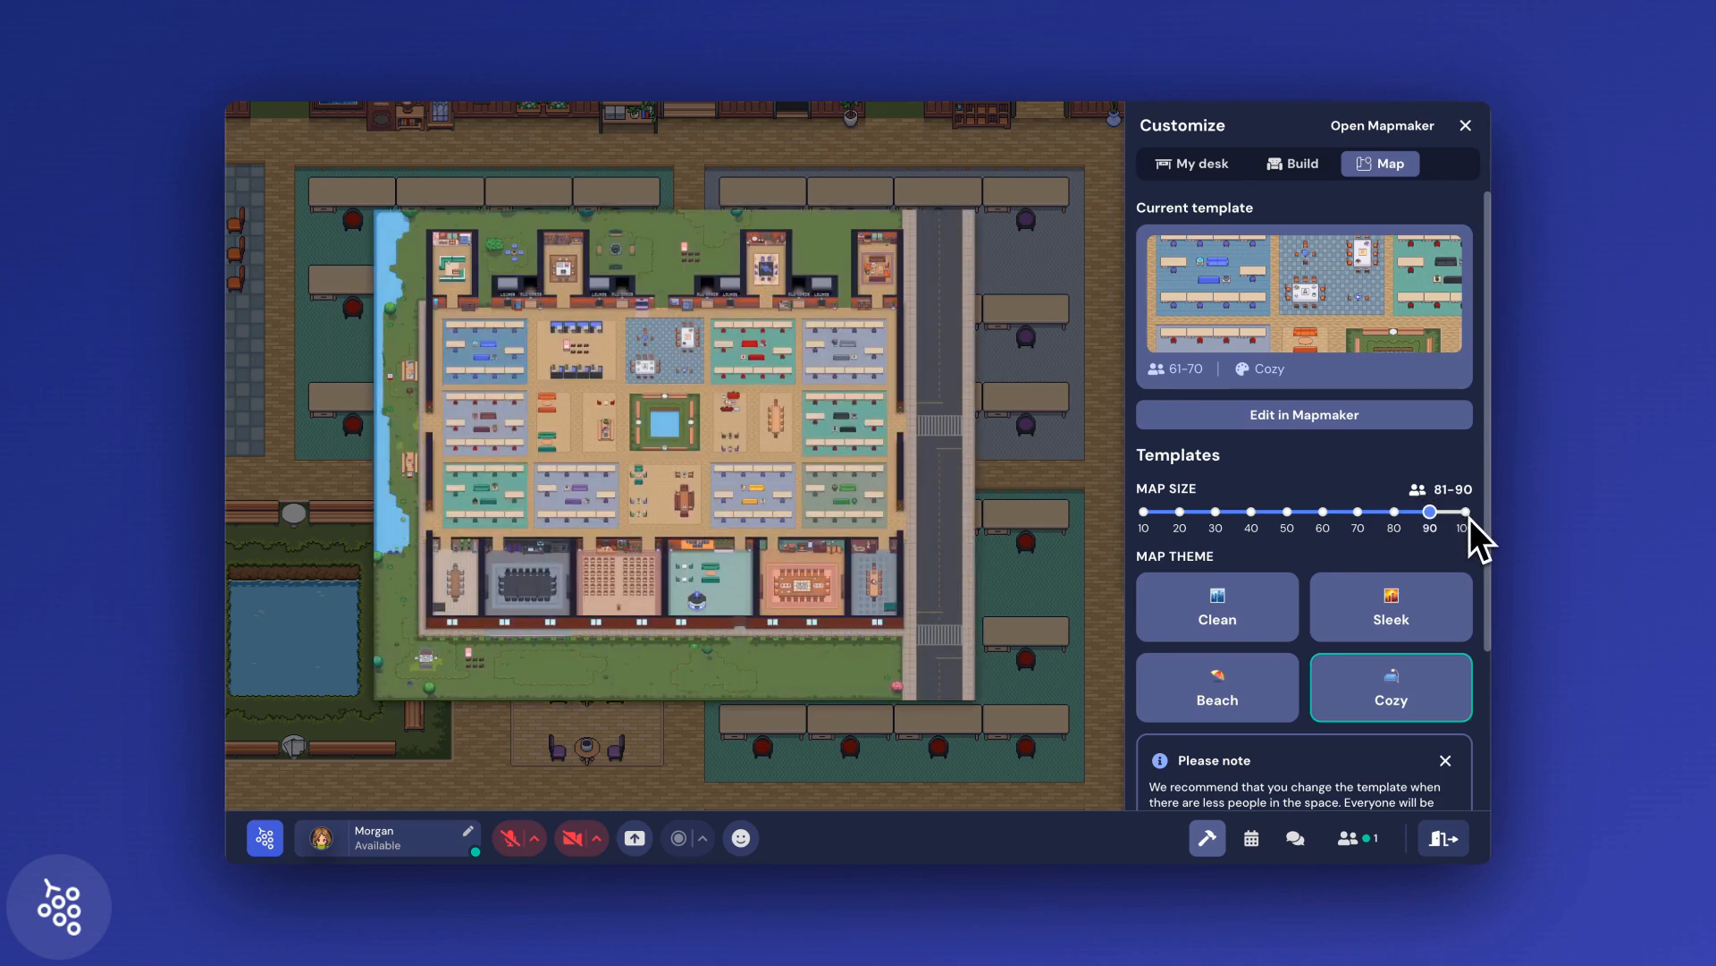
pyautogui.click(1390, 606)
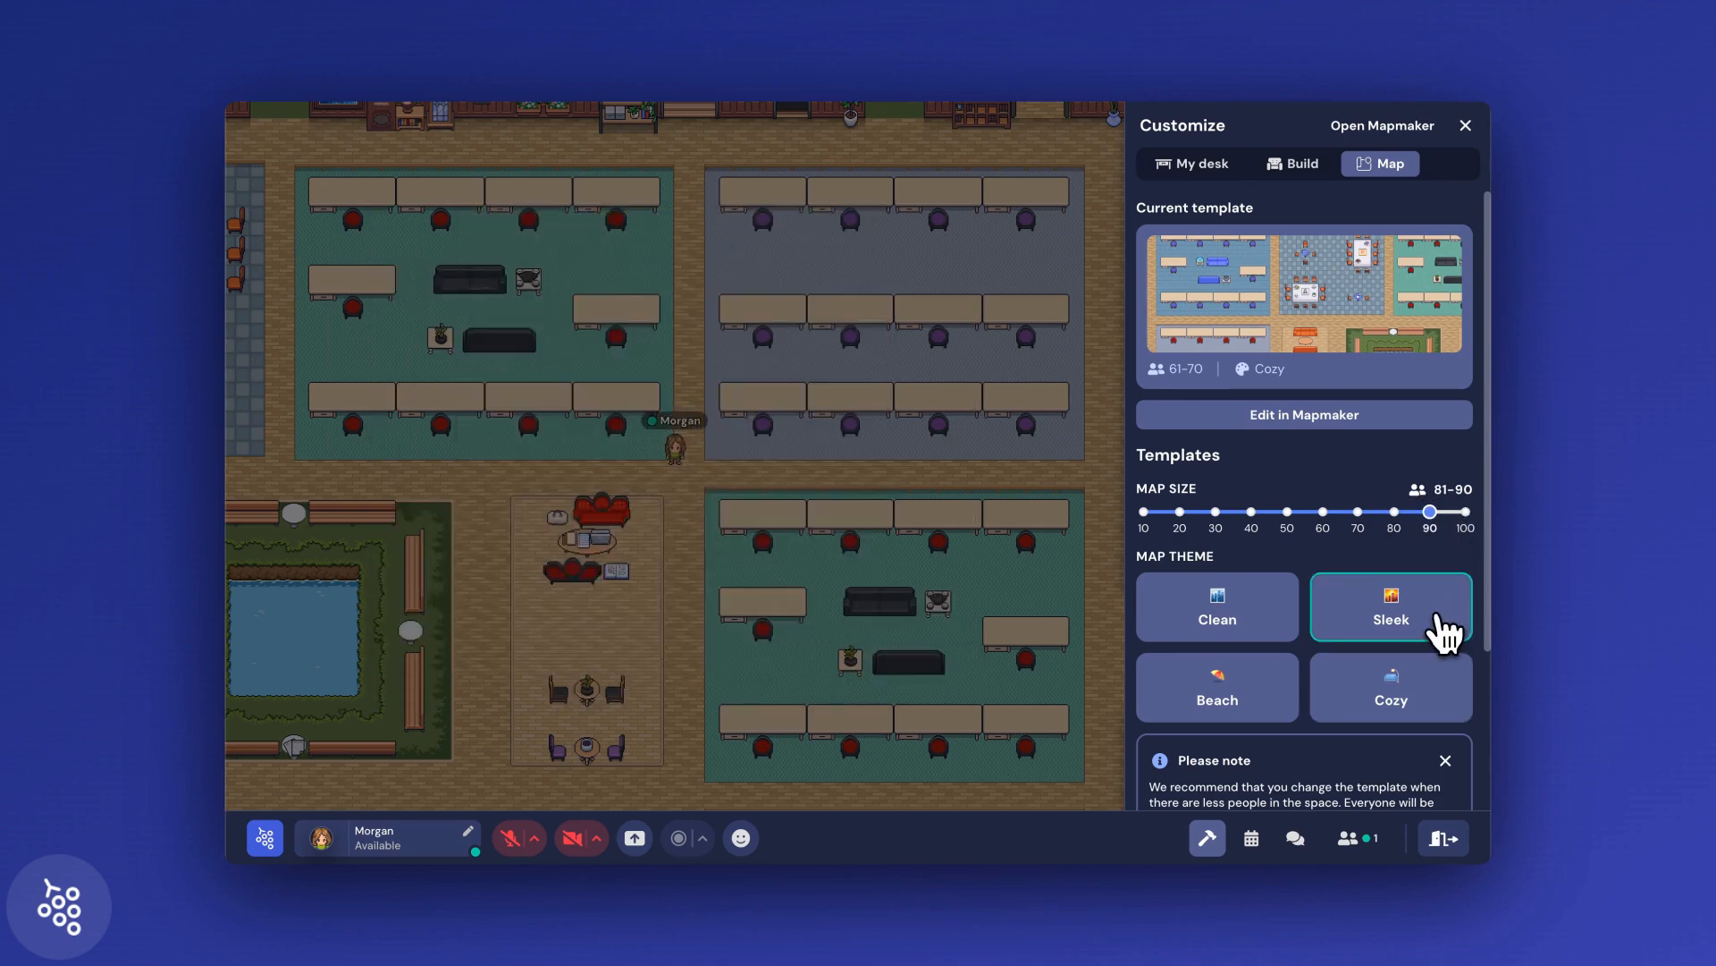
pyautogui.click(1391, 606)
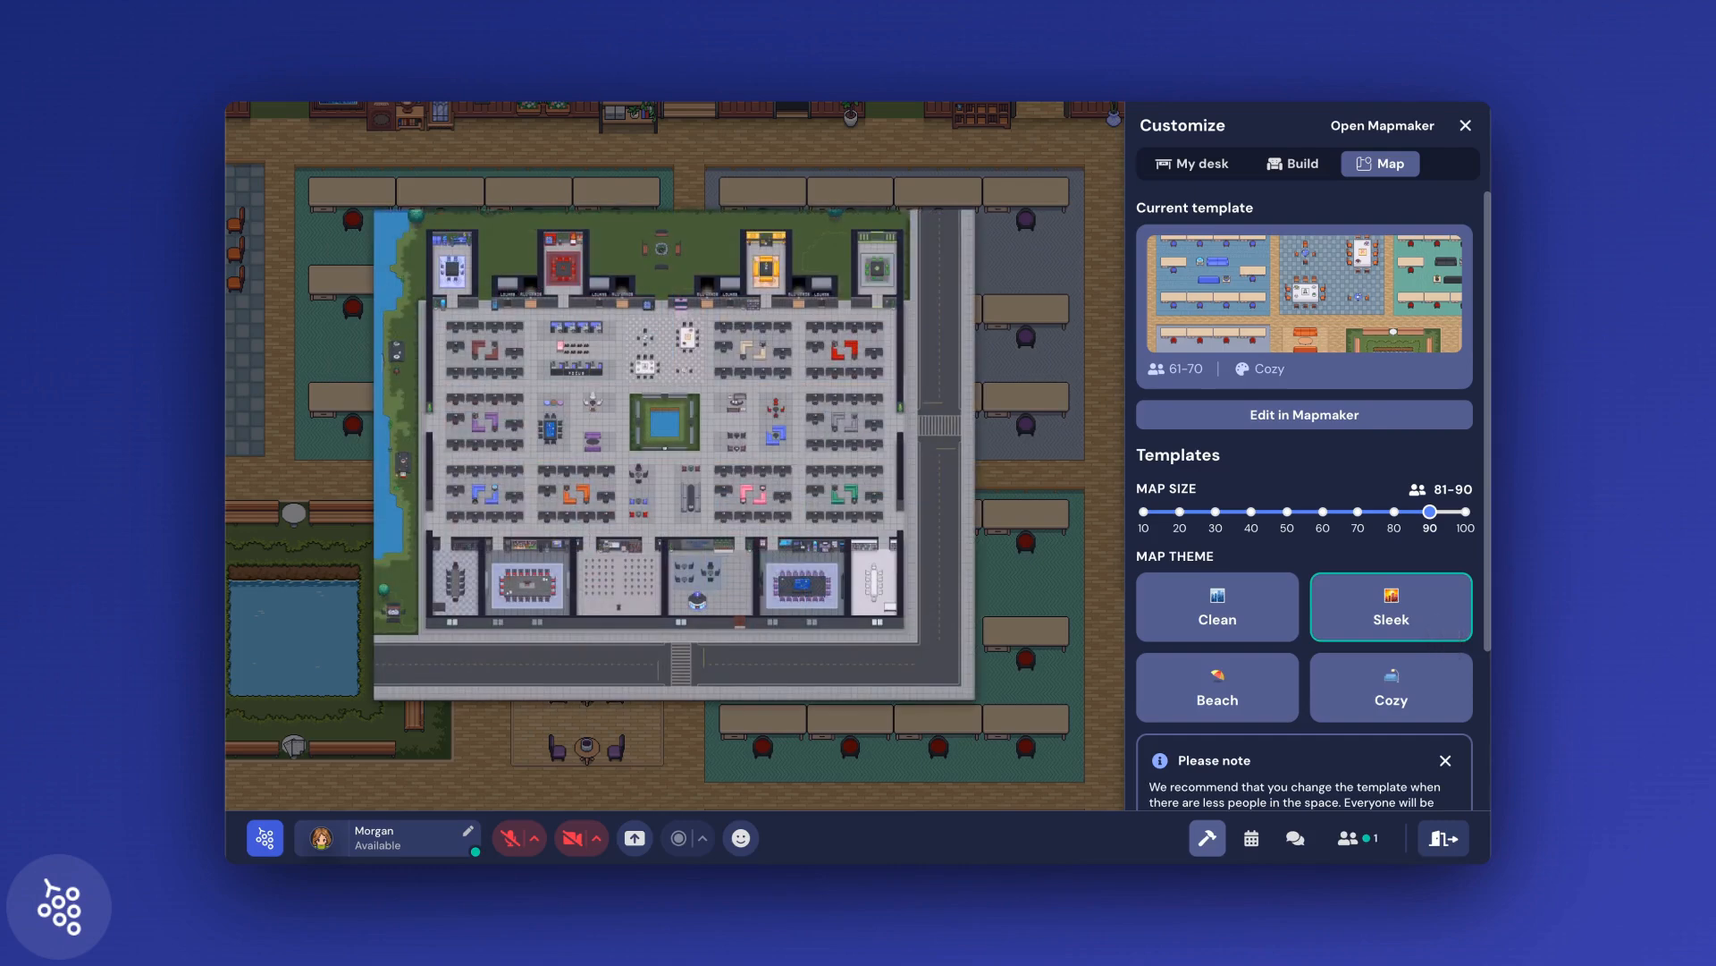
pyautogui.scroll(-3)
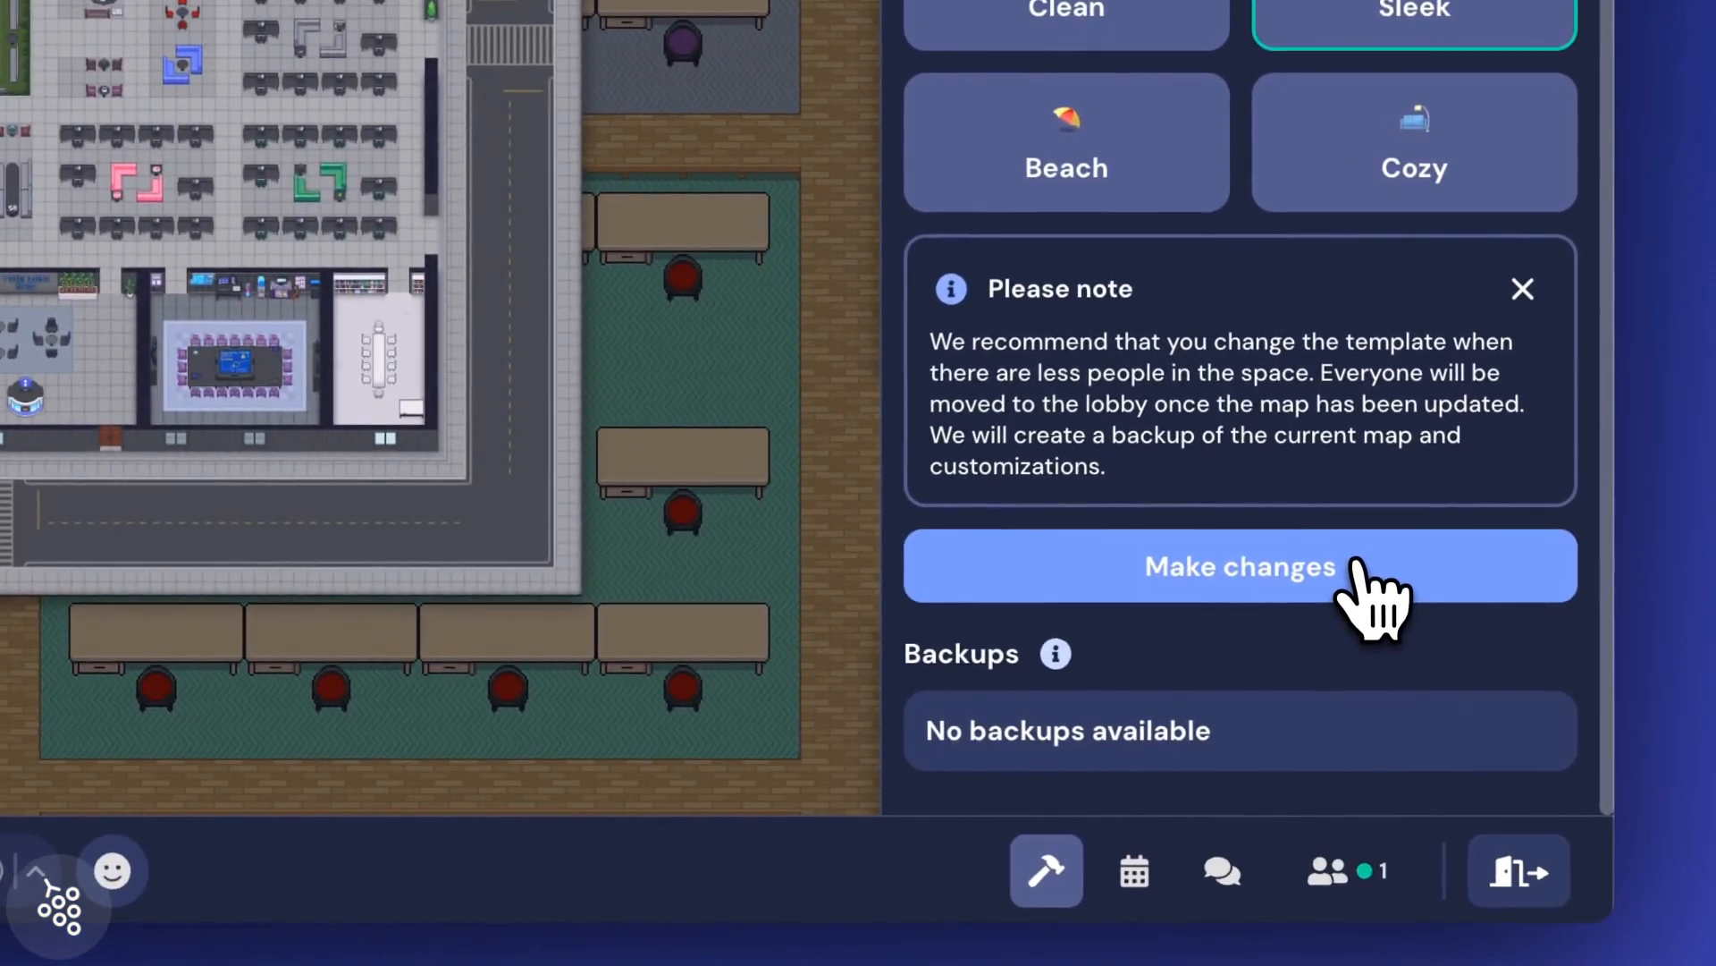
pyautogui.moveTo(1361, 490)
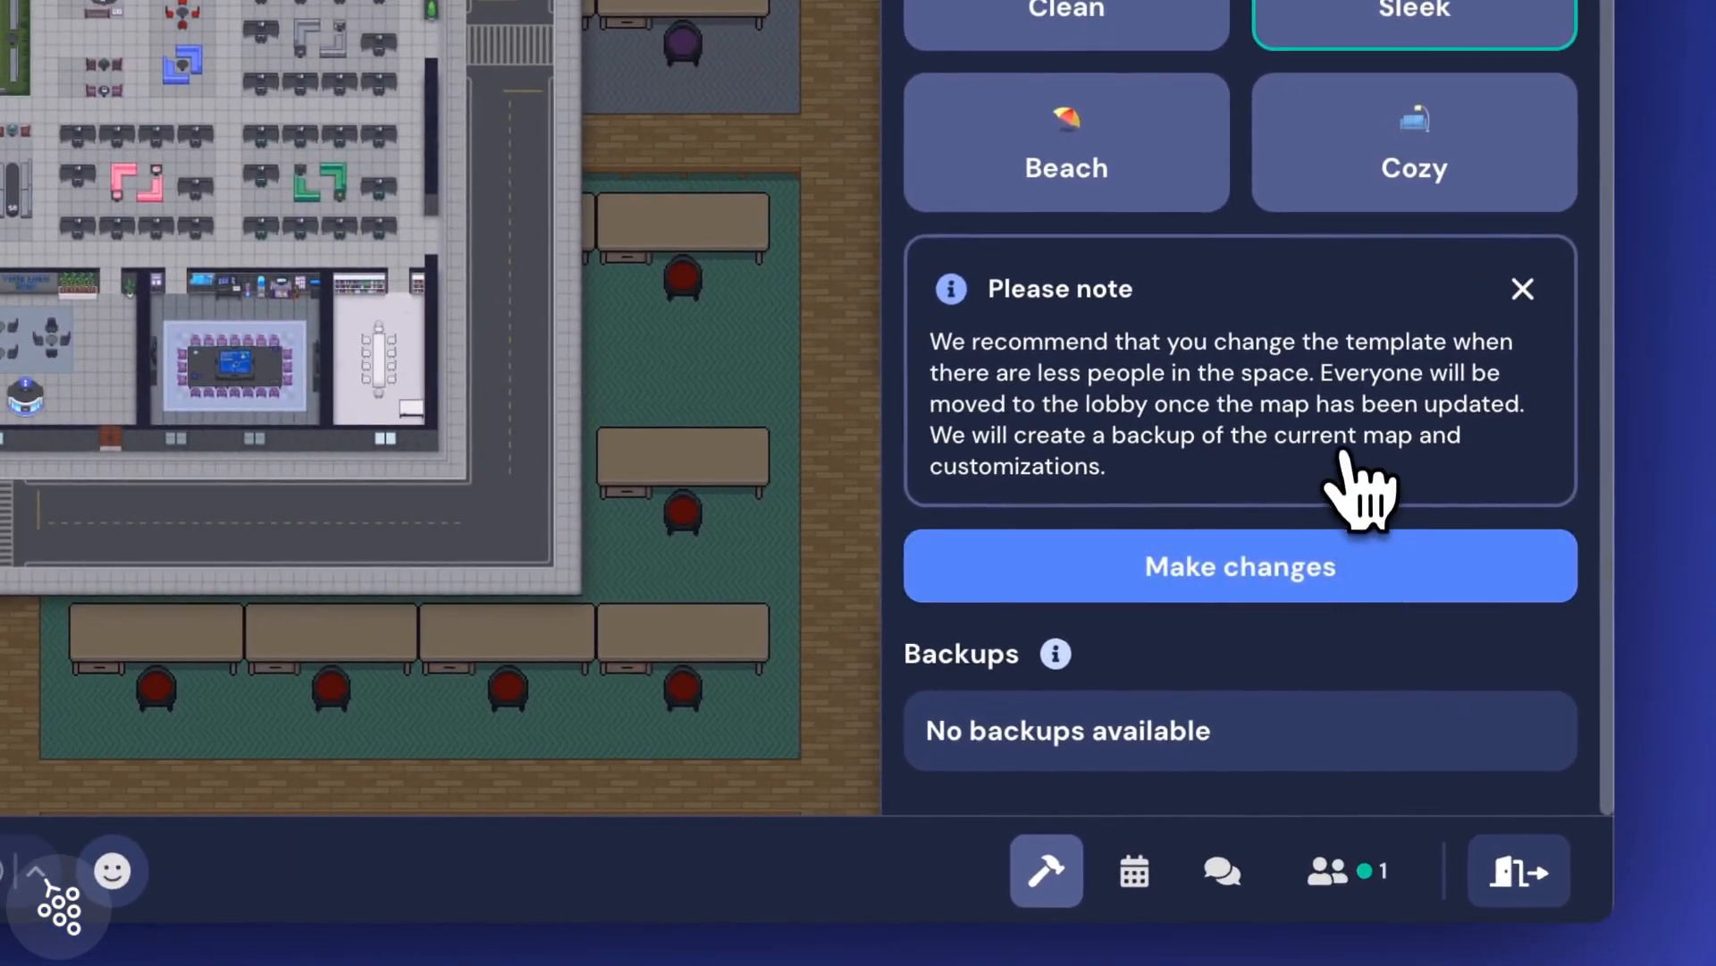
pyautogui.click(1239, 566)
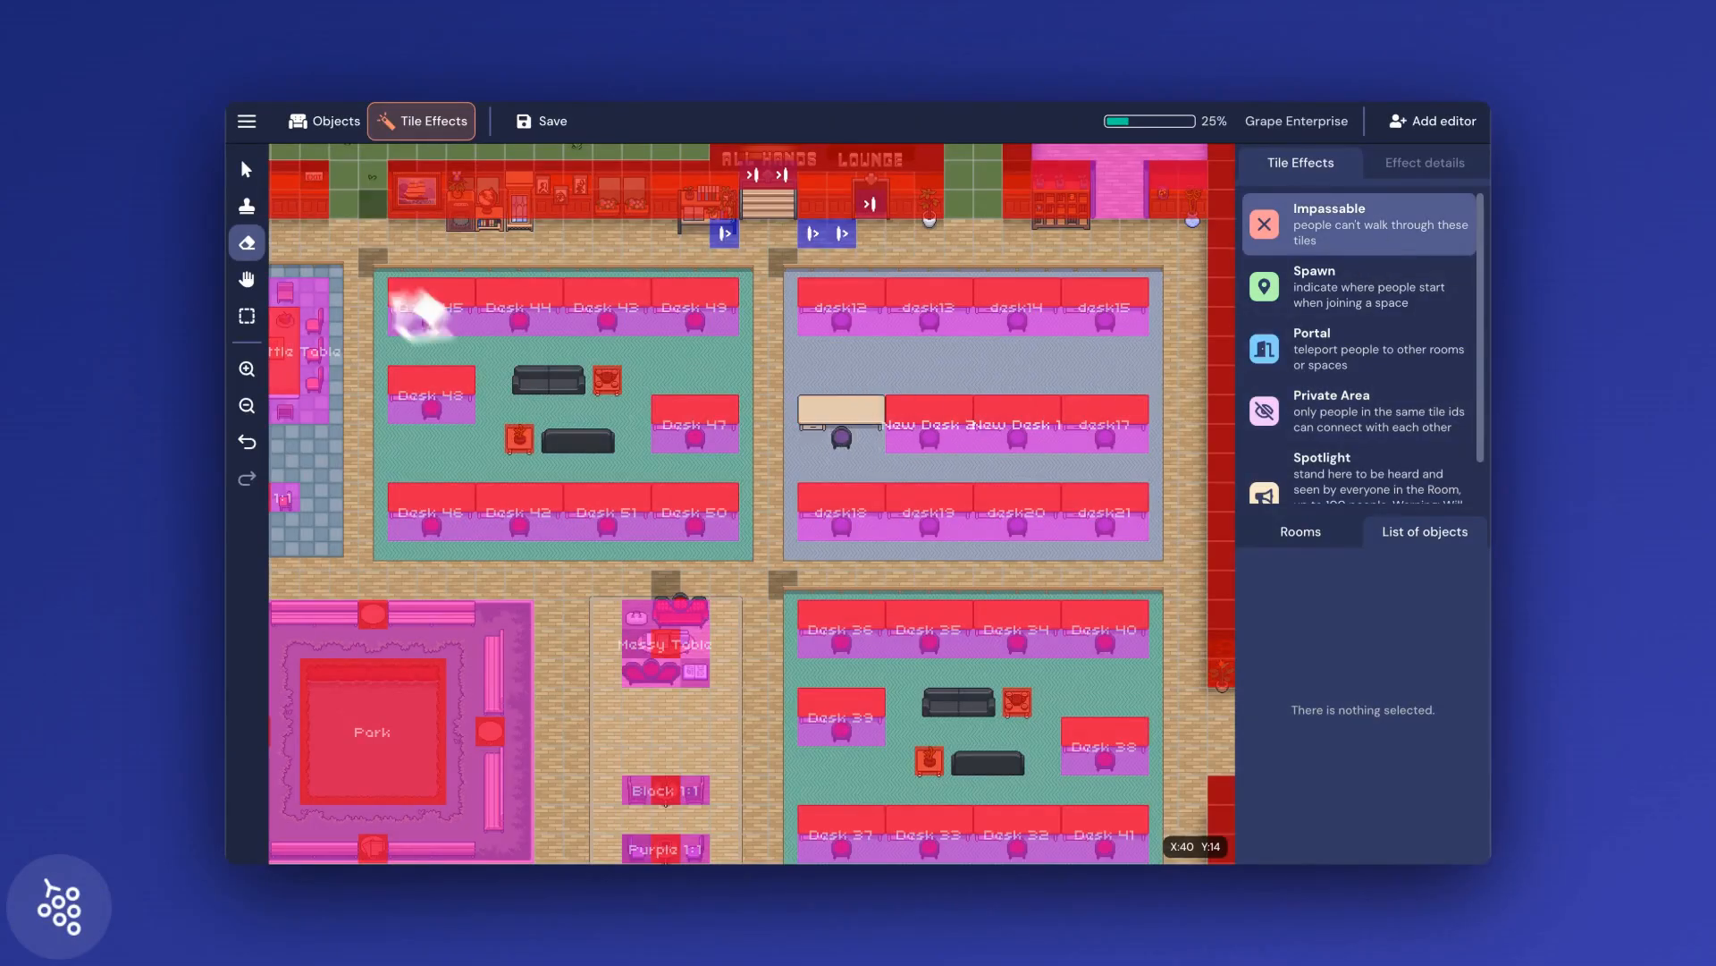
# - Check the map in Objects mode, then return to the tile effects view
pyautogui.click(333, 121)
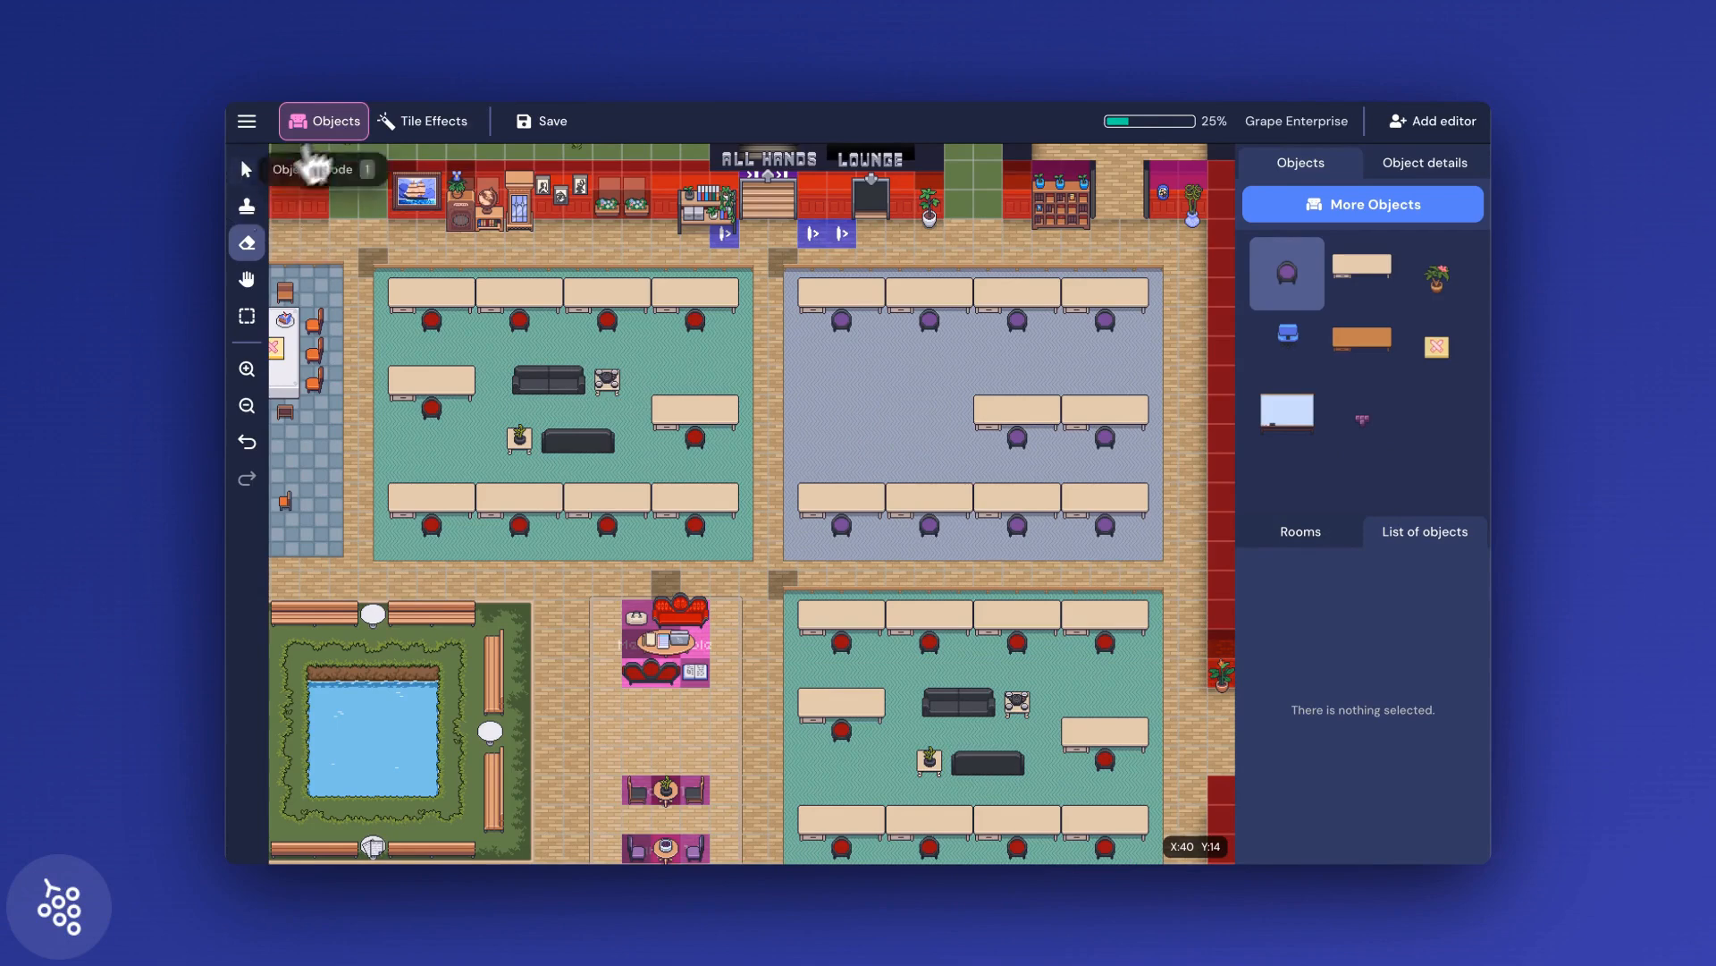
pyautogui.click(433, 120)
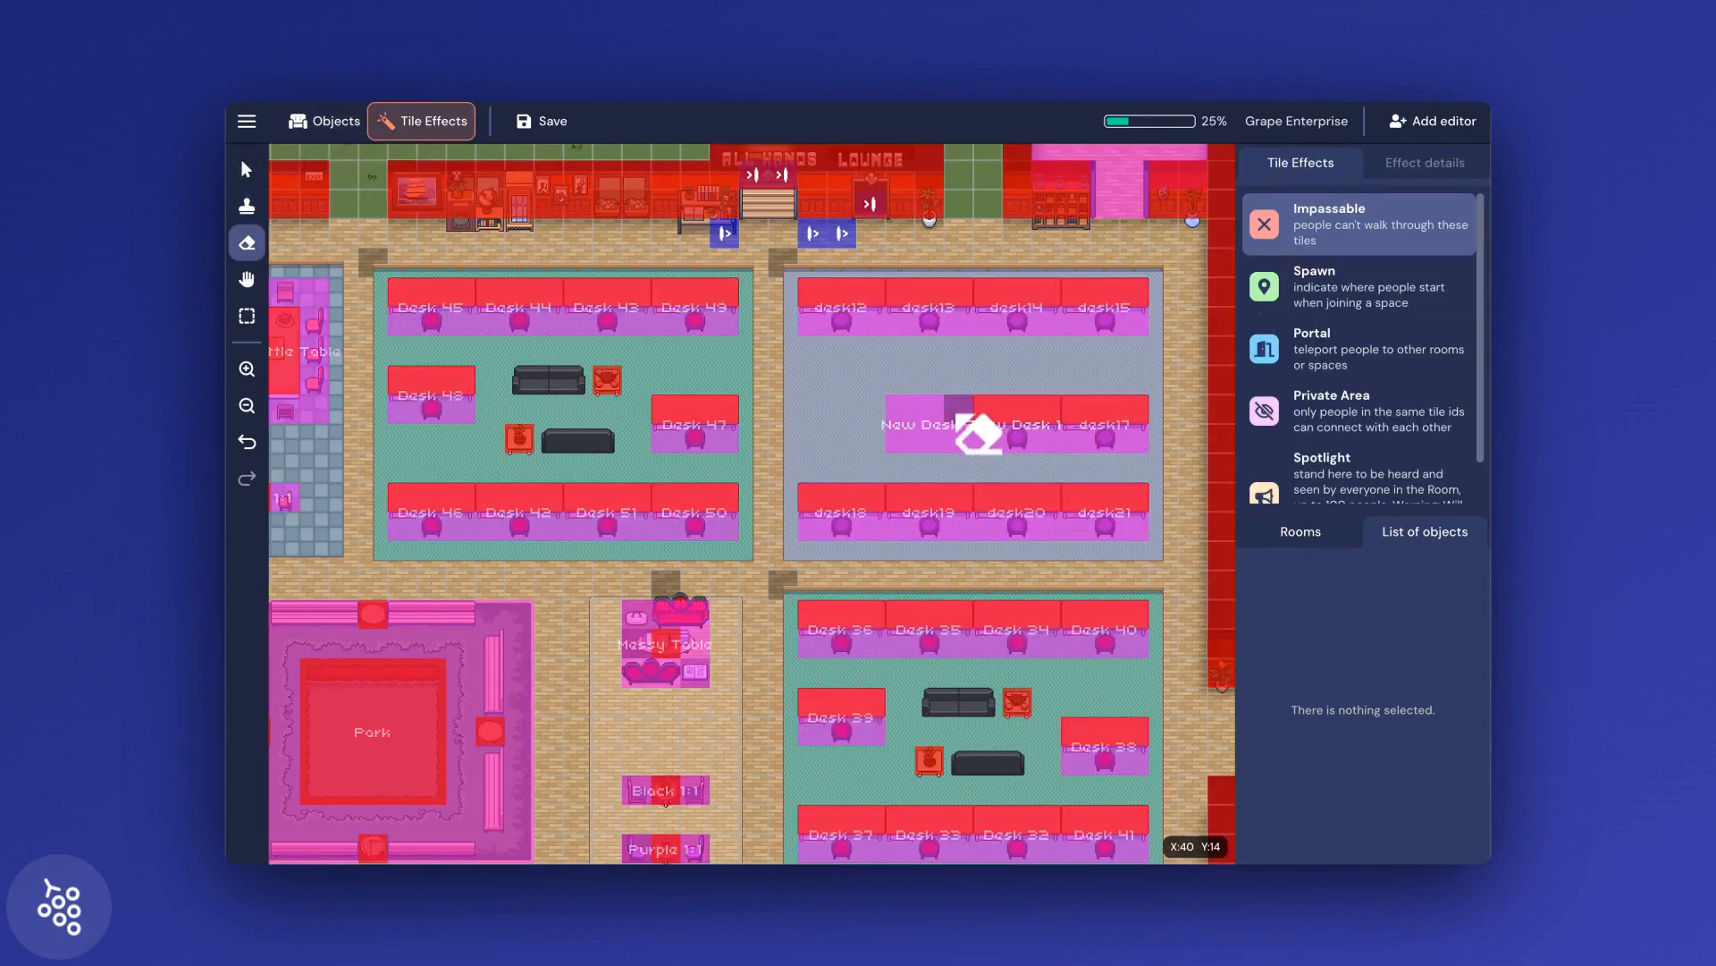